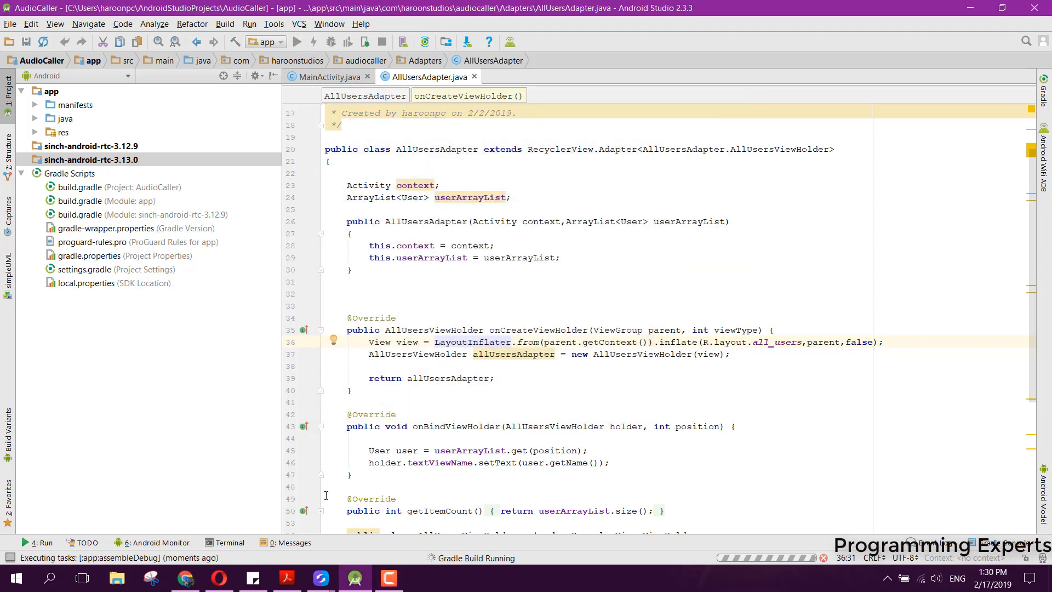
pyautogui.moveTo(322, 577)
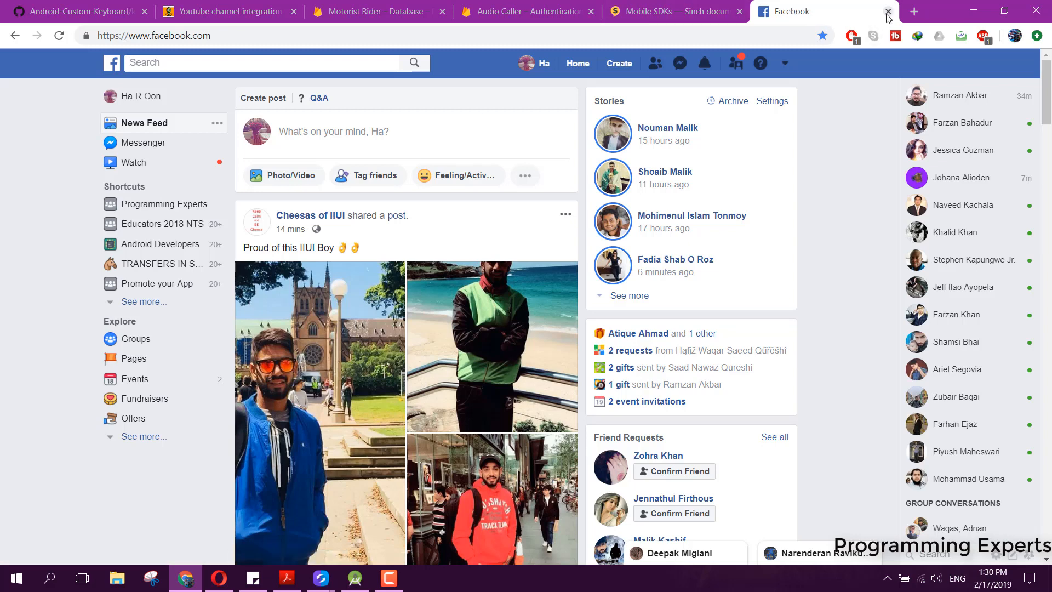
# Step: Close the Facebook tab and switch back to the Audio Caller project in Android Studio
pyautogui.click(887, 11)
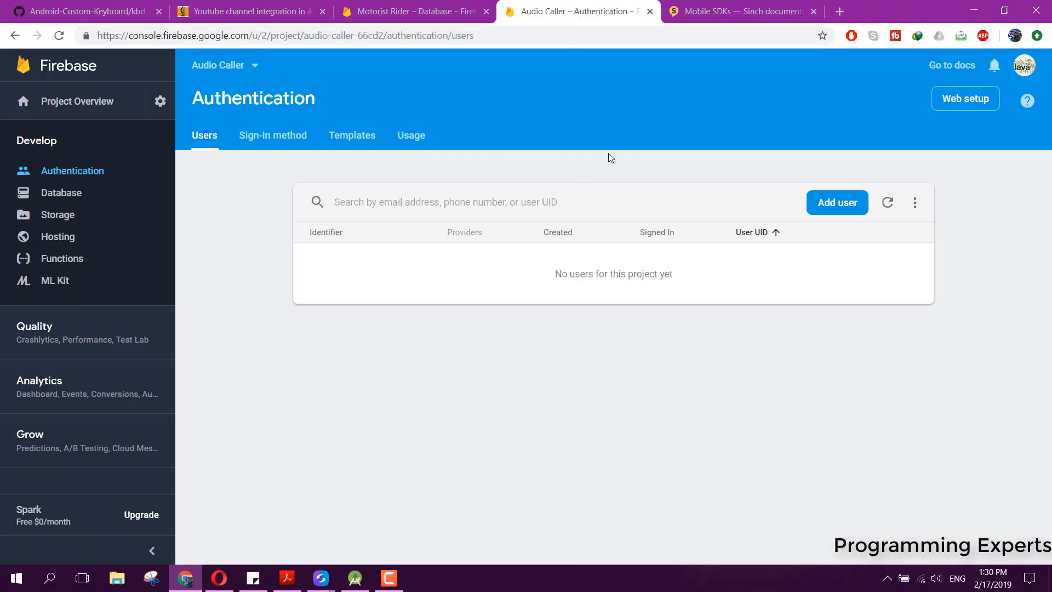
pyautogui.moveTo(413, 421)
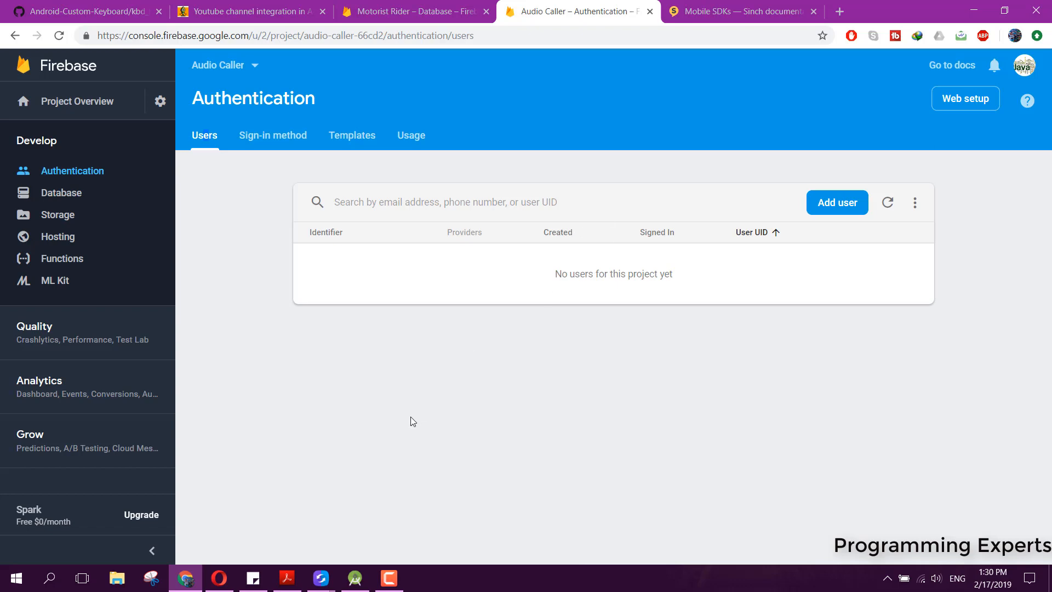
pyautogui.moveTo(356, 563)
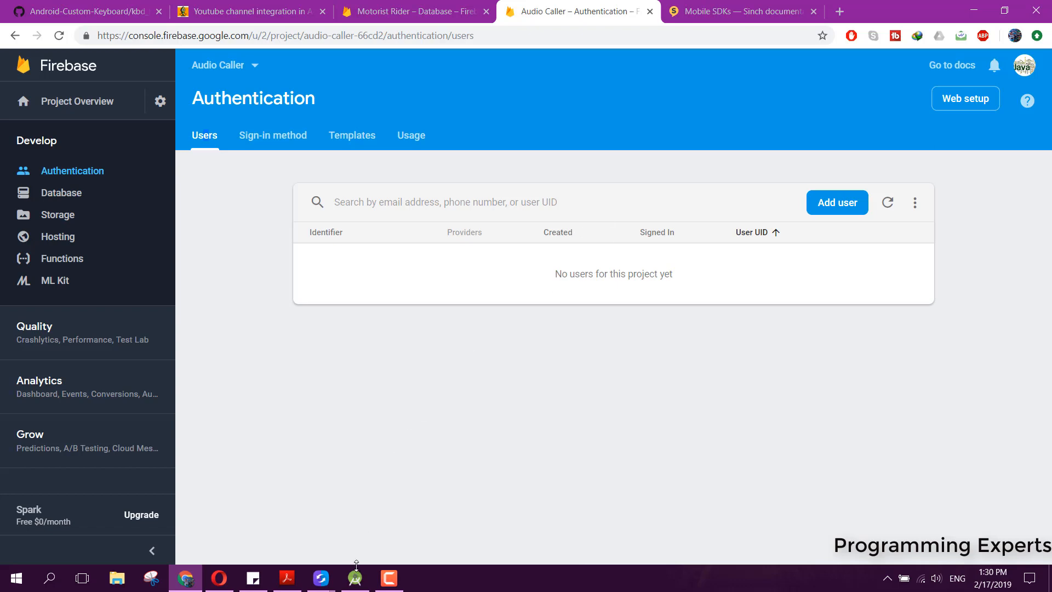
pyautogui.click(355, 577)
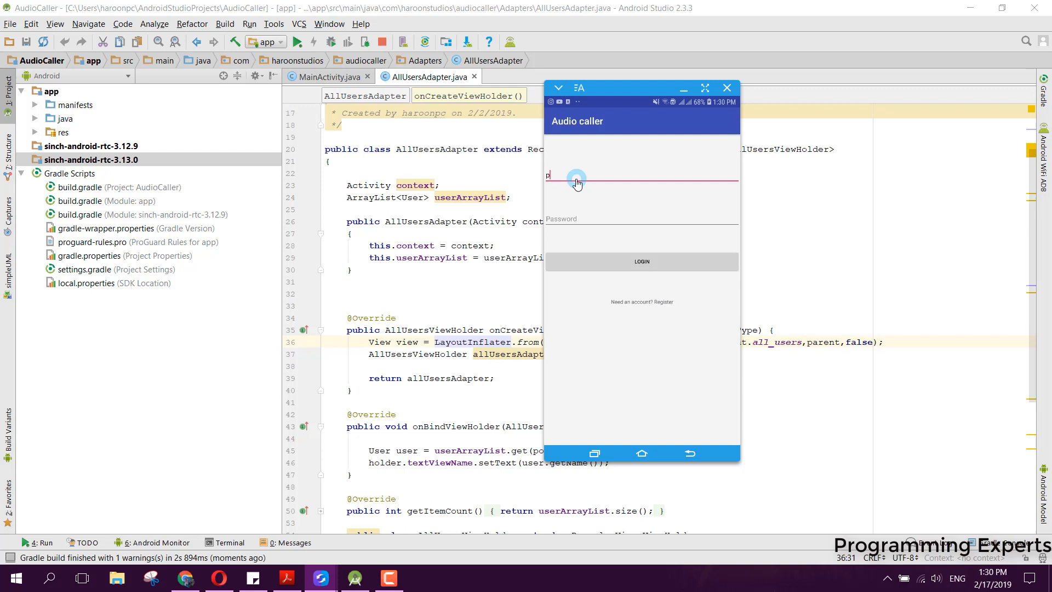
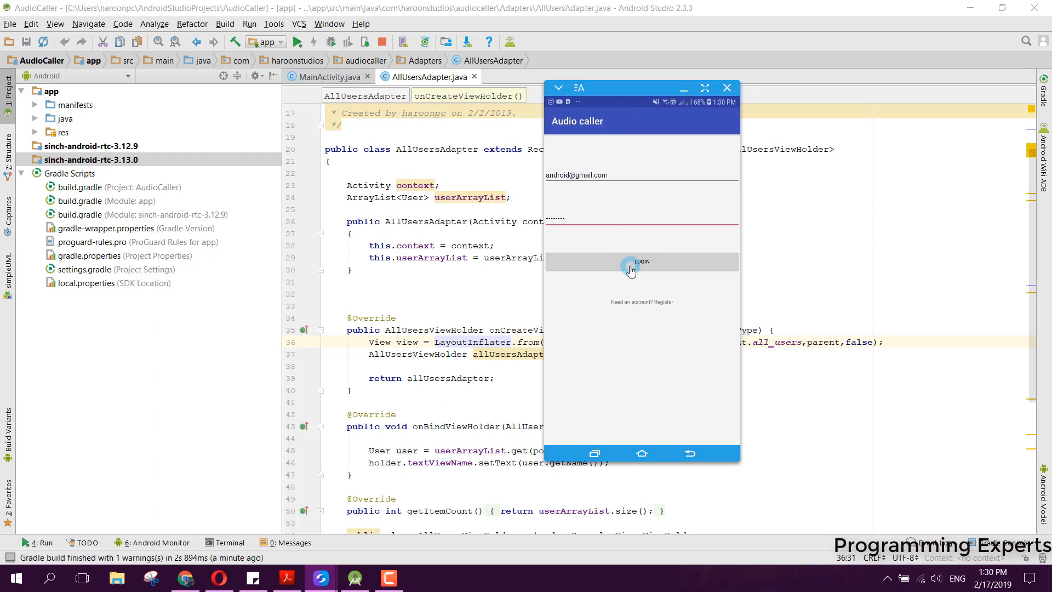
pyautogui.click(640, 261)
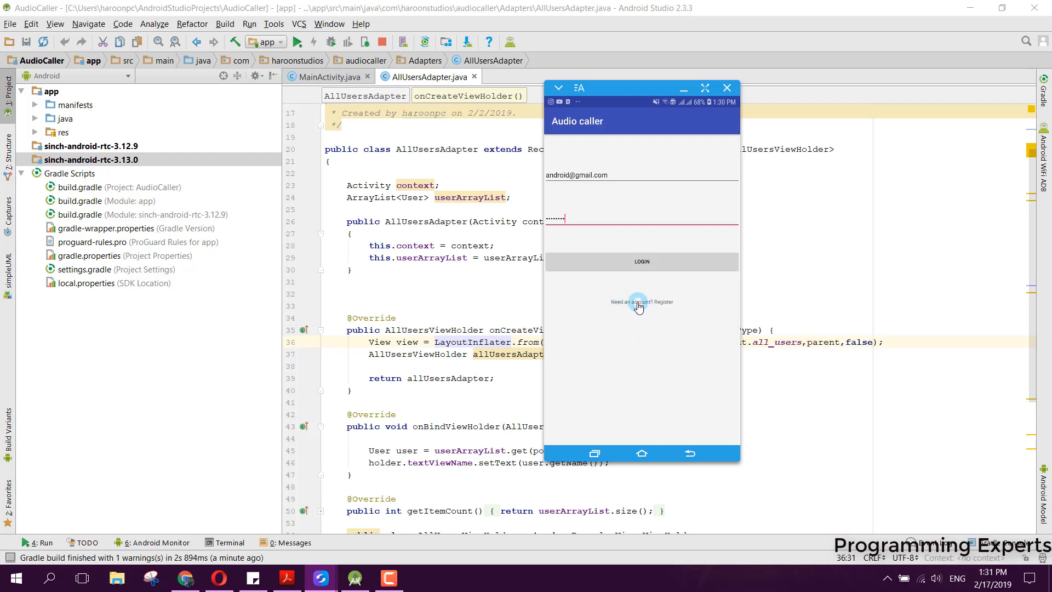
# Step: Register a new user with name Android User1, a gmail.com email and a password via REGISTER
pyautogui.click(661, 301)
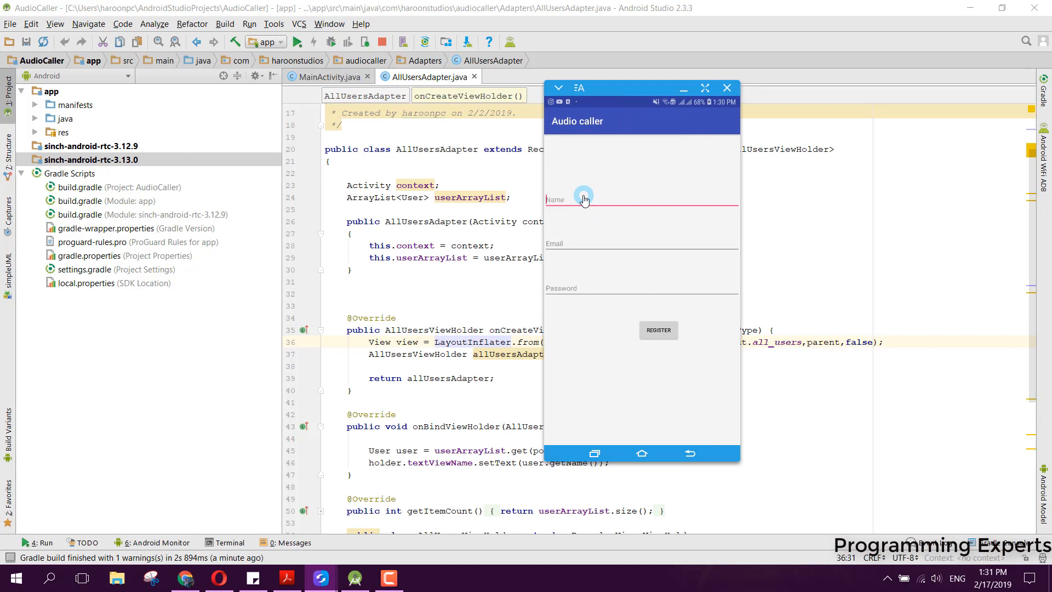
pyautogui.write('Android Us')
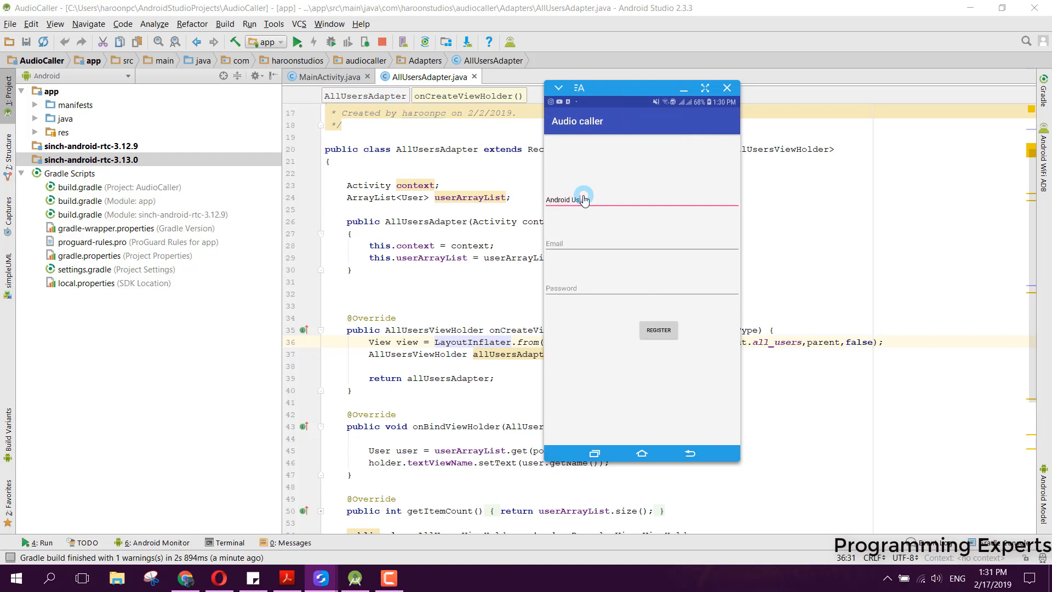
pyautogui.click(570, 243)
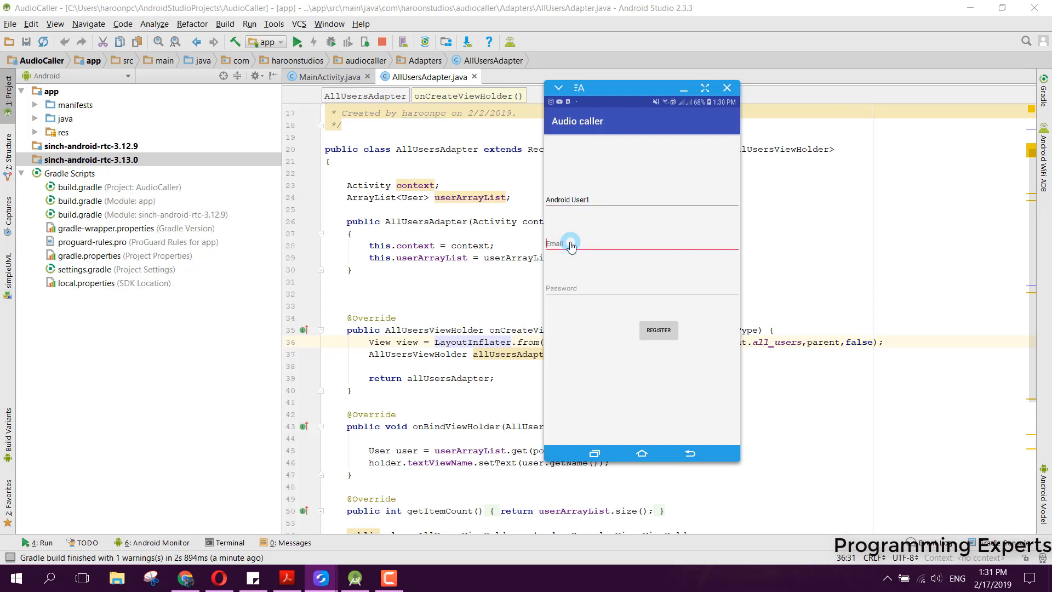
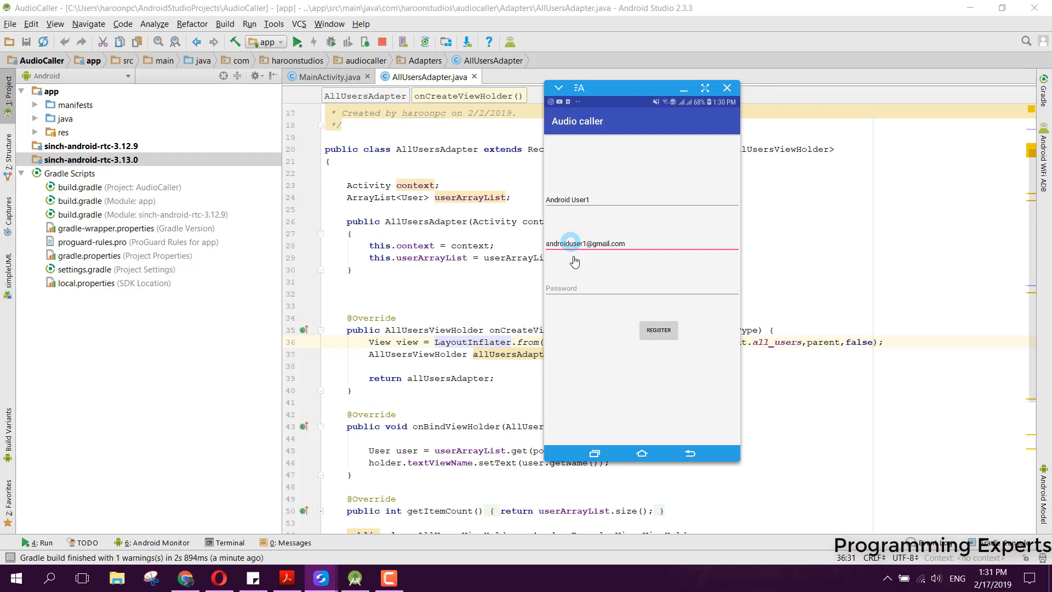
pyautogui.click(576, 292)
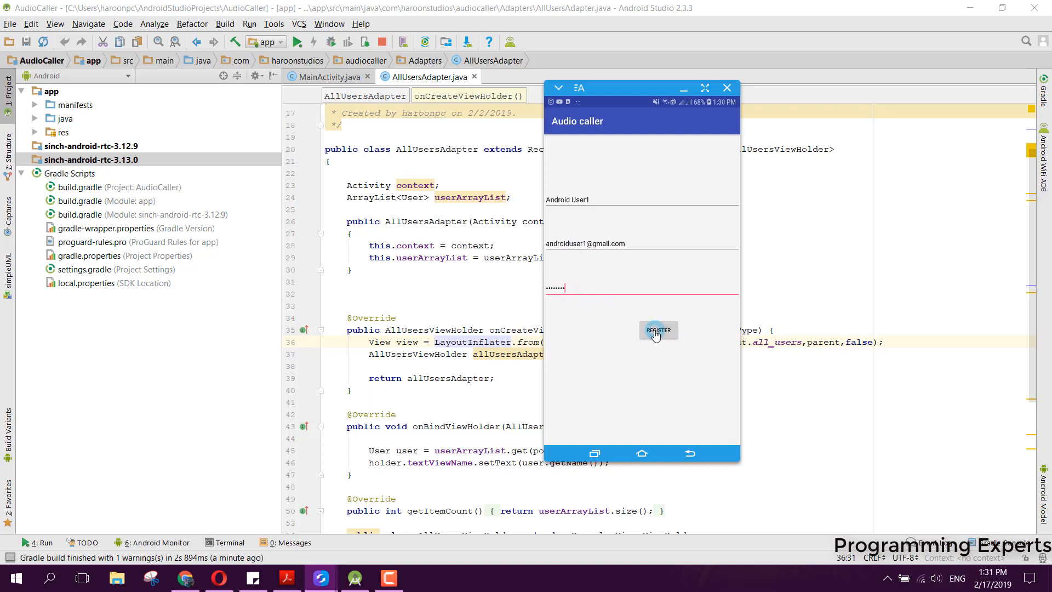
pyautogui.click(658, 330)
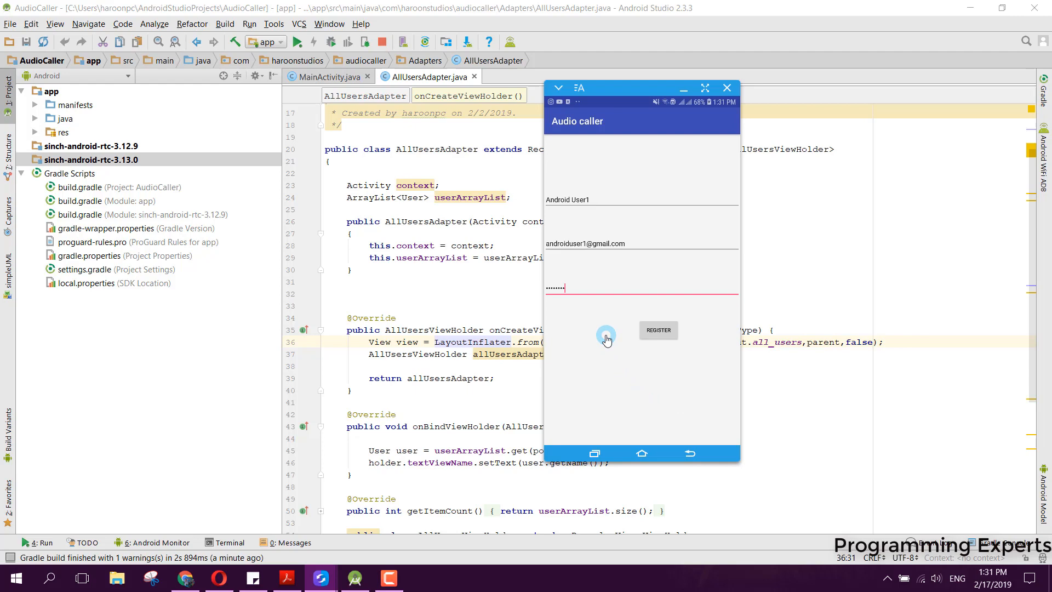
pyautogui.moveTo(661, 377)
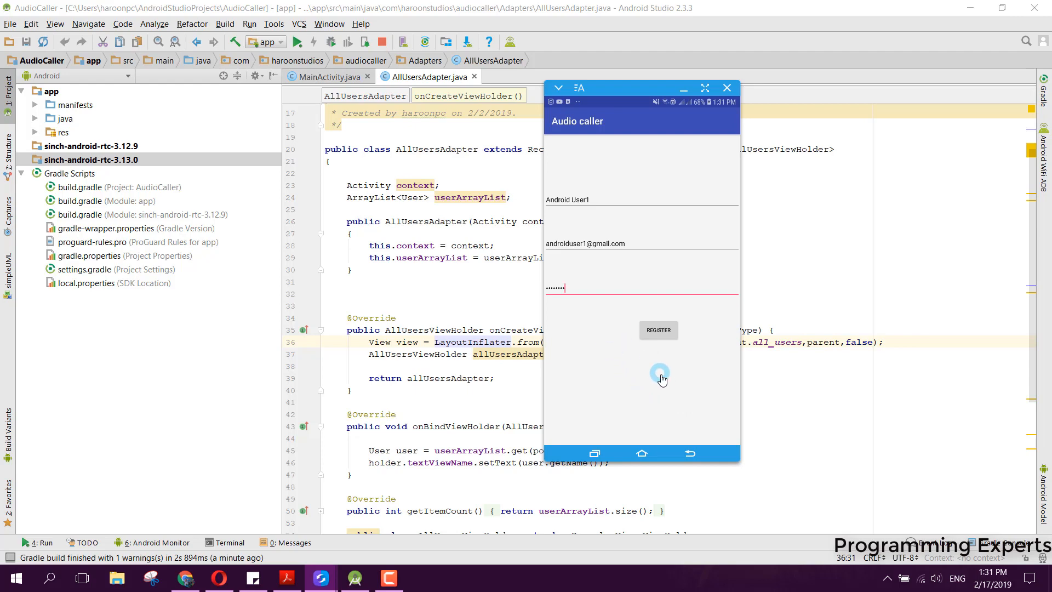
# Step: Reload the Firebase Authentication users list and switch to the Realtime Database data
pyautogui.click(185, 578)
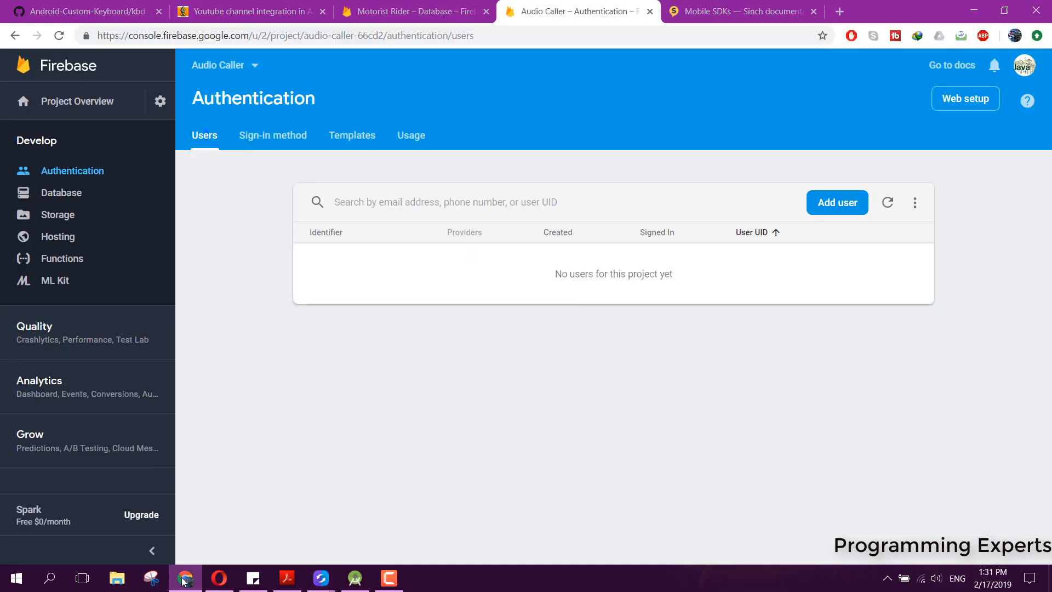
pyautogui.click(887, 202)
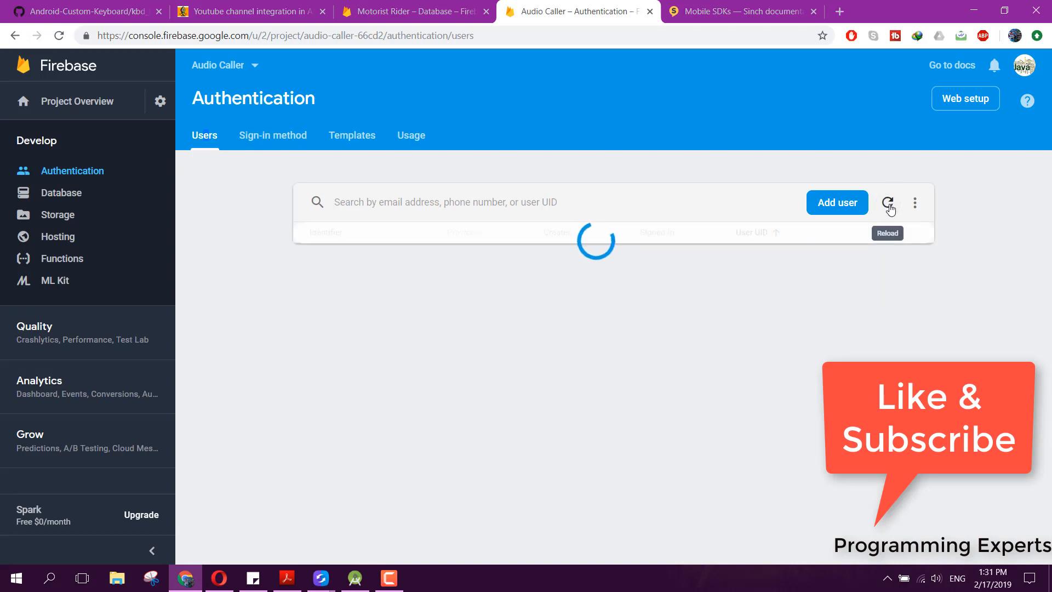
pyautogui.click(887, 203)
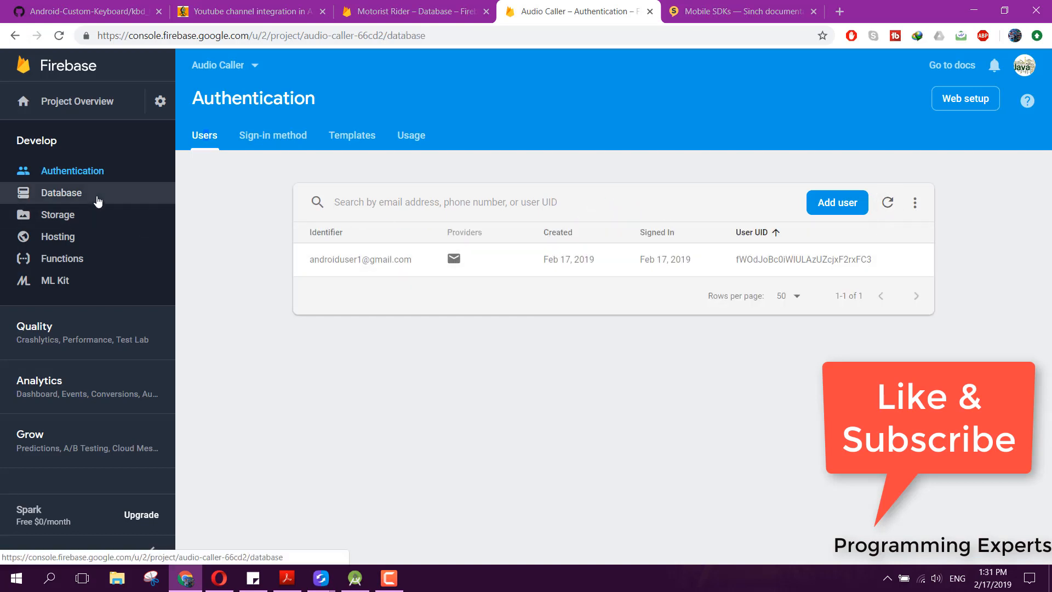
pyautogui.click(61, 192)
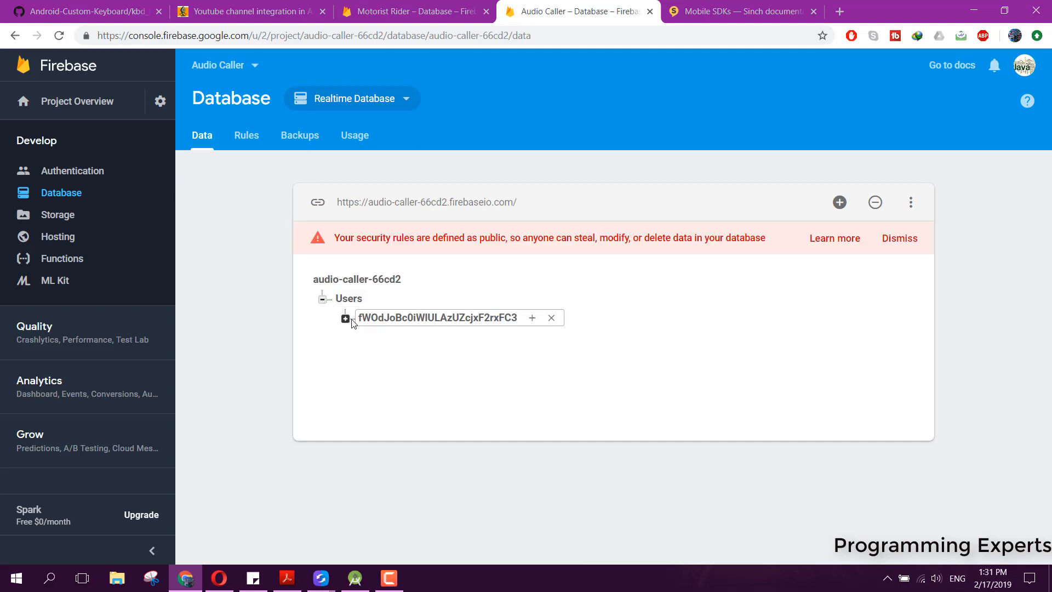
# Step: Expand the new user's record under Users to inspect its email, name, password and userid
pyautogui.click(346, 317)
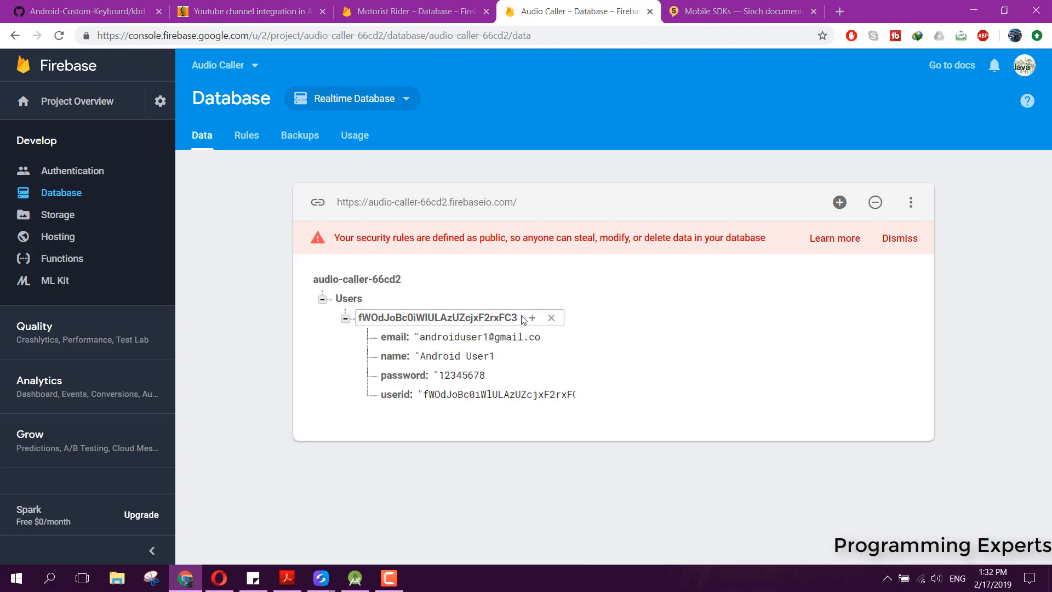
pyautogui.click(496, 394)
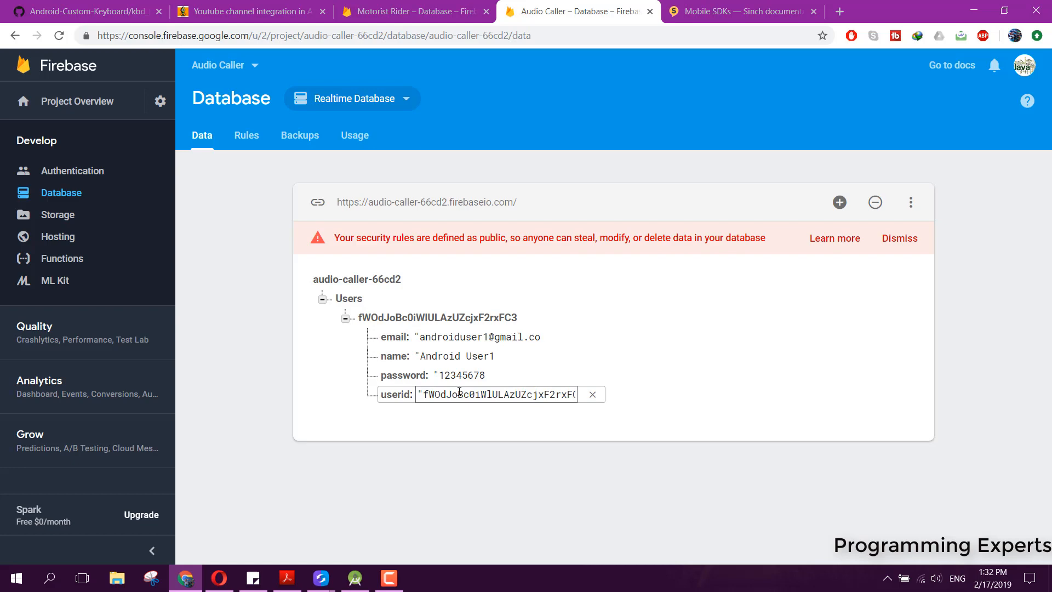
pyautogui.click(223, 499)
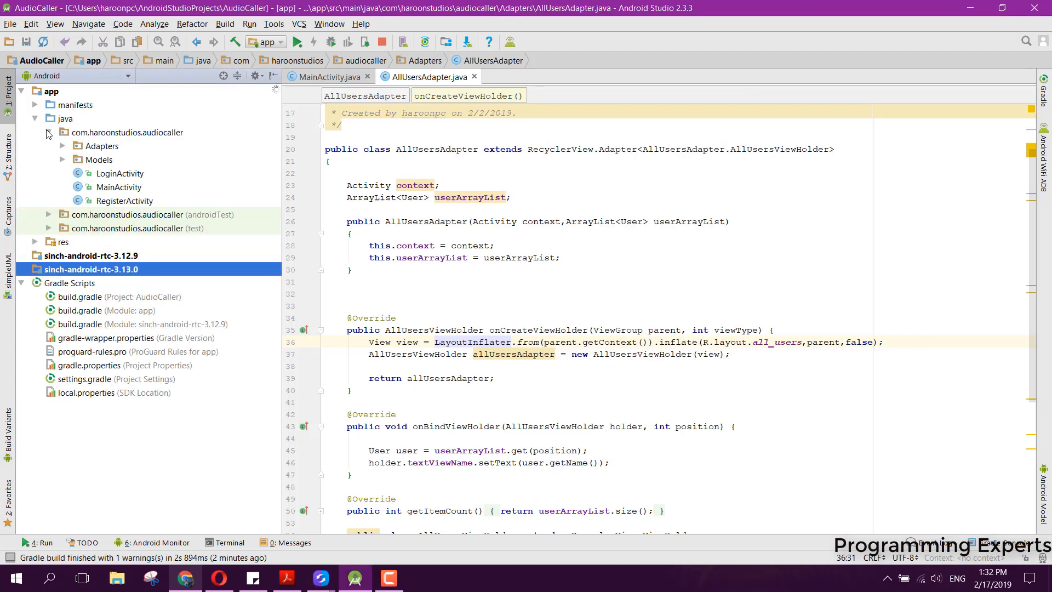
# Step: Bring RegisterActivity.java into the editor at the successful-registration branch
pyautogui.click(118, 186)
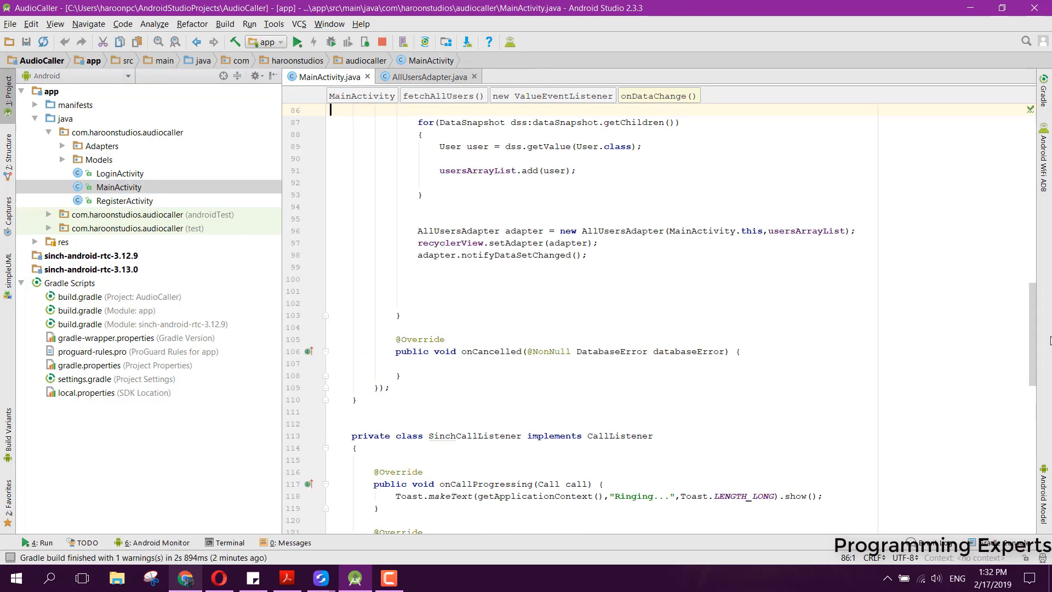
pyautogui.scroll(3)
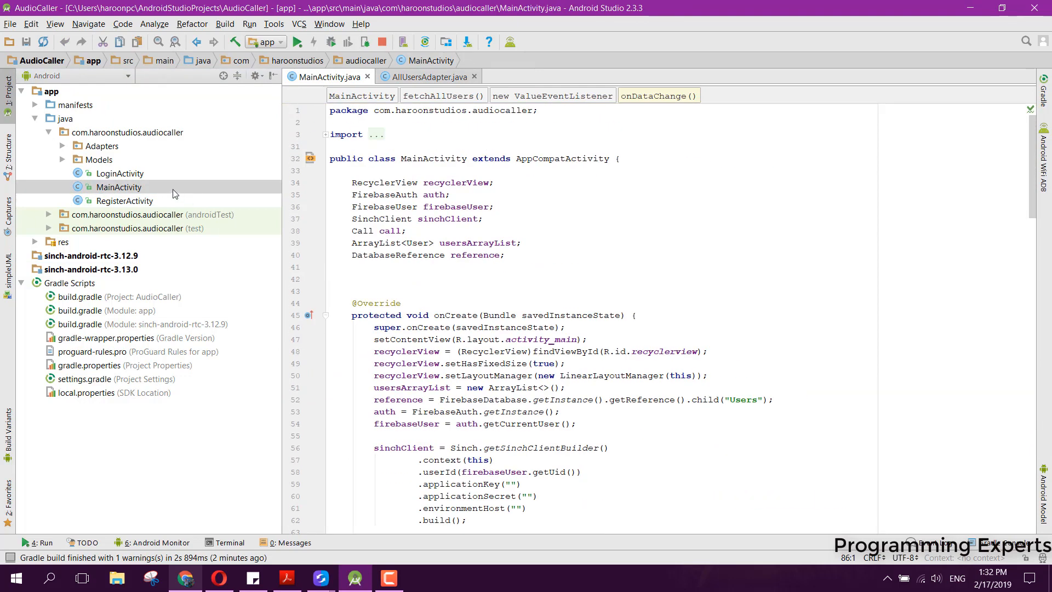
pyautogui.doubleClick(124, 201)
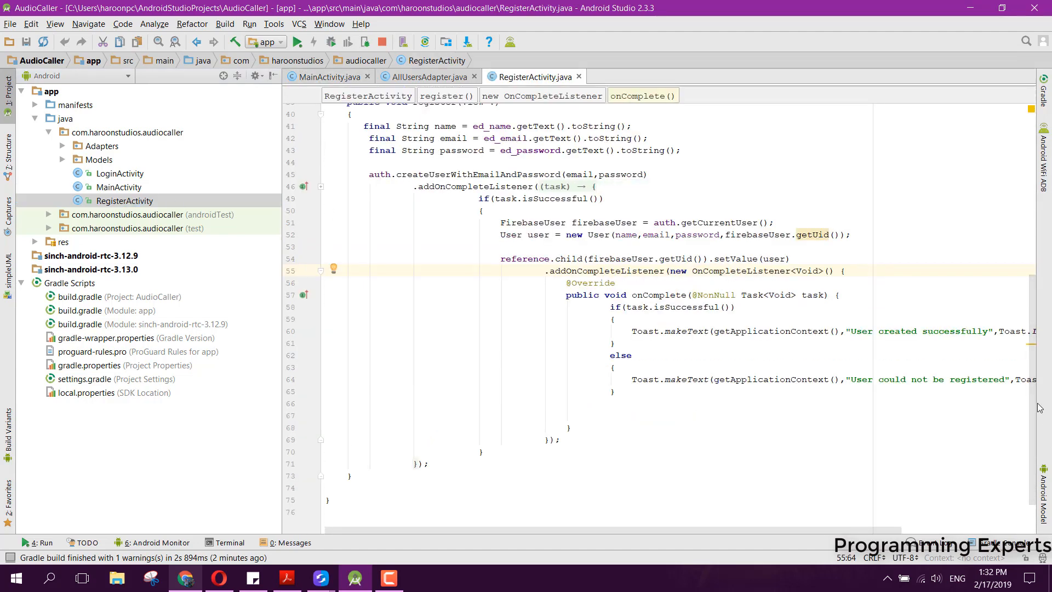
pyautogui.scroll(3)
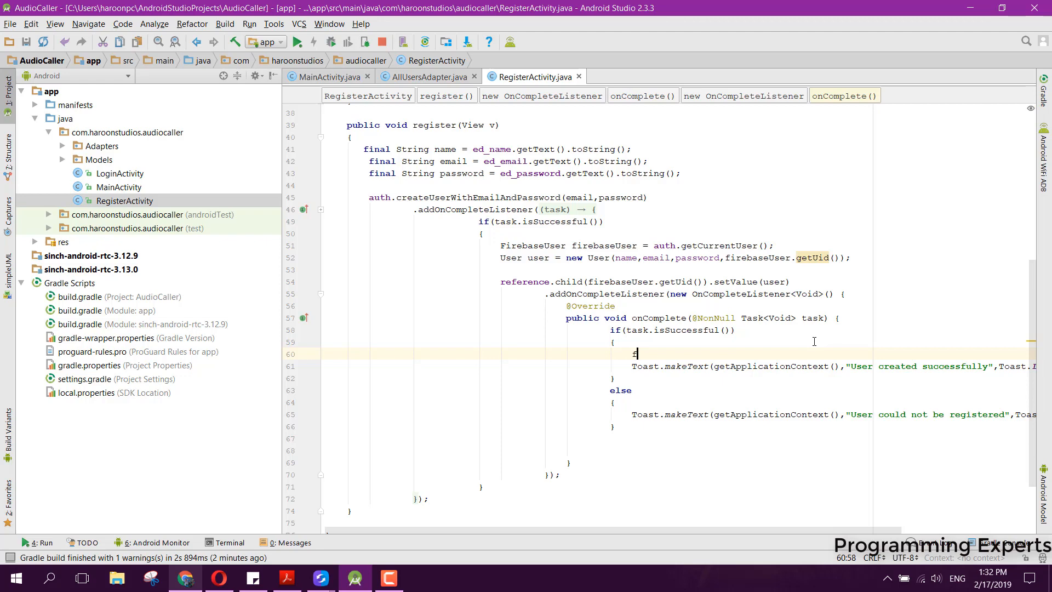
# Step: After finish(), add Intent i = new Intent(RegisterActivity.this, MainActivity.class); startActivity(i);
pyautogui.write('finish();')
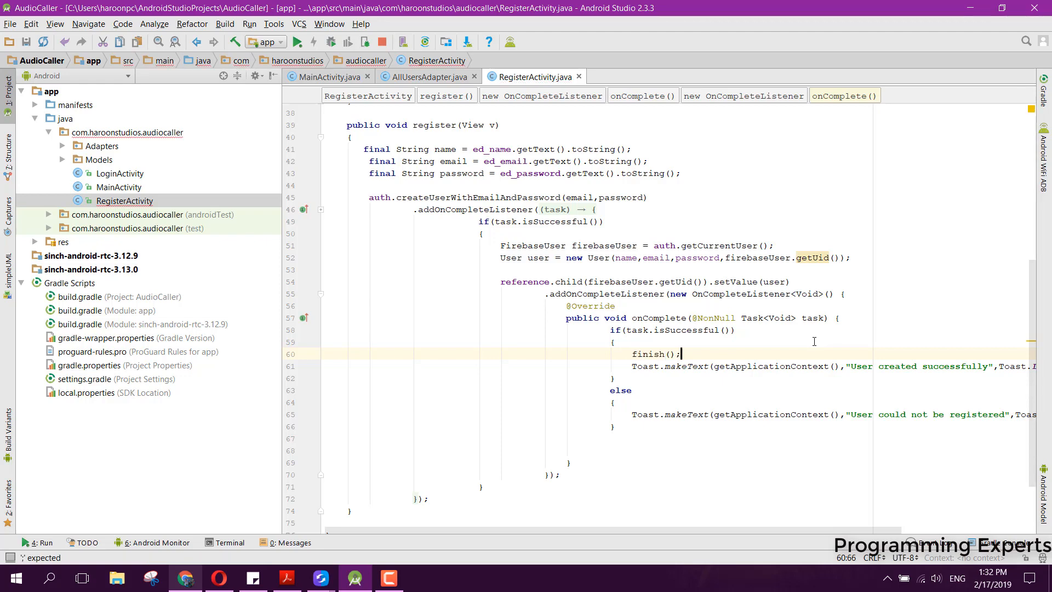
pyautogui.write('Intent')
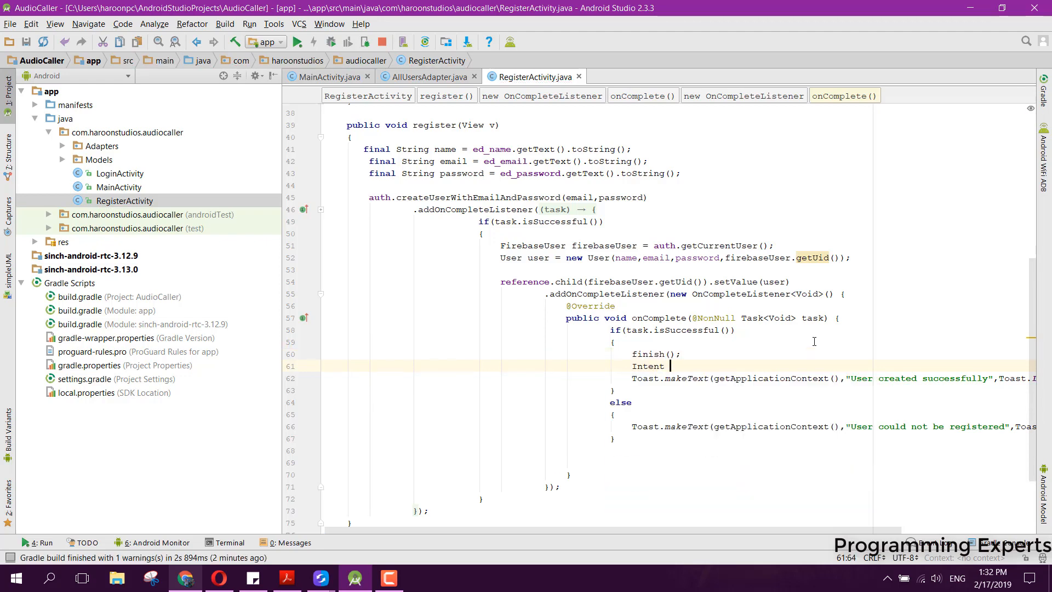
pyautogui.write('i = new')
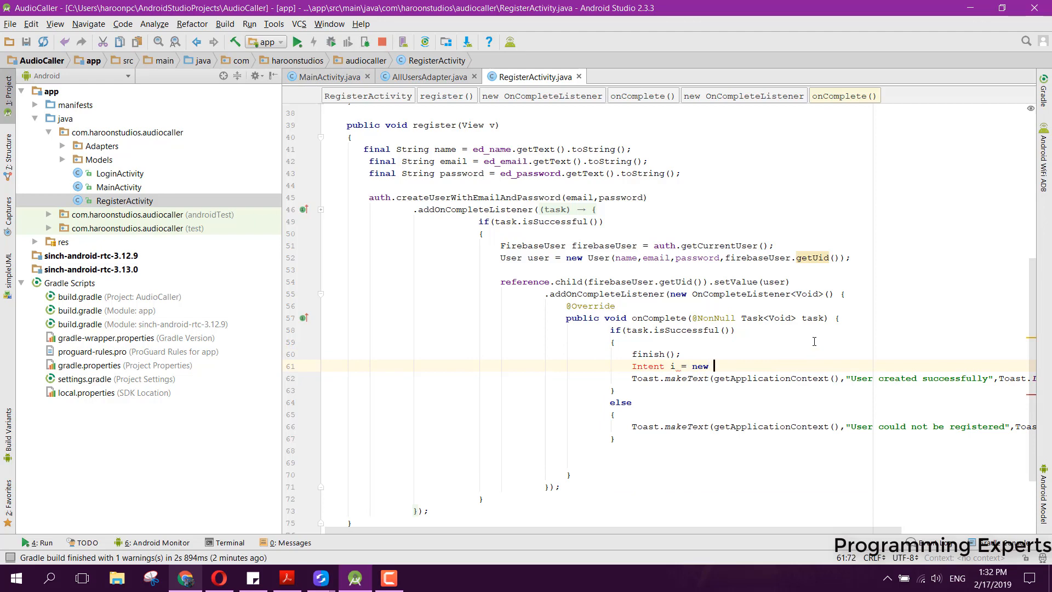
pyautogui.write('Intent(')
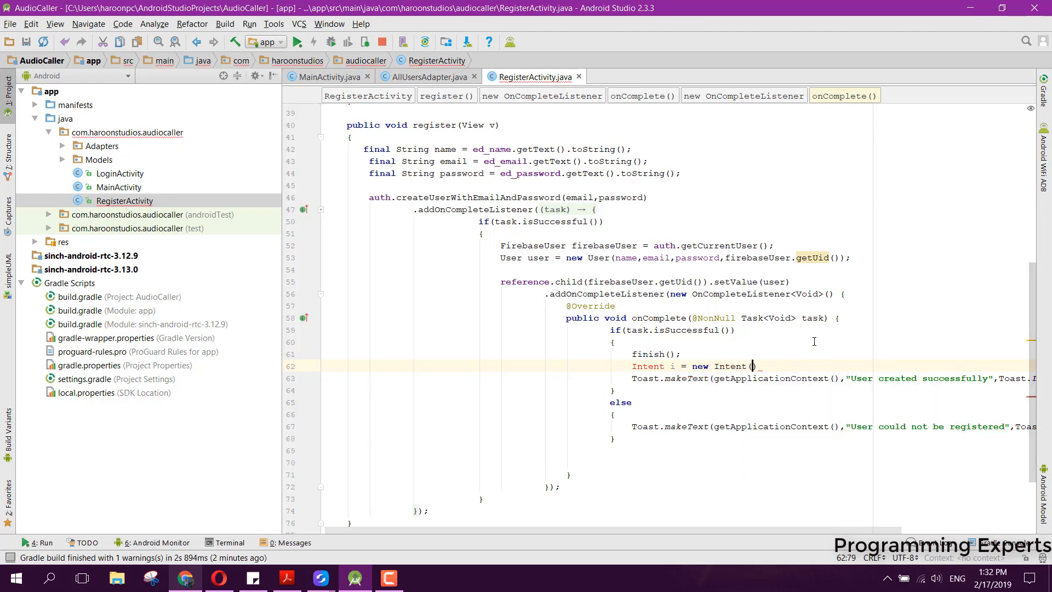
pyautogui.write('RegisterActivity.this,')
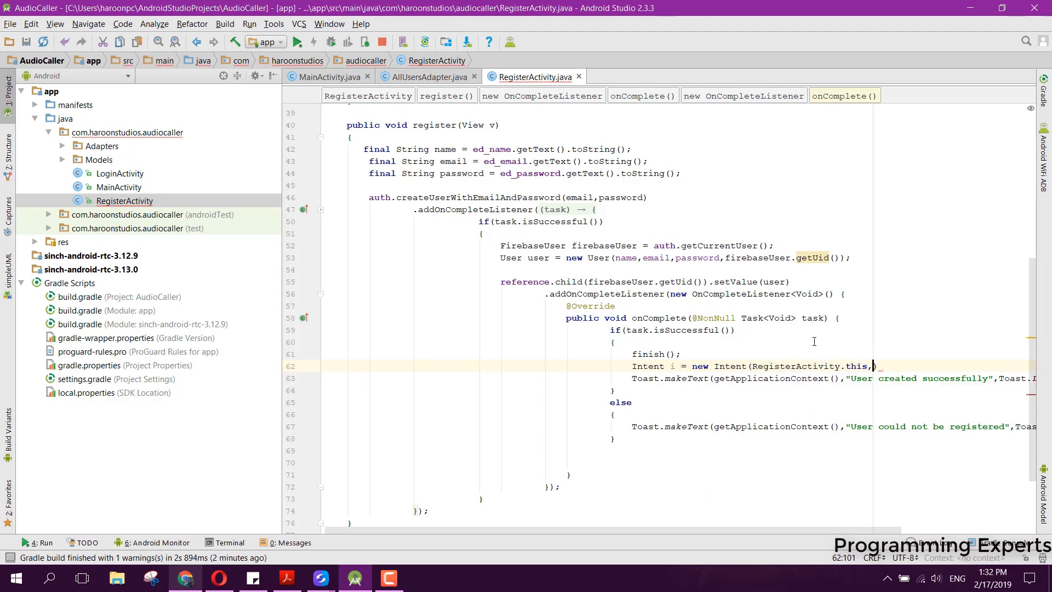
pyautogui.write('MainActivity')
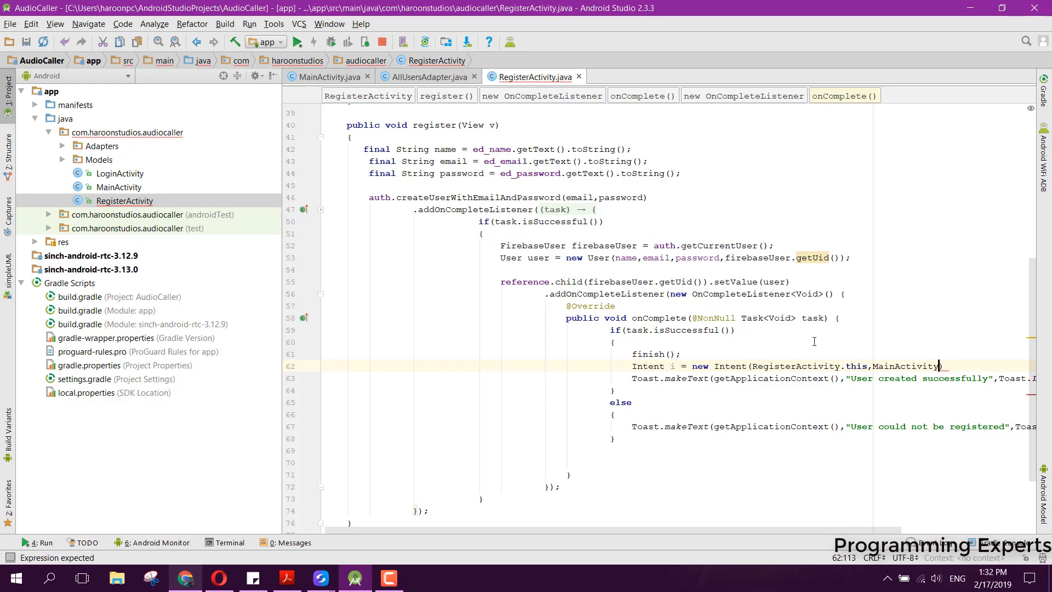
pyautogui.write('.class);')
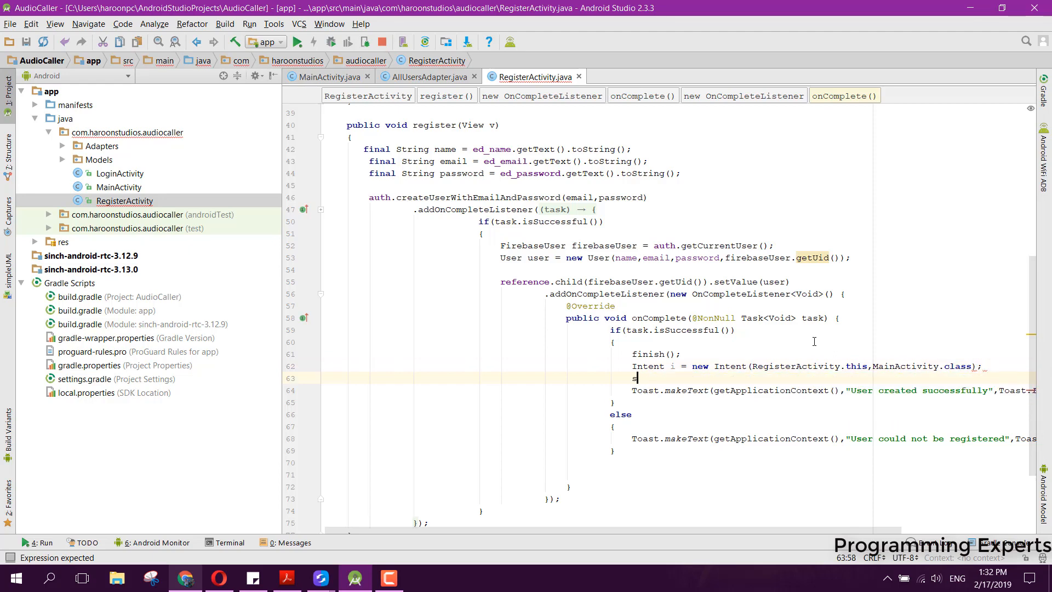
pyautogui.write('tartActivity(i);')
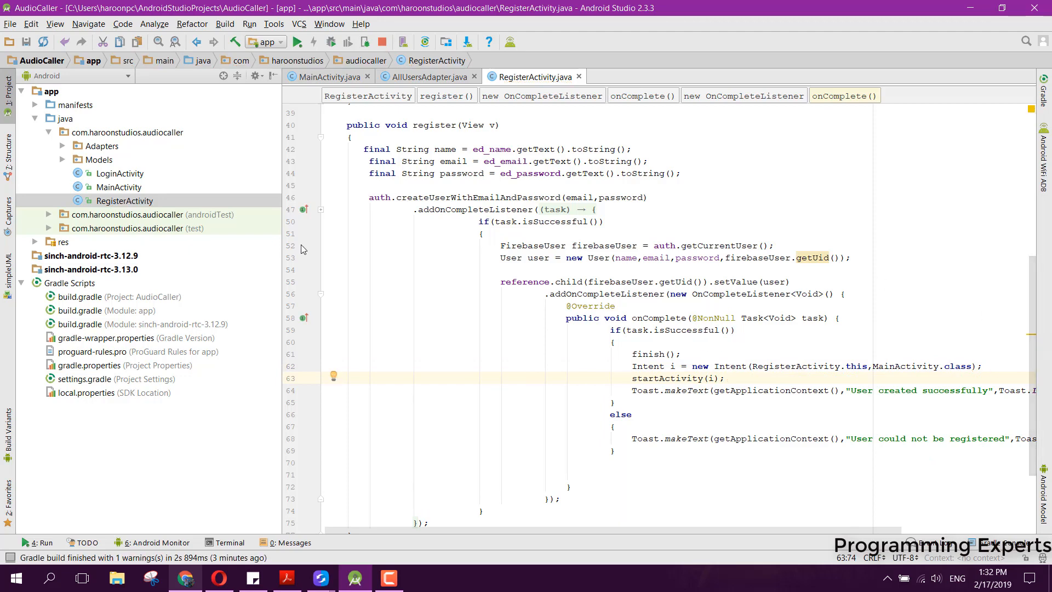
pyautogui.doubleClick(120, 173)
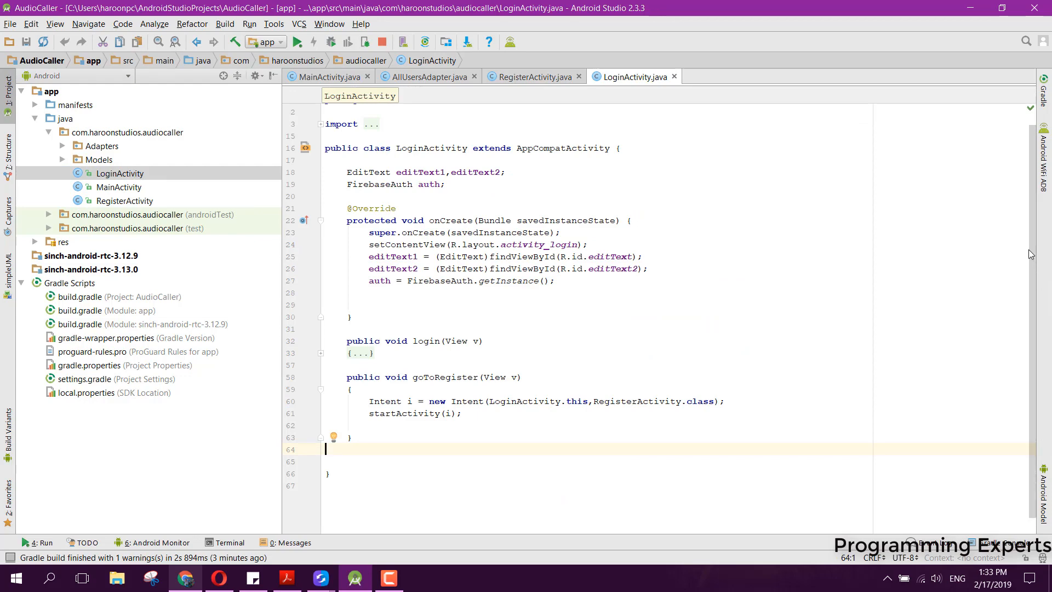
# Step: Expand LoginActivity's login() and confirm its success intent targets MainActivity
pyautogui.scroll(3)
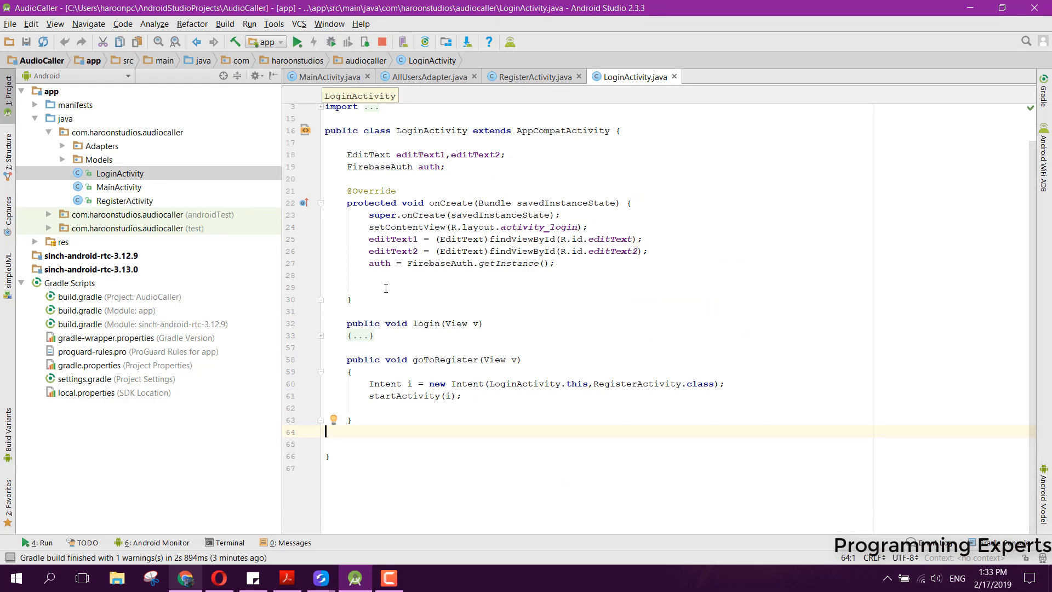
pyautogui.click(321, 335)
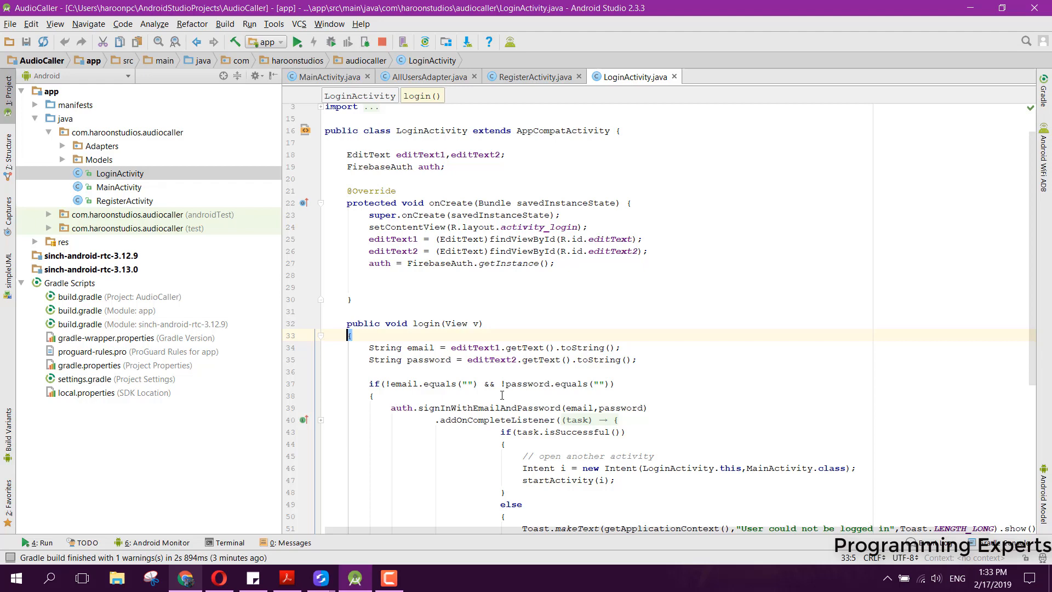
pyautogui.scroll(-3)
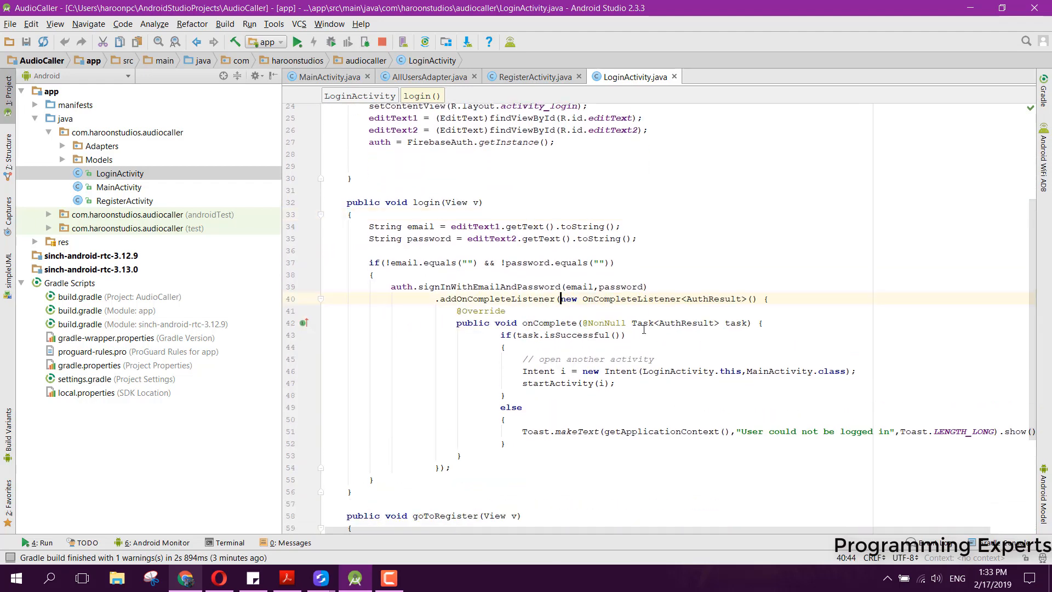
pyautogui.doubleClick(778, 370)
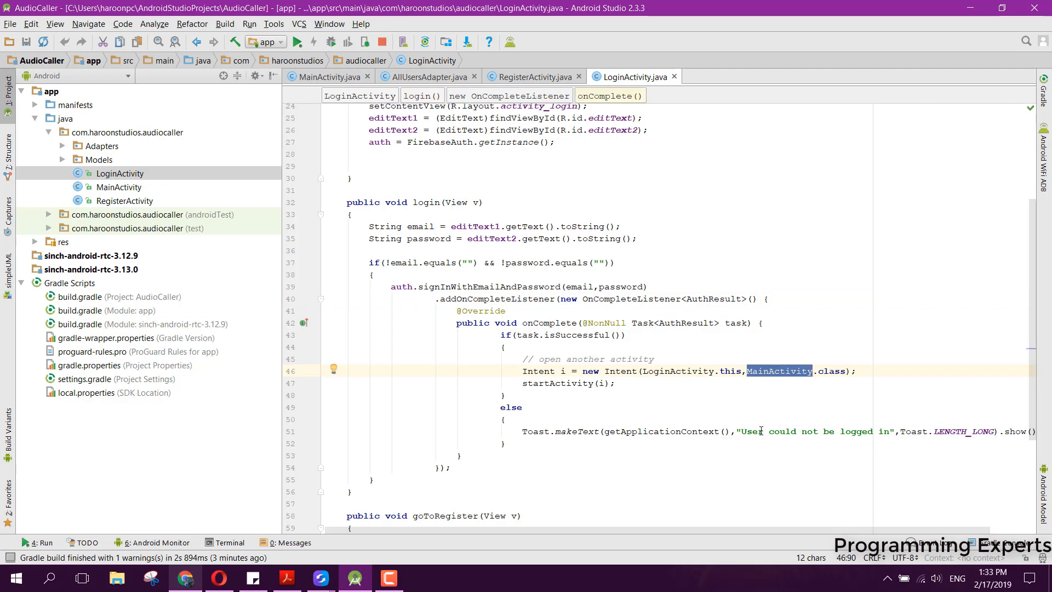
# Step: Close the LoginActivity and RegisterActivity files and bring up activity_main.xml
pyautogui.click(532, 76)
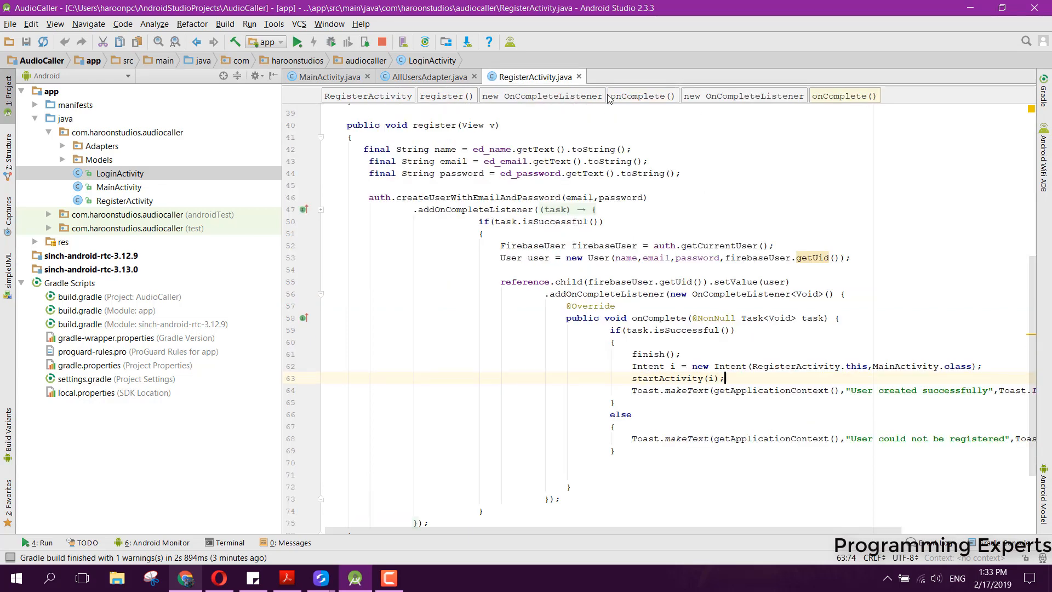
pyautogui.click(425, 76)
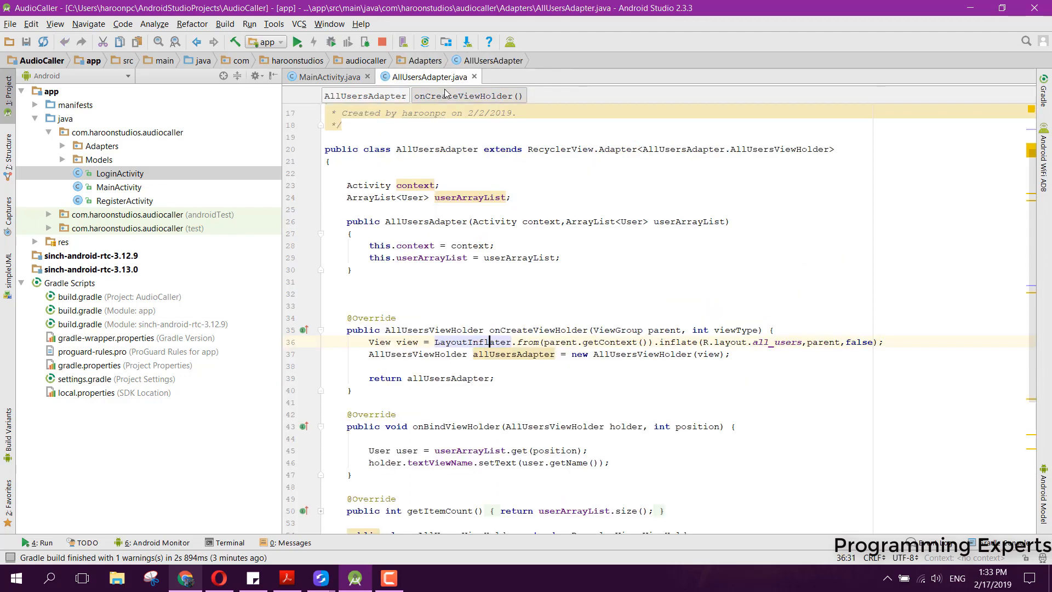
pyautogui.click(323, 76)
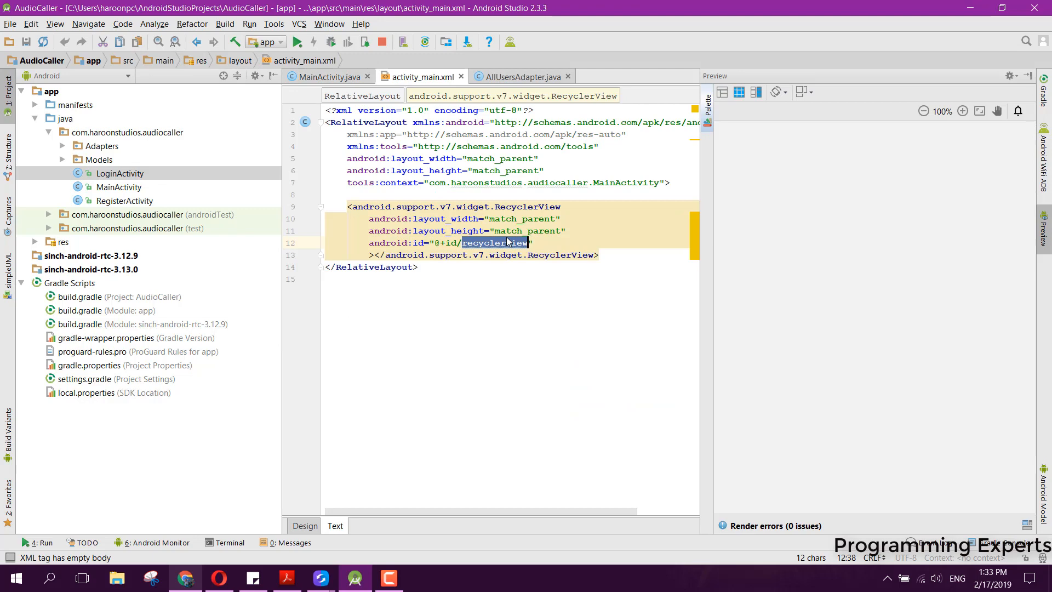
# Step: Check the recyclerView in activity_main's Design preview, close it and expand the res folder
pyautogui.click(304, 525)
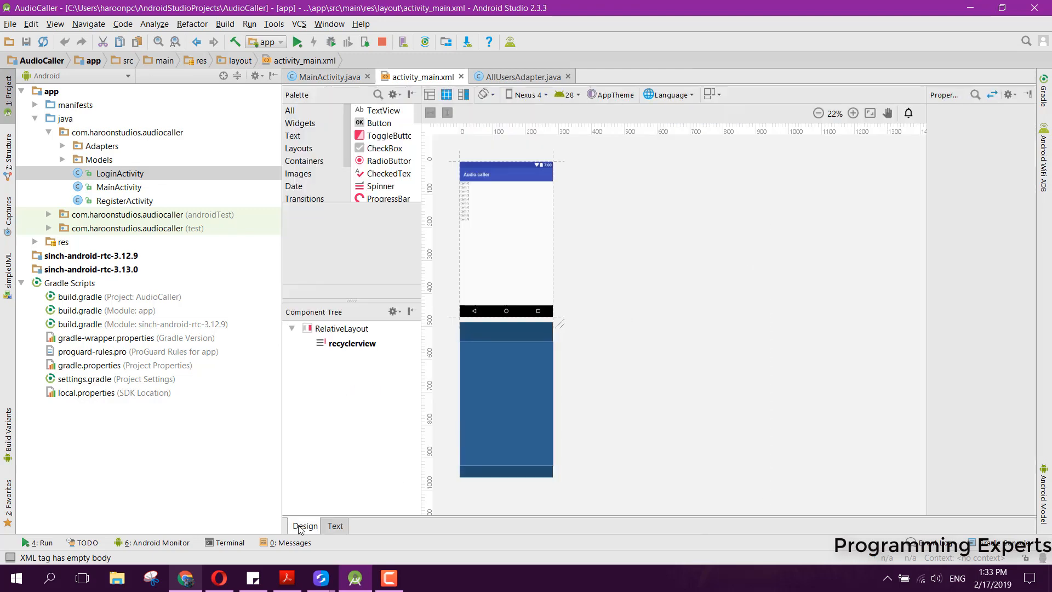
pyautogui.click(352, 343)
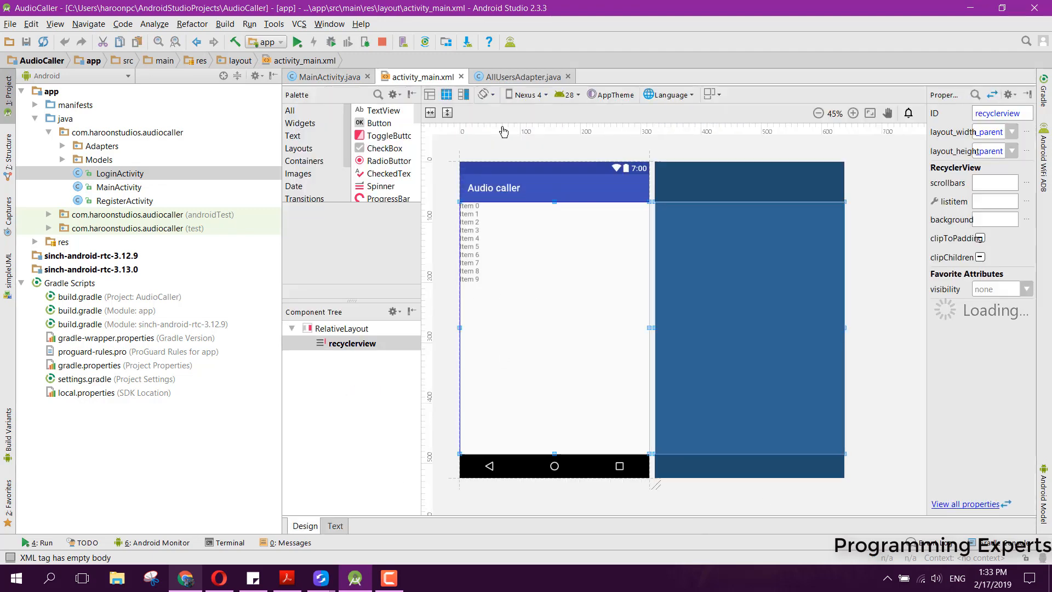
pyautogui.click(328, 77)
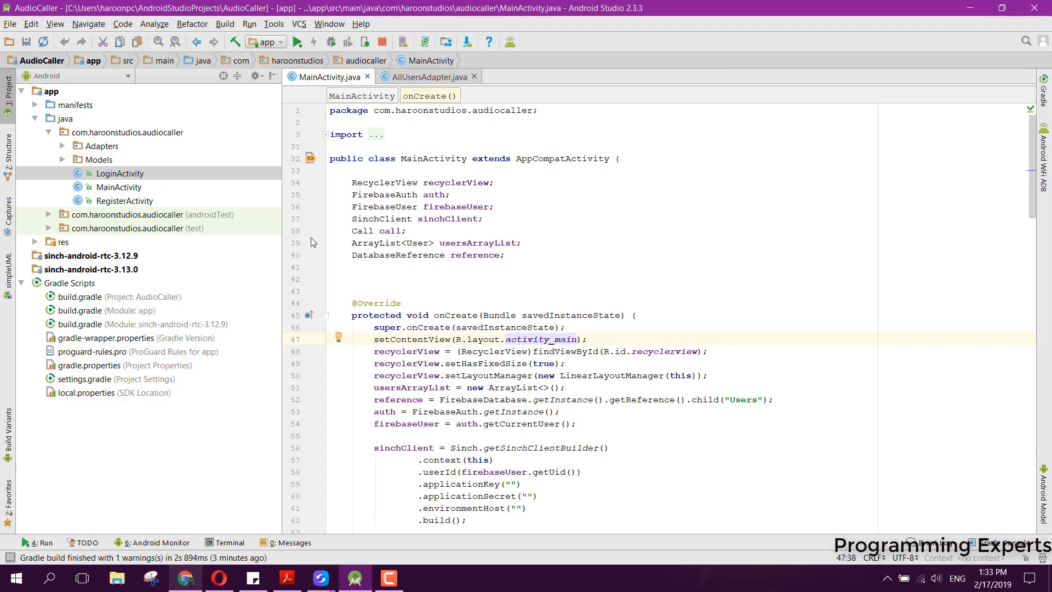
pyautogui.click(35, 242)
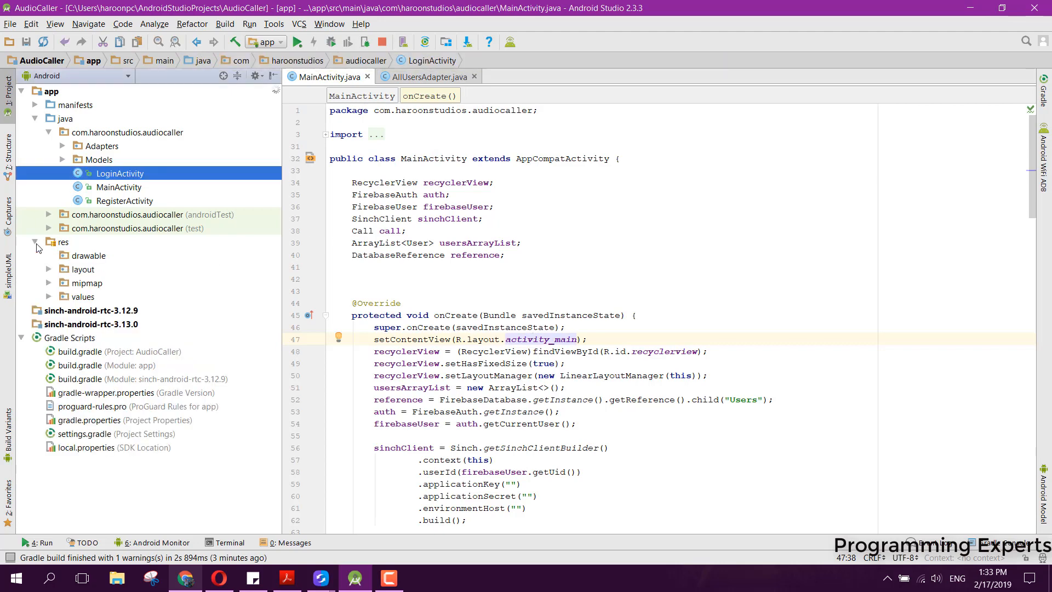
pyautogui.click(84, 269)
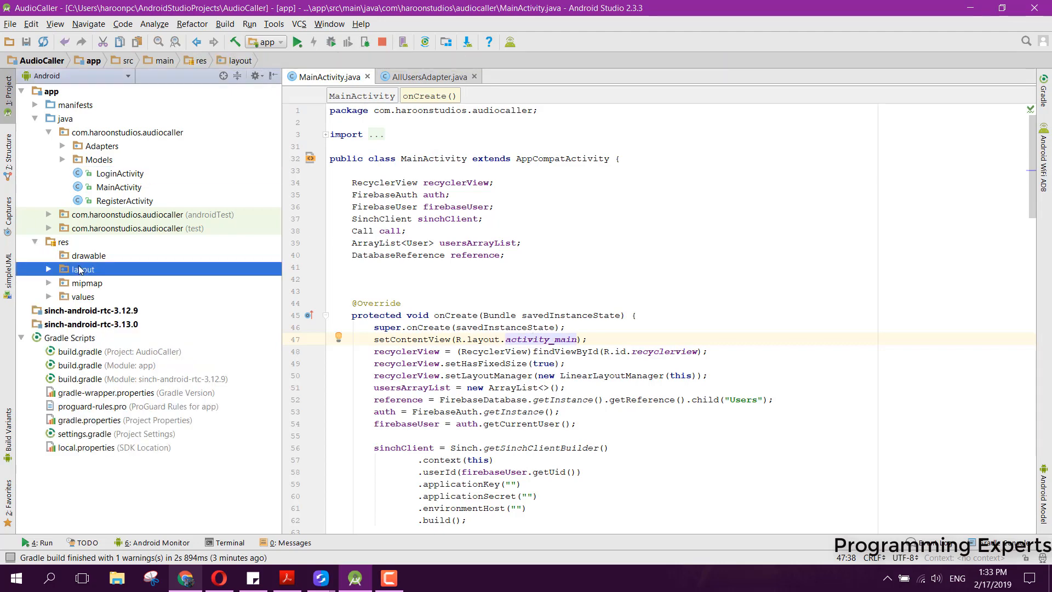
# Step: Create a new Android resource directory under res with resource type menu
pyautogui.rightClick(84, 268)
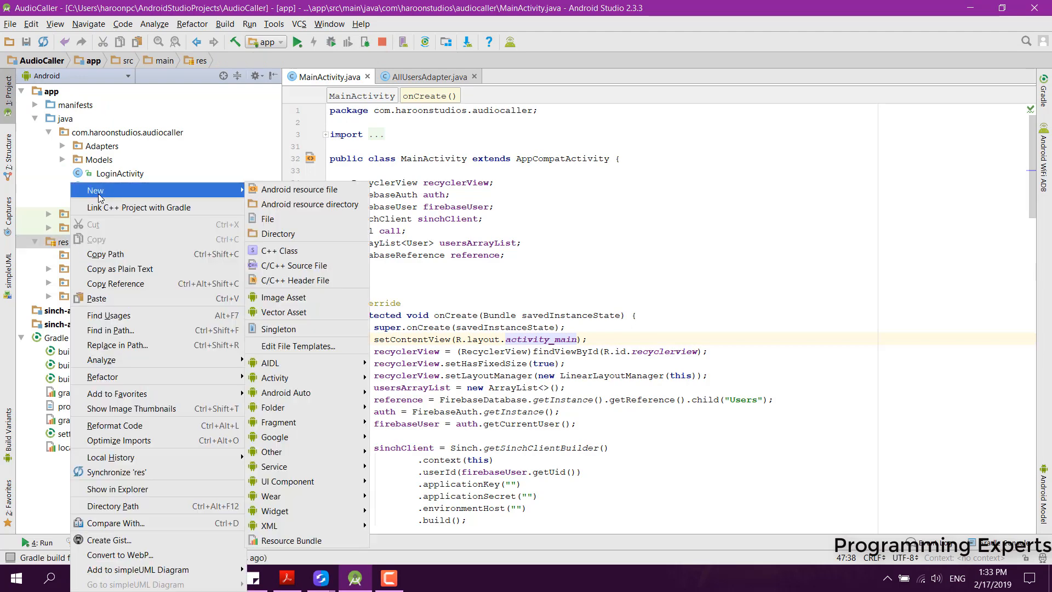
pyautogui.moveTo(267, 219)
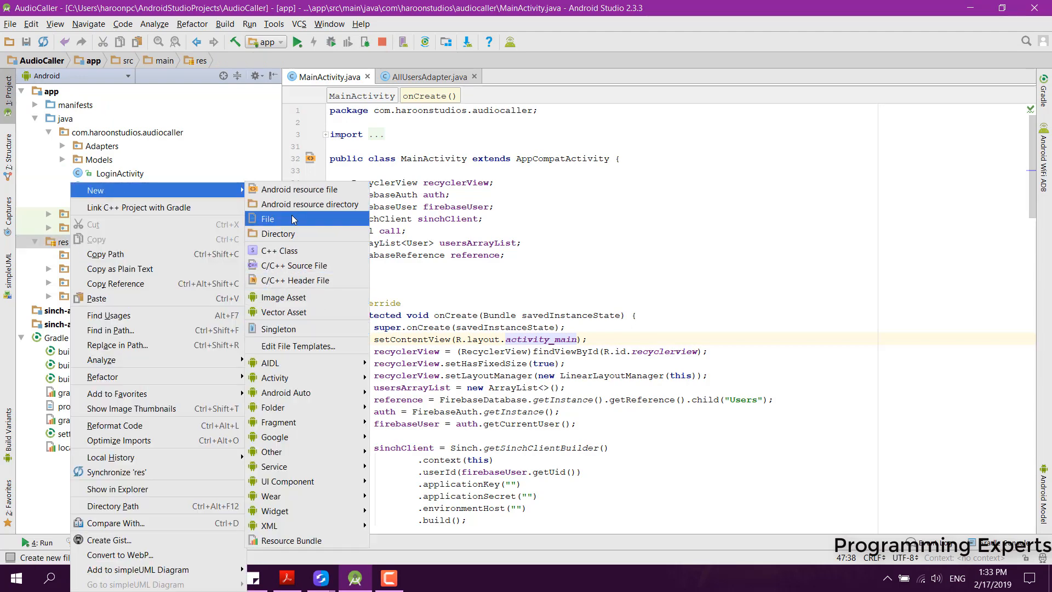
pyautogui.moveTo(289, 363)
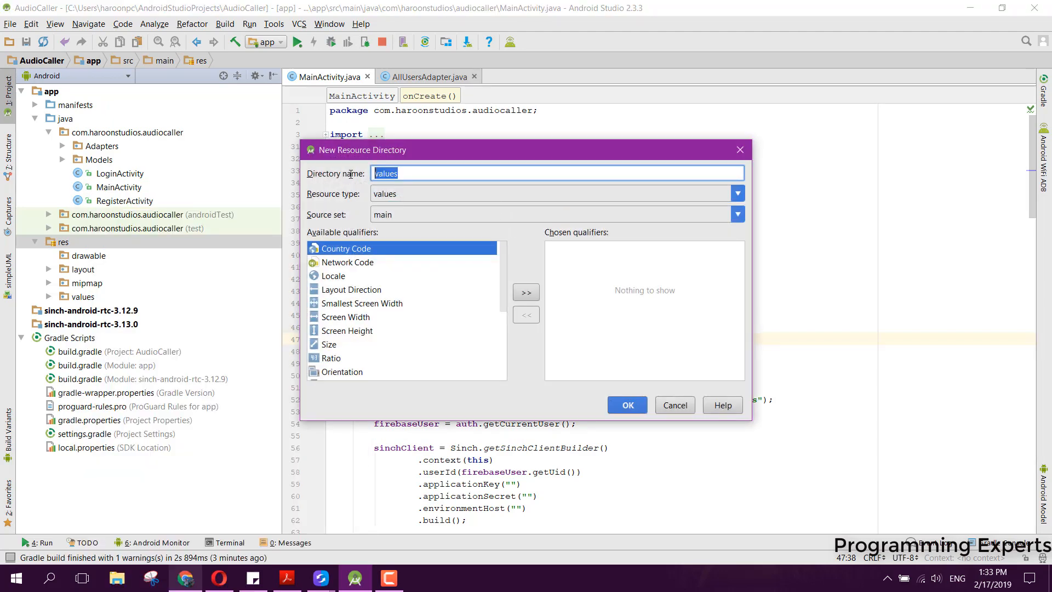
pyautogui.click(736, 193)
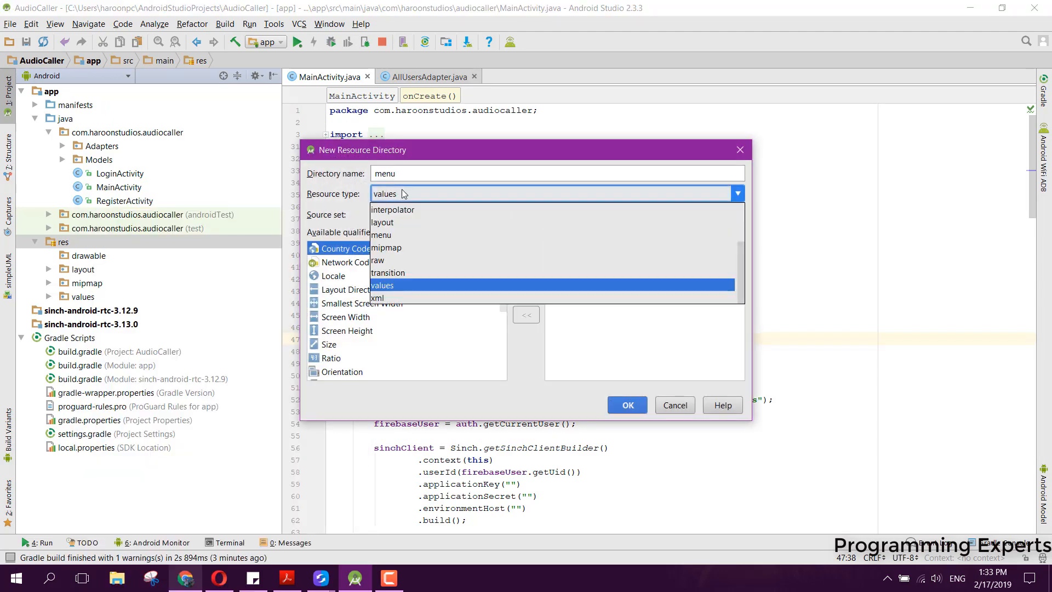
pyautogui.click(380, 234)
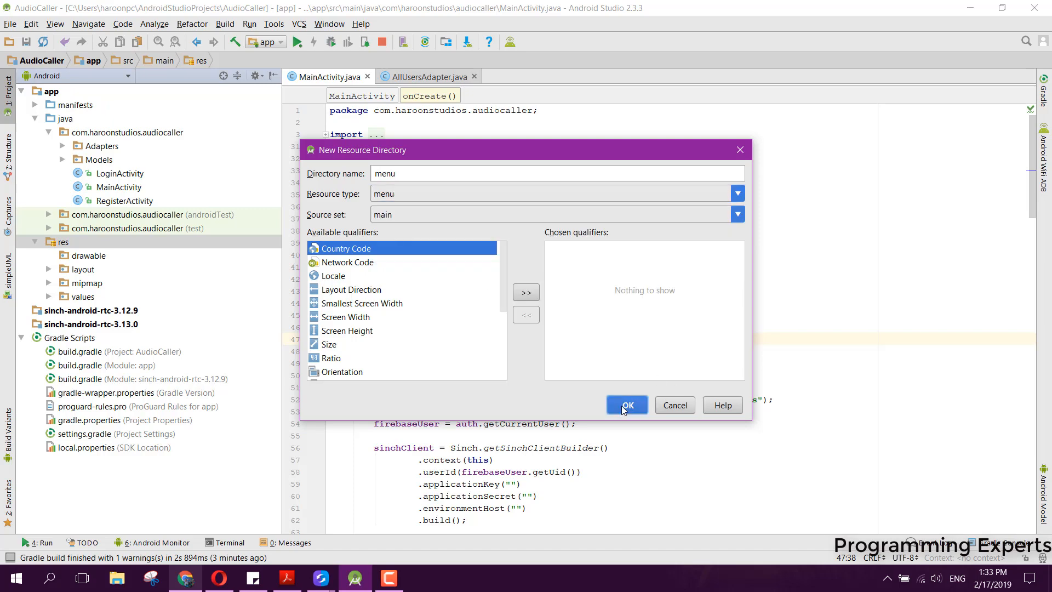
pyautogui.click(625, 404)
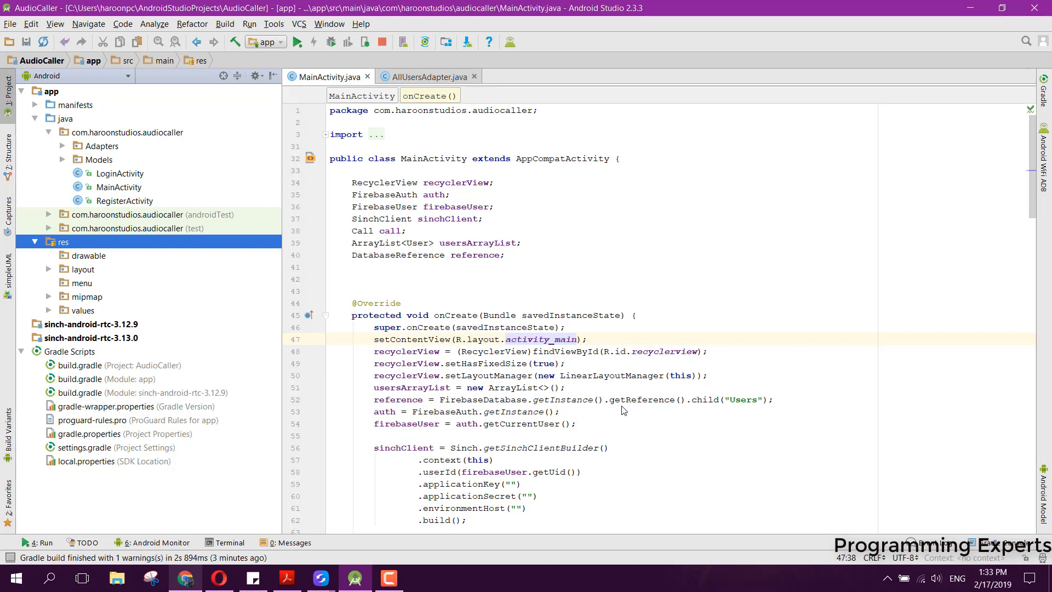
pyautogui.moveTo(266, 291)
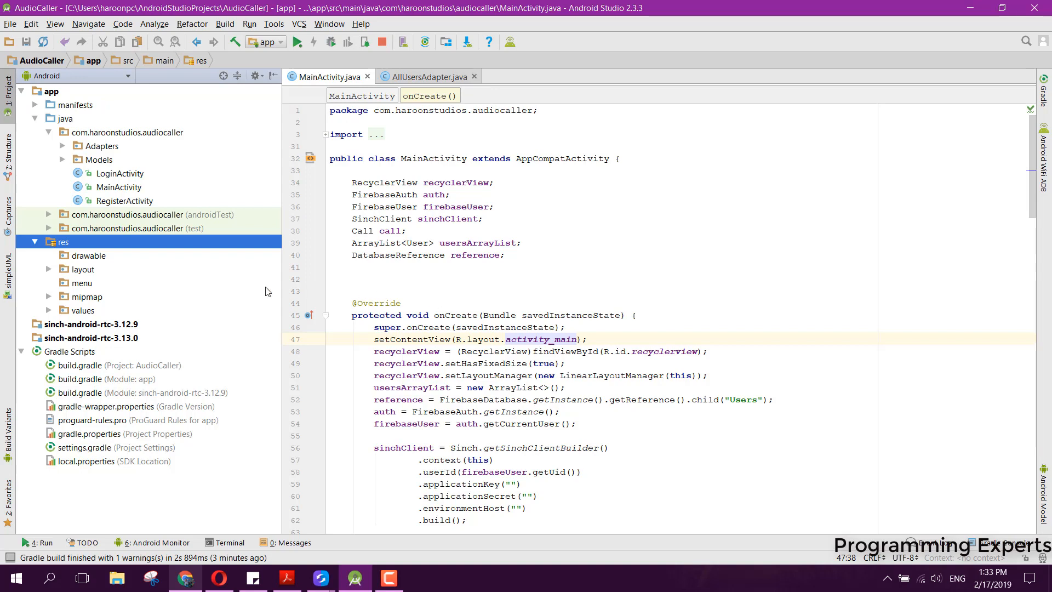
pyautogui.moveTo(122, 338)
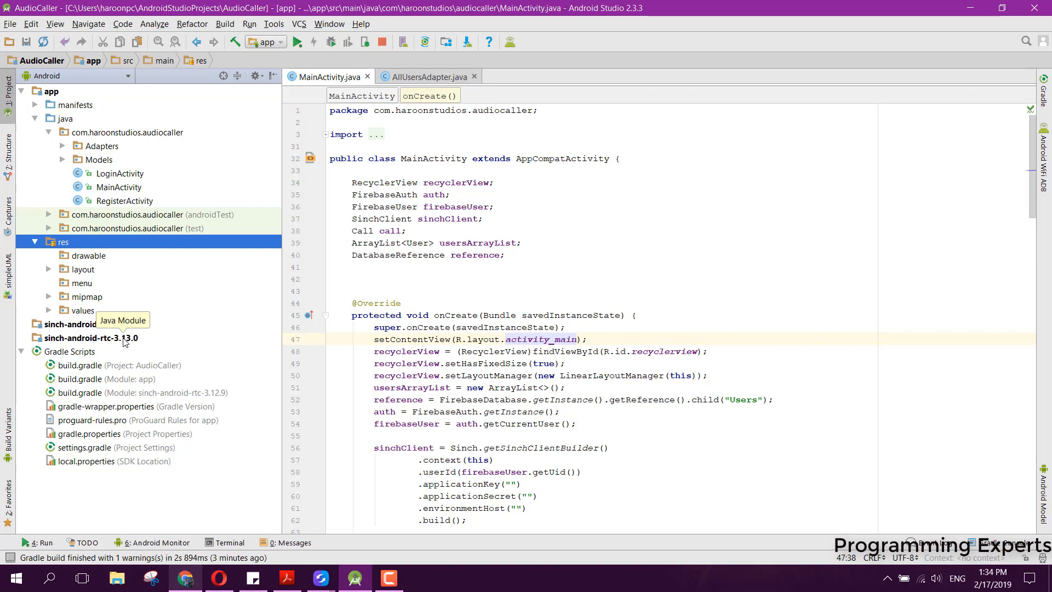
# Step: Check the sinch-android-rtc 3.12.9 version in the app's build.gradle and switch to Chrome
pyautogui.click(91, 338)
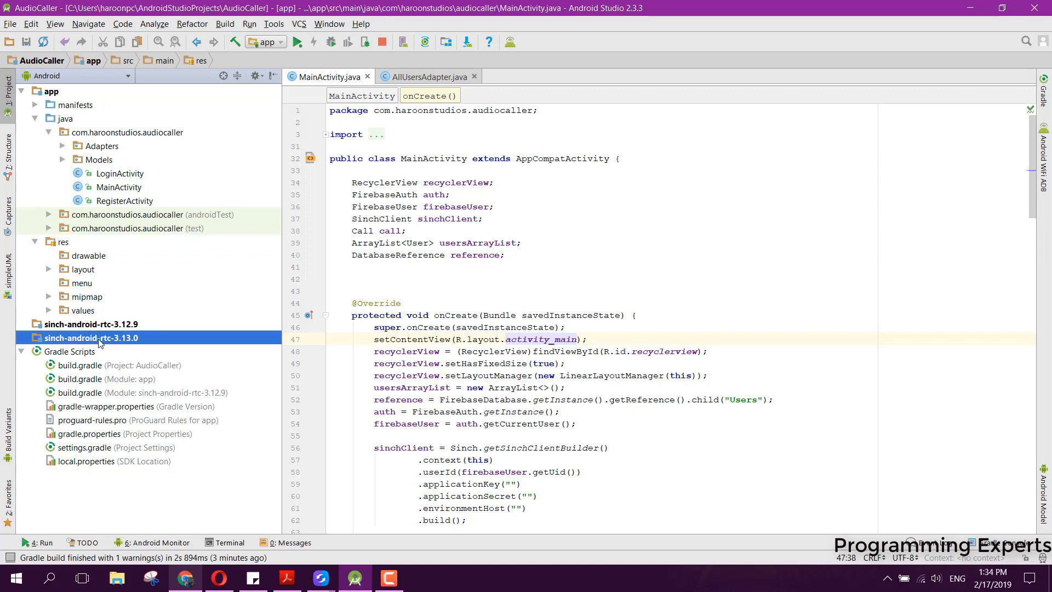
pyautogui.moveTo(128, 343)
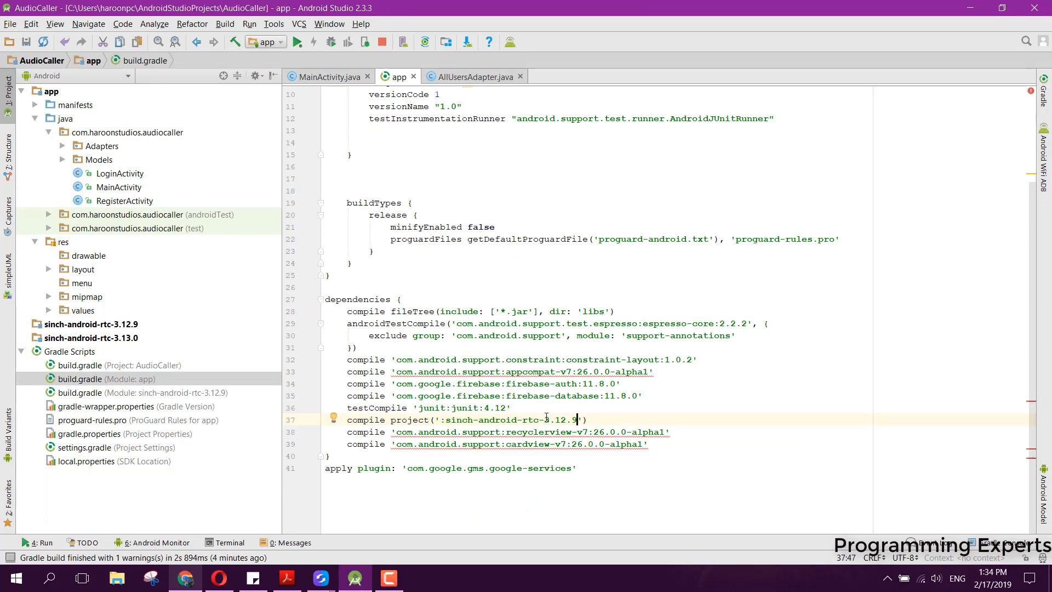
pyautogui.doubleClick(560, 419)
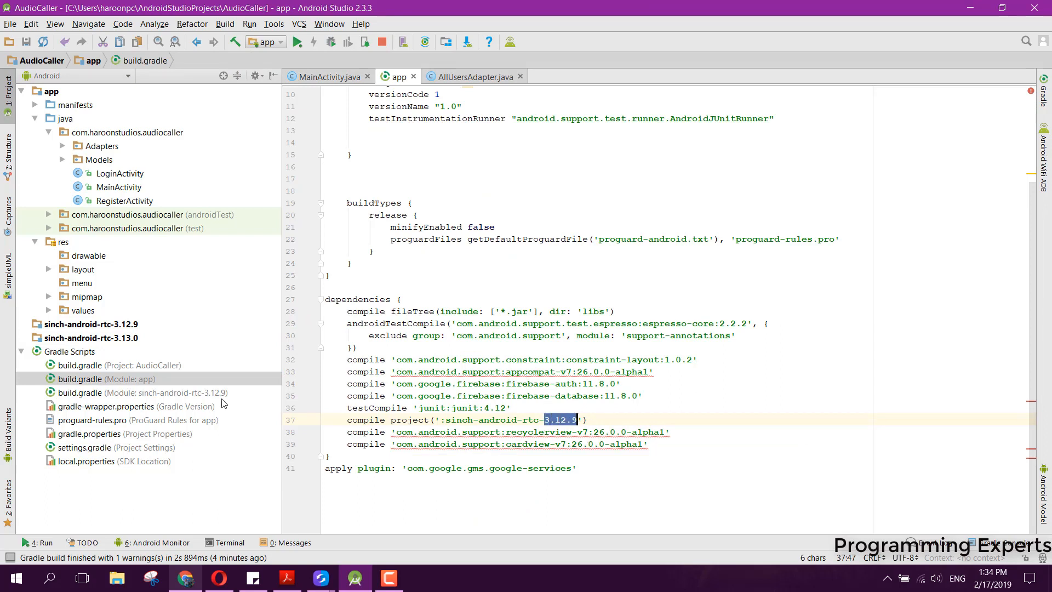
pyautogui.click(90, 337)
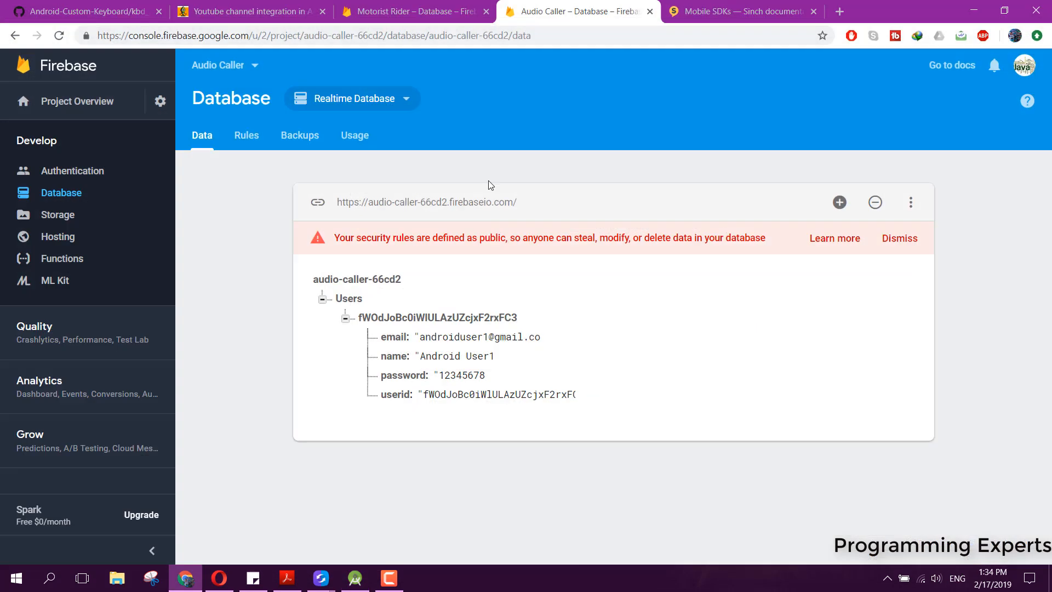
# Step: Consult the Sinch Mobile SDKs downloads page for the Android SDK version and return to Android Studio
pyautogui.click(738, 11)
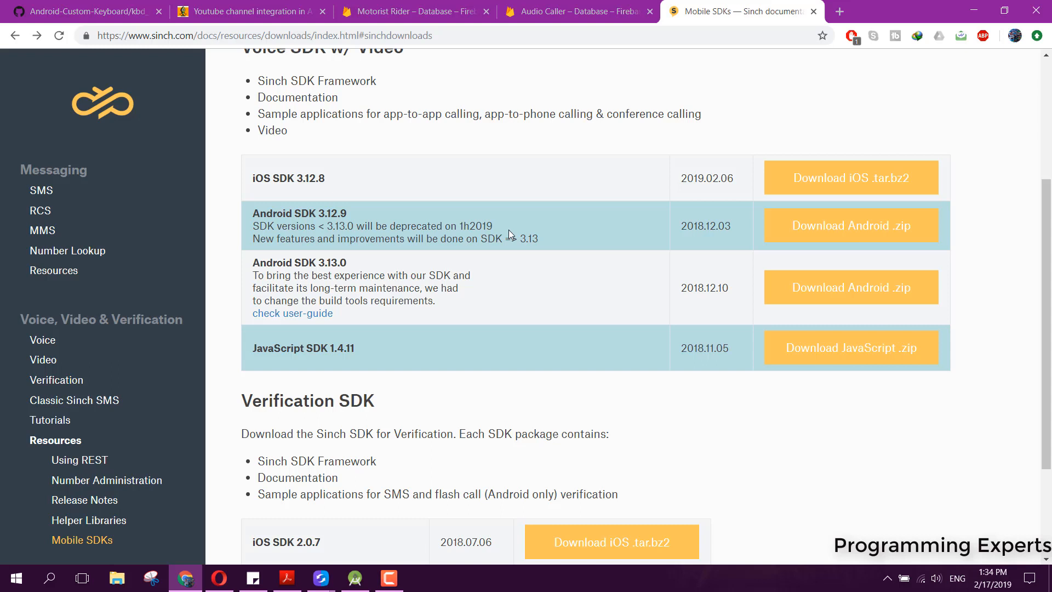
pyautogui.moveTo(341, 217)
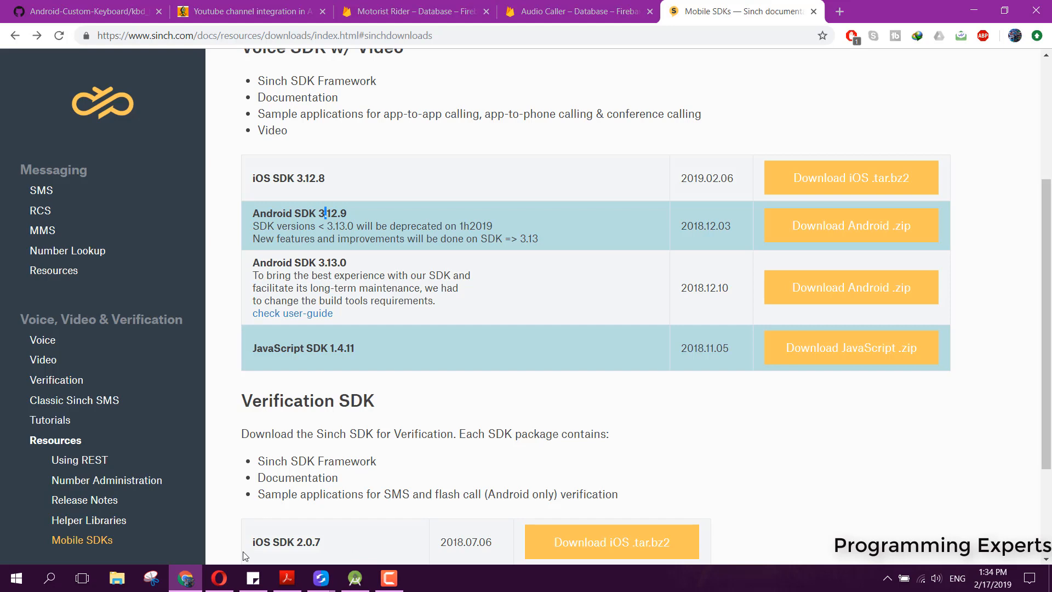
pyautogui.click(355, 578)
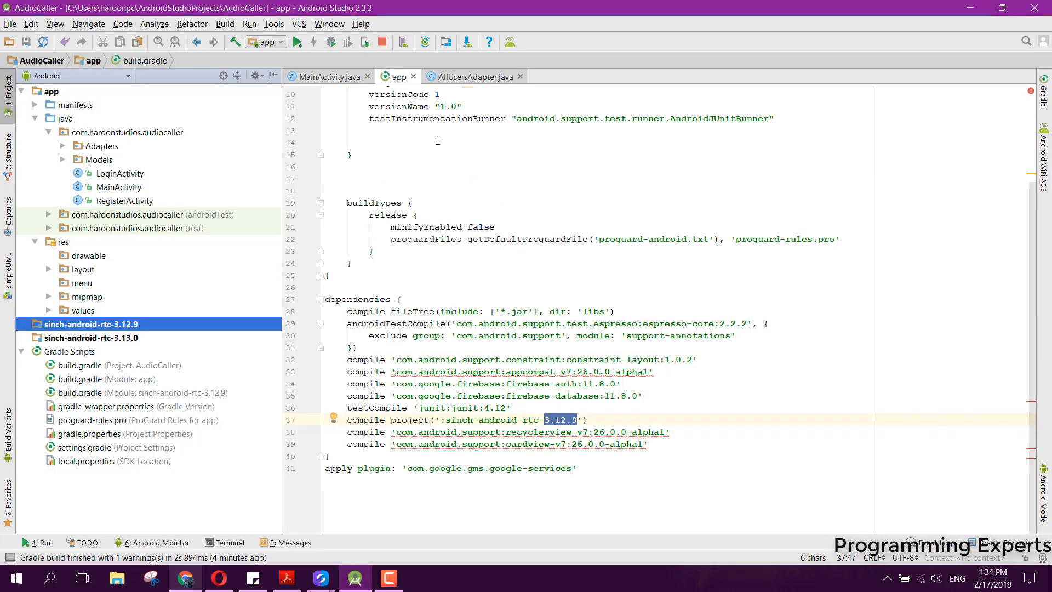
# Step: Add onOptionsItemSelected and onCreateOptionsMenu override stubs in MainActivity via autocomplete
pyautogui.click(324, 77)
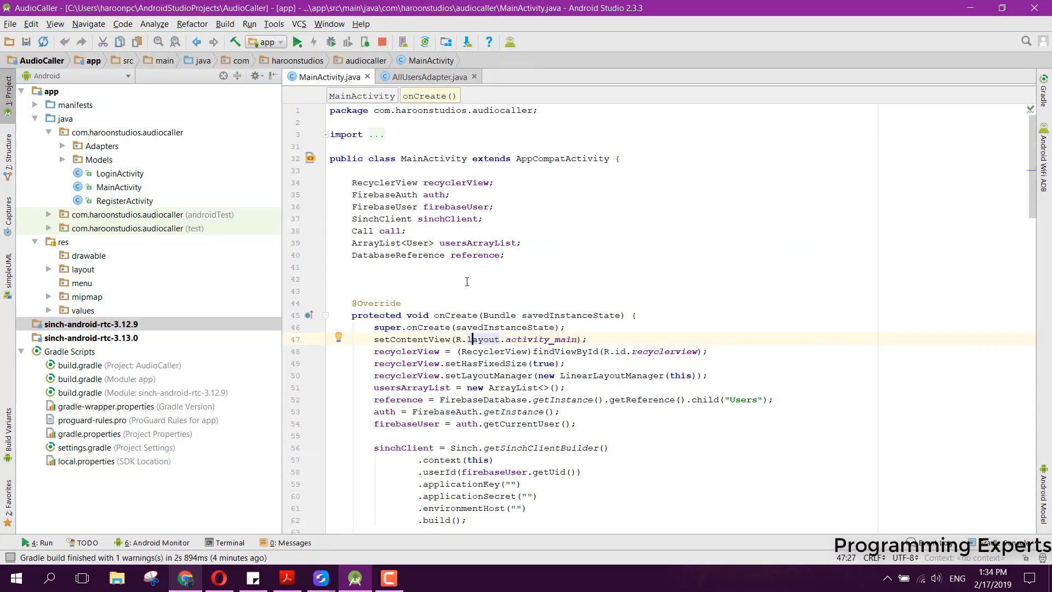
pyautogui.scroll(-3)
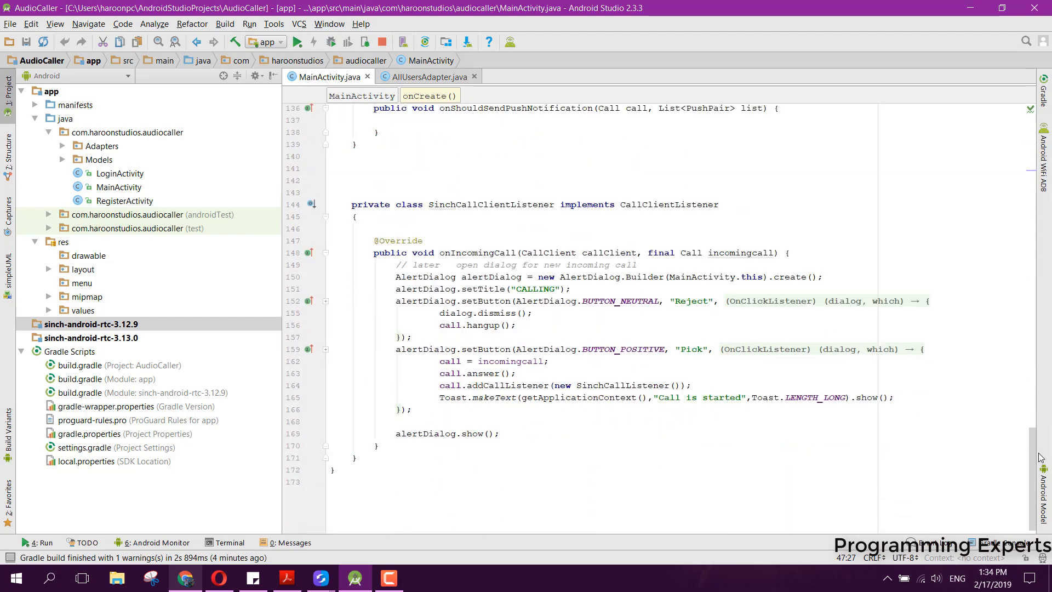
pyautogui.click(412, 154)
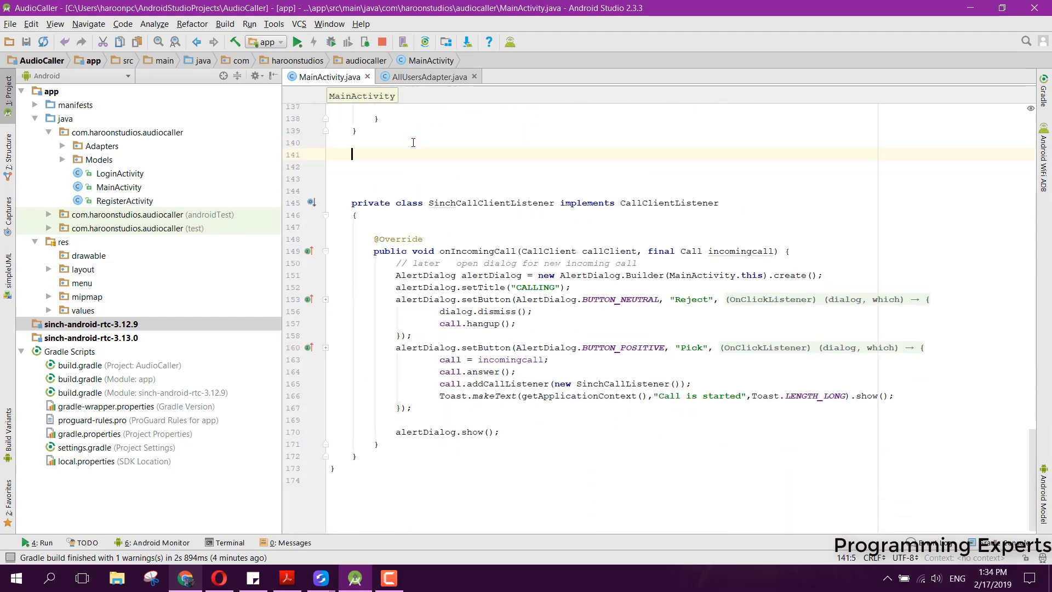
pyautogui.write('onOp')
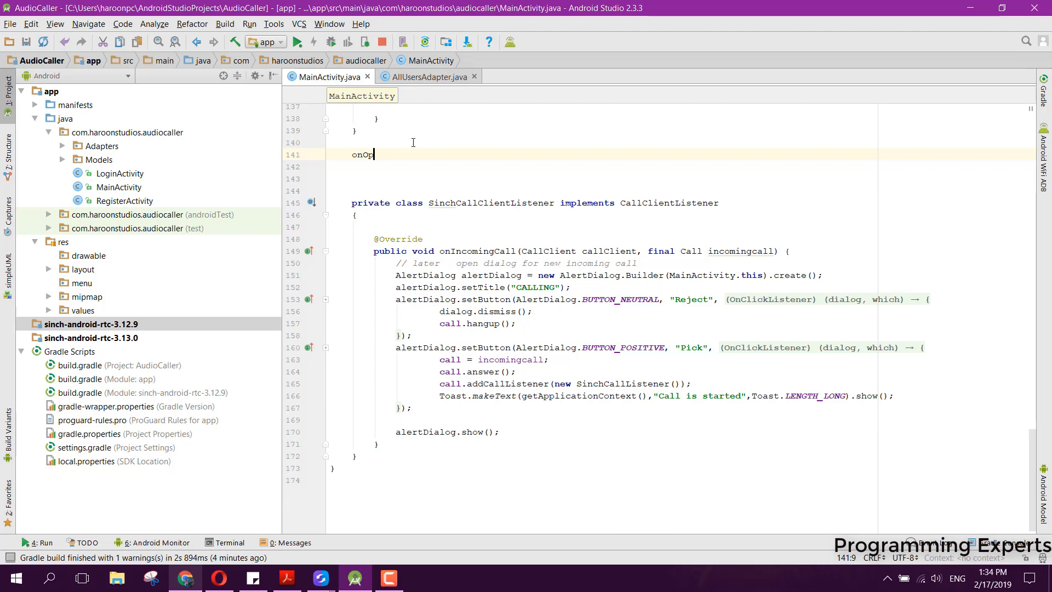
pyautogui.write('t')
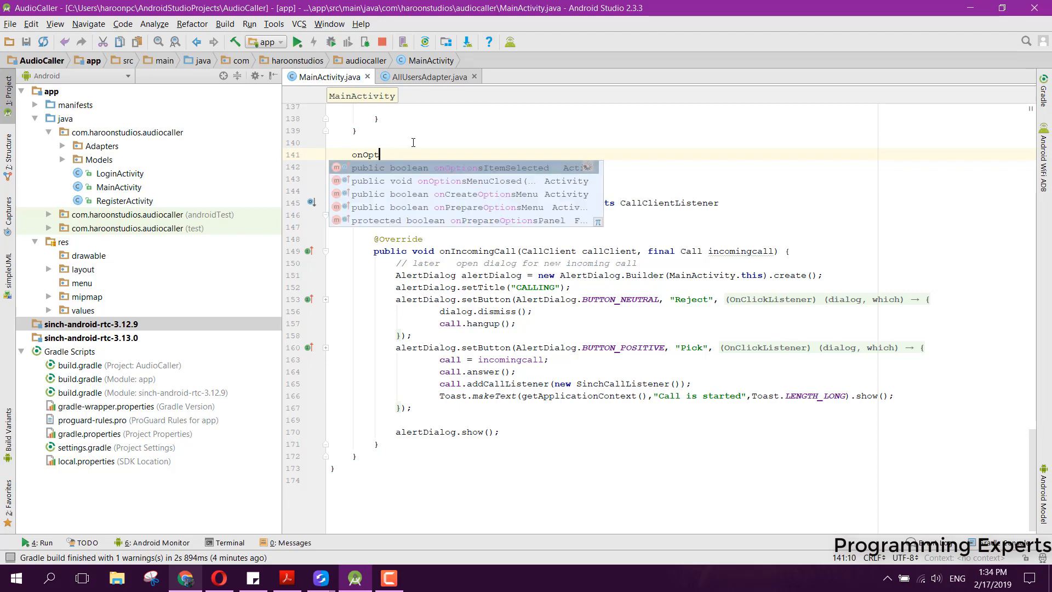
pyautogui.write('onCreate')
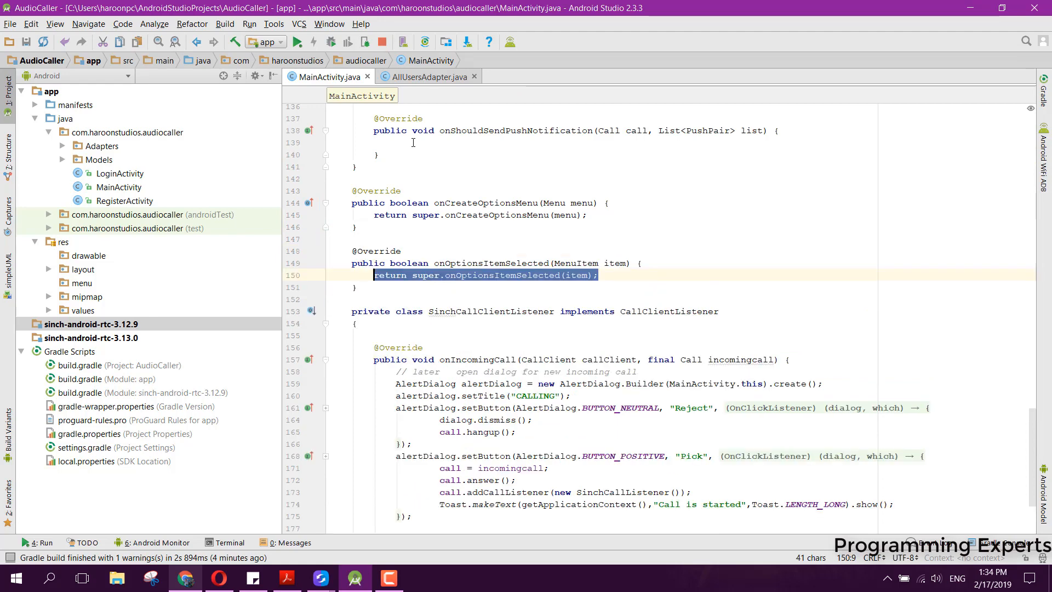
# Step: In onCreateOptionsMenu, inflate R.menu.game_menu into the menu with getMenuInflater()
pyautogui.click(607, 202)
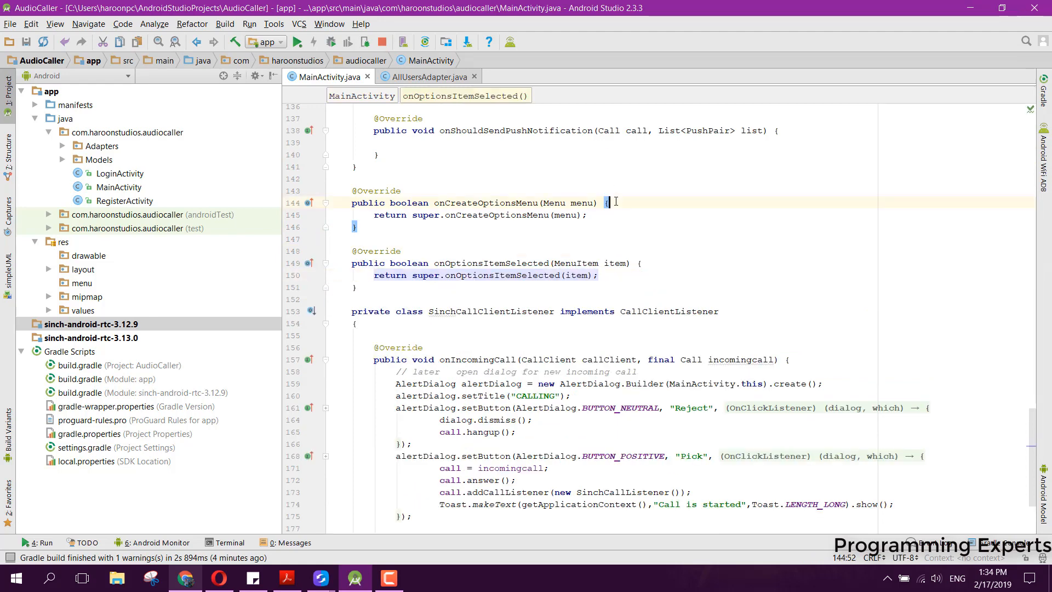
pyautogui.write('getMenuInflater().')
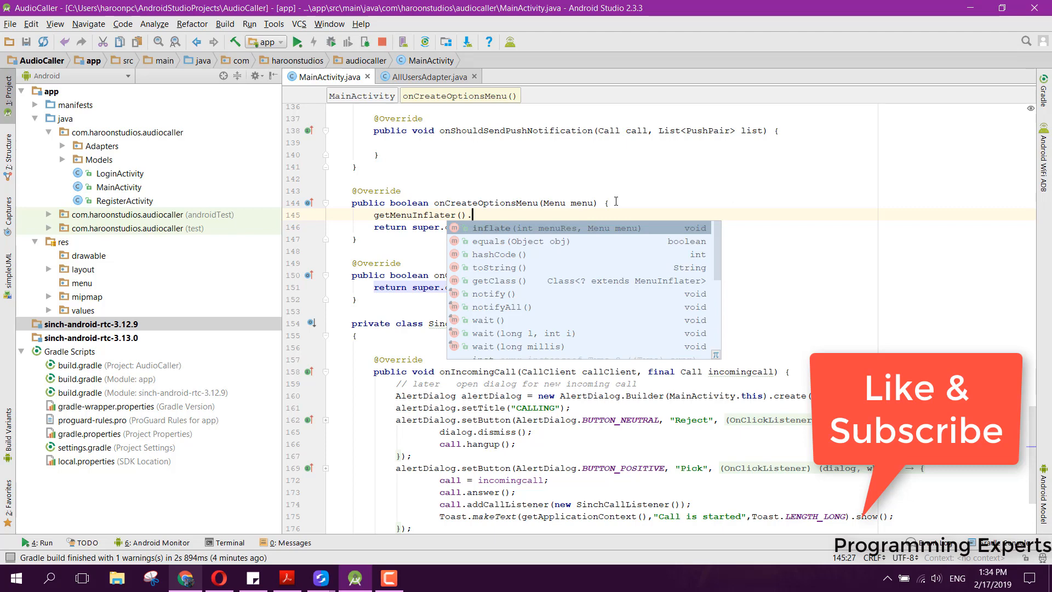
pyautogui.press('Escape')
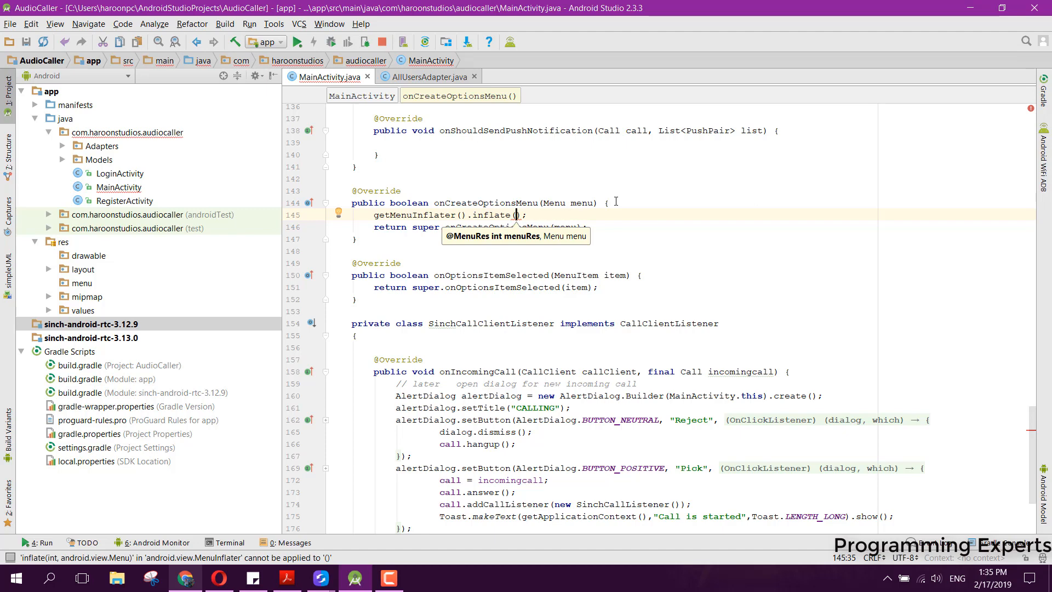
pyautogui.write('R.ne')
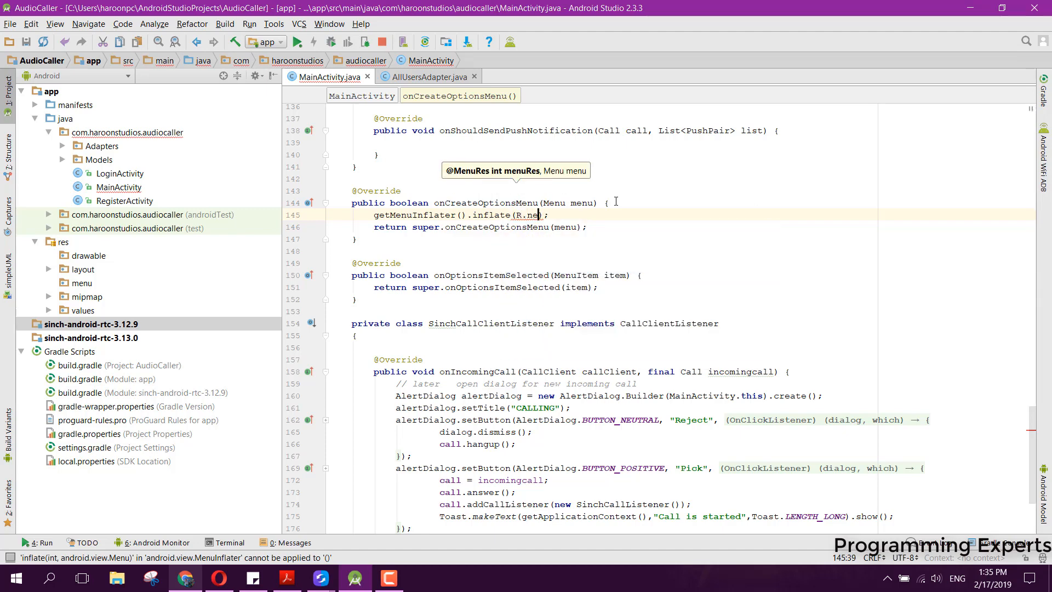
pyautogui.write('menu.m')
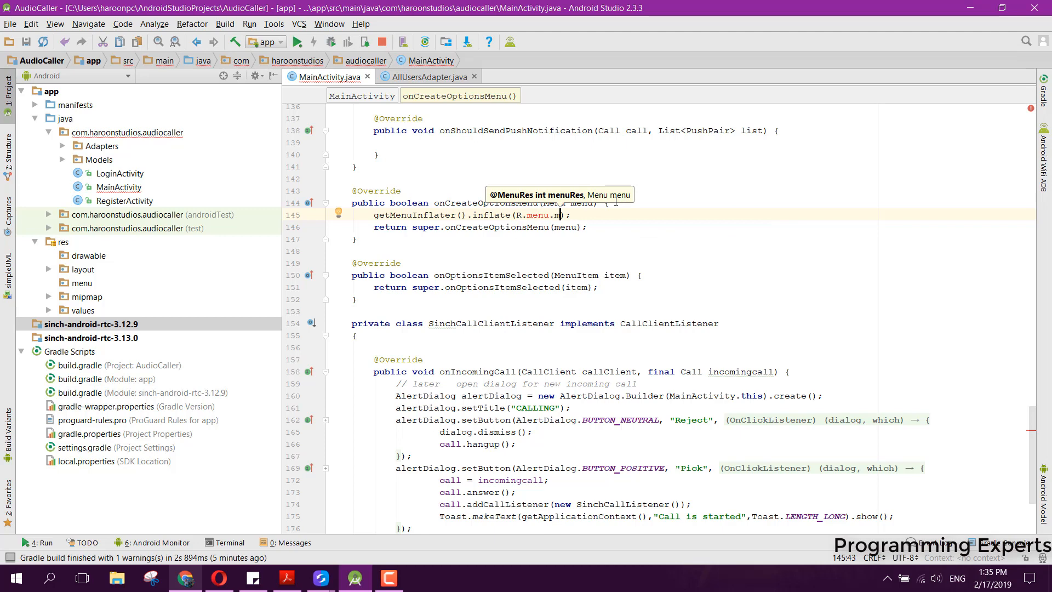
pyautogui.write('enu,menu')
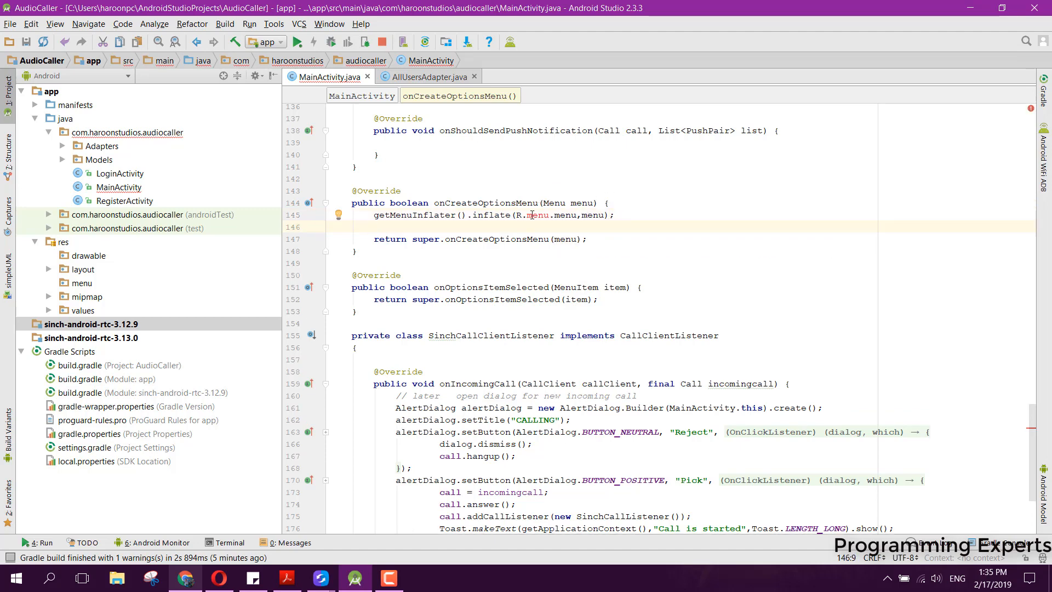
# Step: Correct the menu resource reference and check the res/menu folder in the Project panel
pyautogui.doubleClick(538, 215)
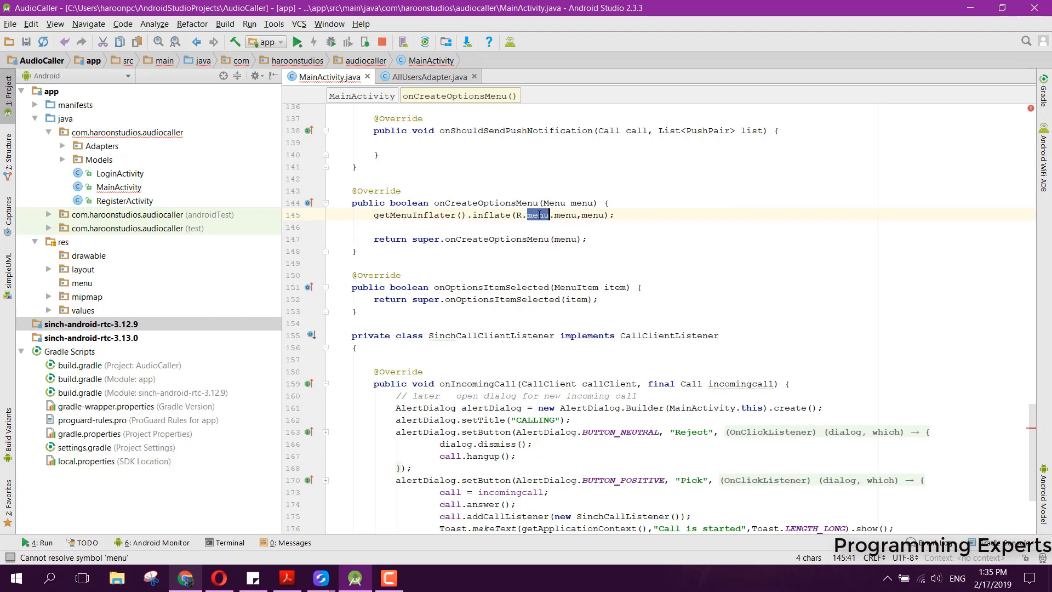
pyautogui.moveTo(536, 215)
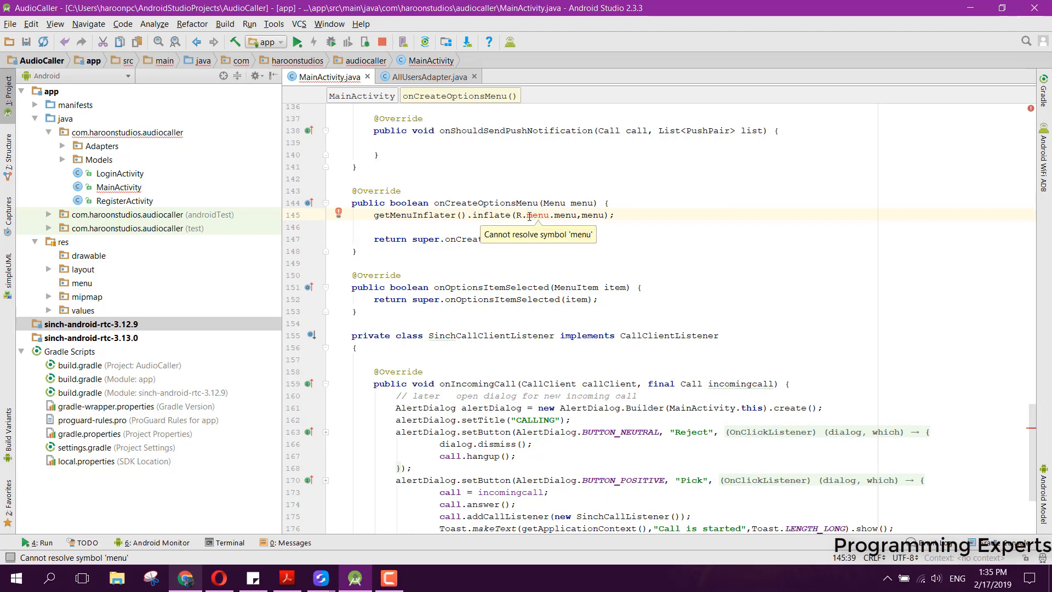
pyautogui.write('R.')
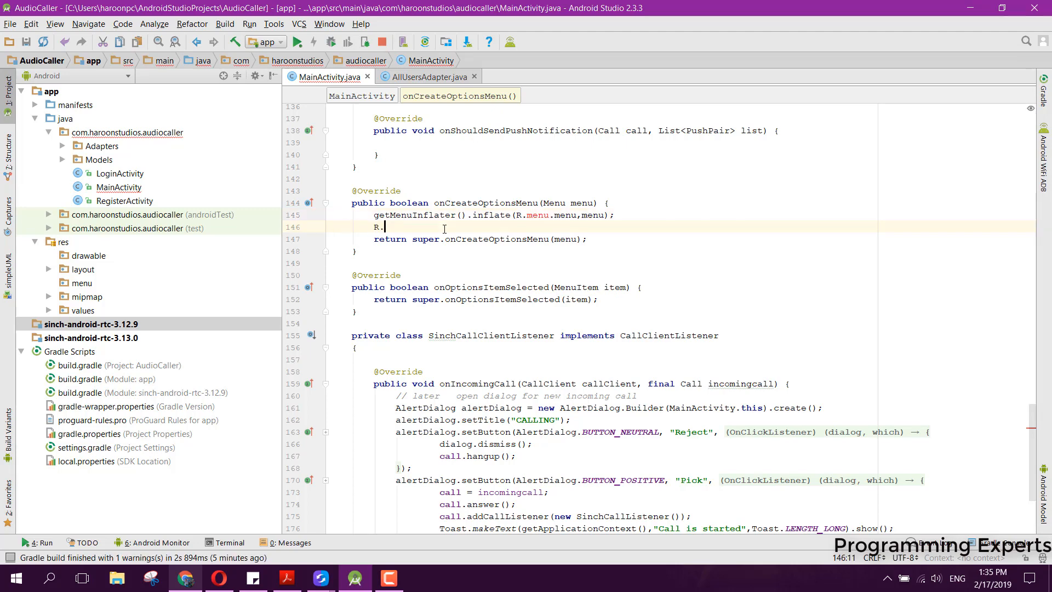
pyautogui.write('m')
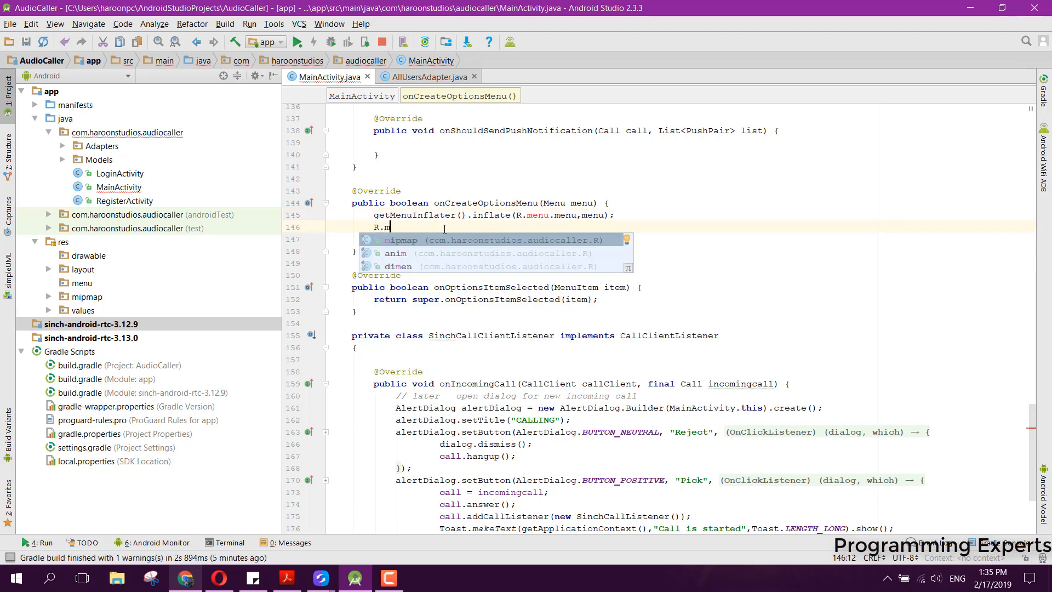
pyautogui.write('id')
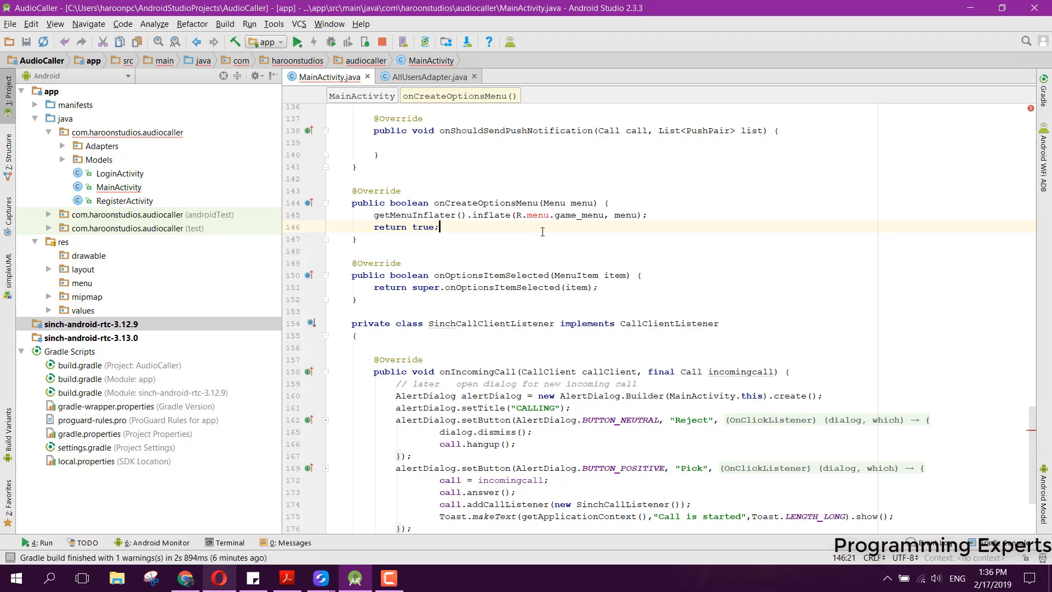
pyautogui.click(82, 283)
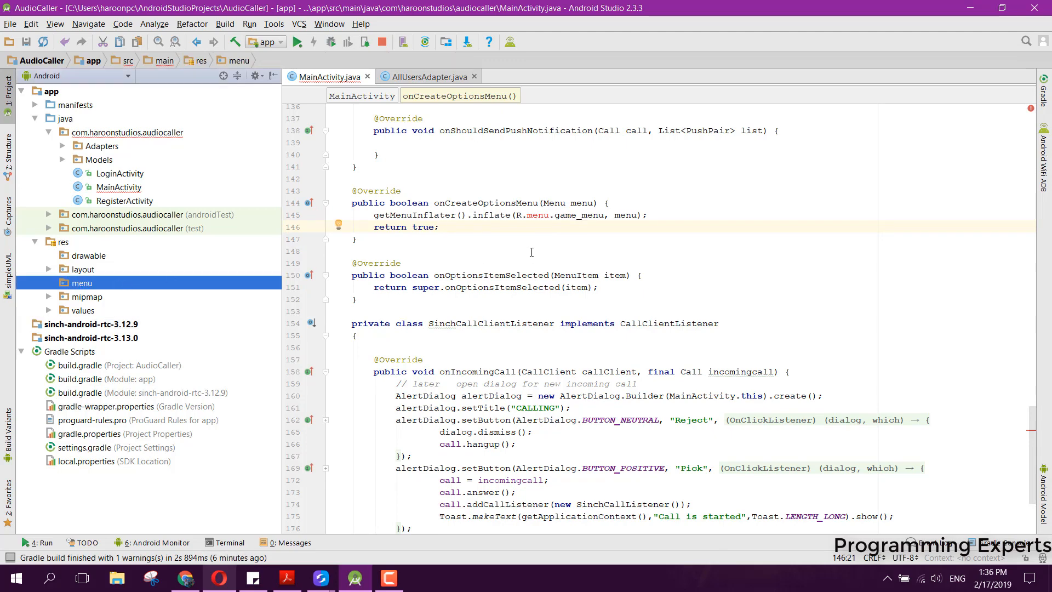
# Step: Clean and rebuild the AudioCaller project and review the flagged line in onIncomingCall
pyautogui.click(225, 24)
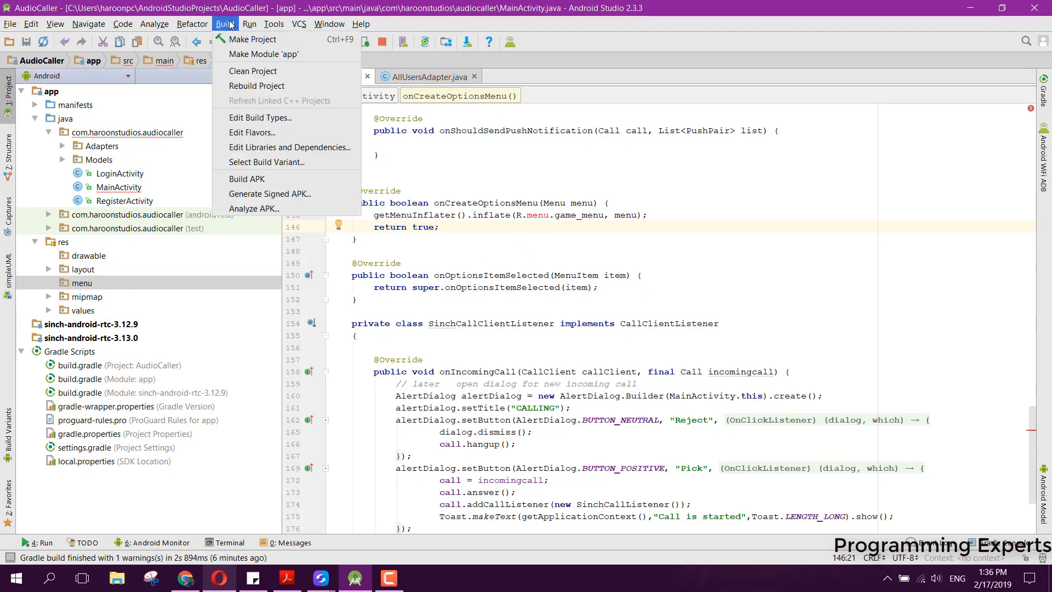
pyautogui.click(253, 71)
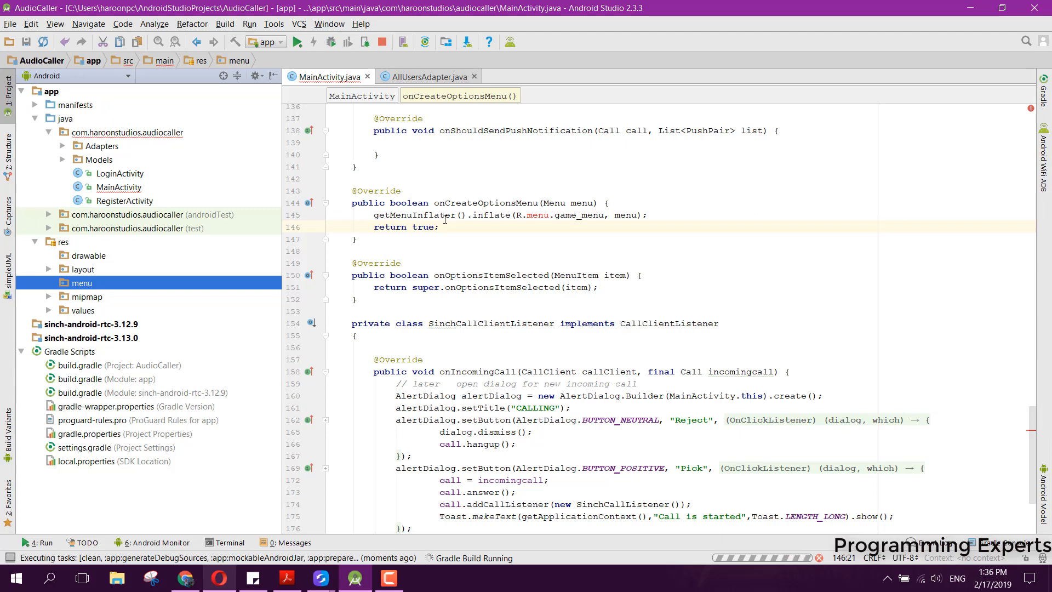
pyautogui.scroll(-3)
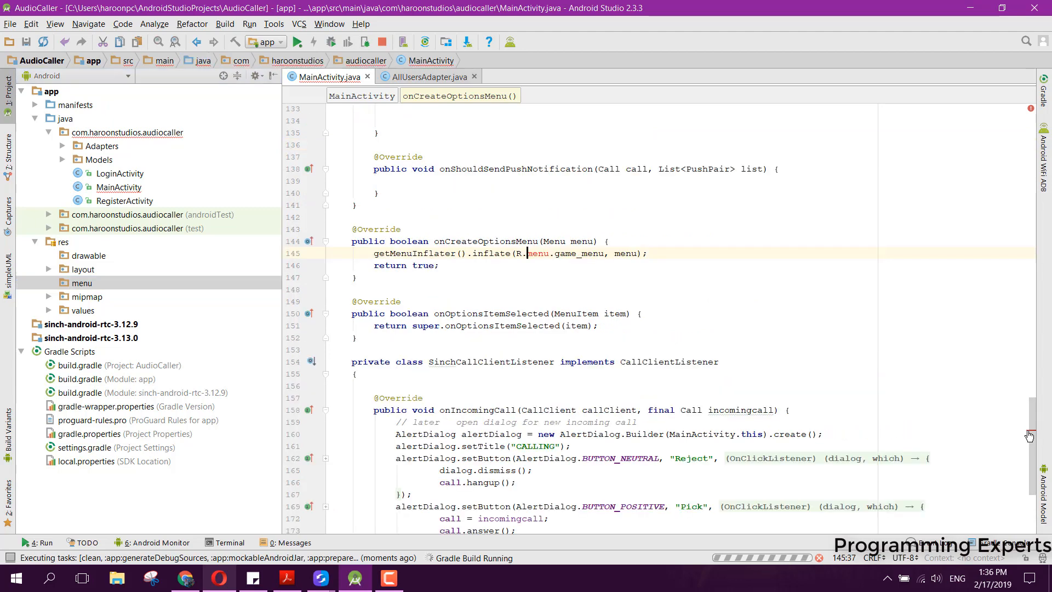
pyautogui.click(768, 433)
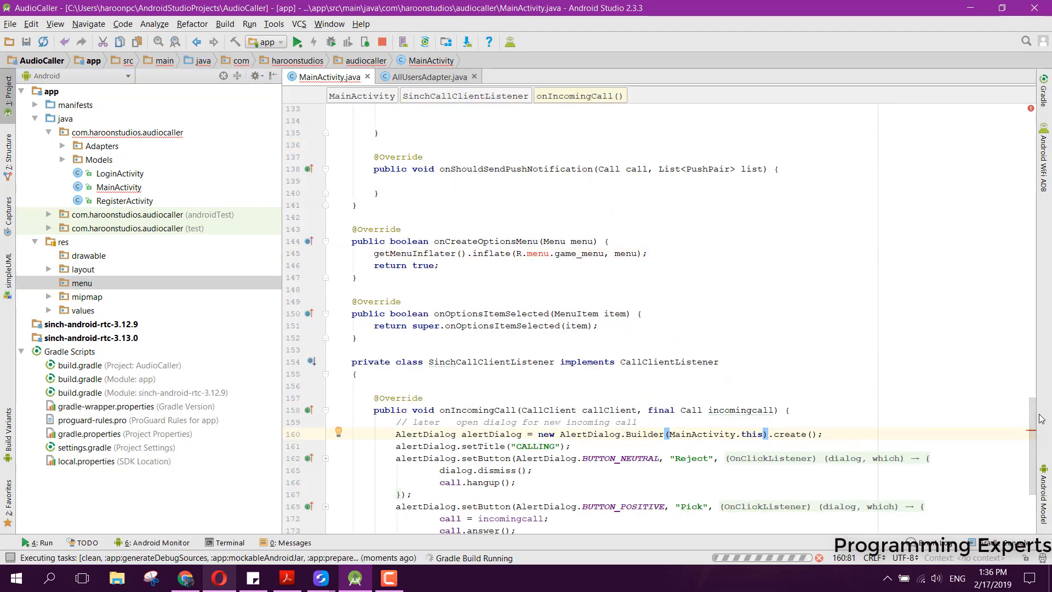
pyautogui.scroll(3)
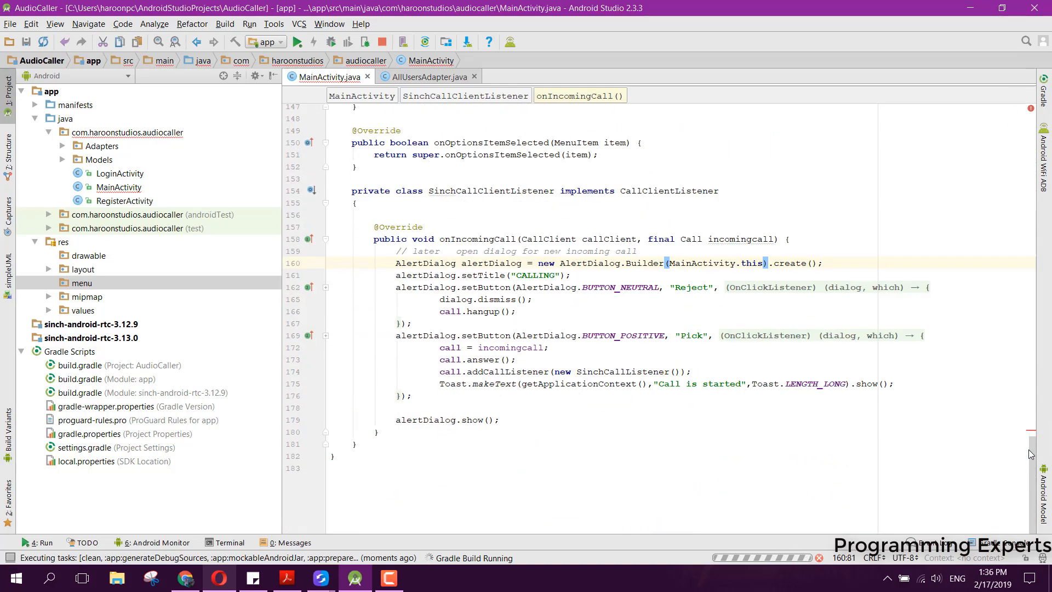
pyautogui.moveTo(904, 579)
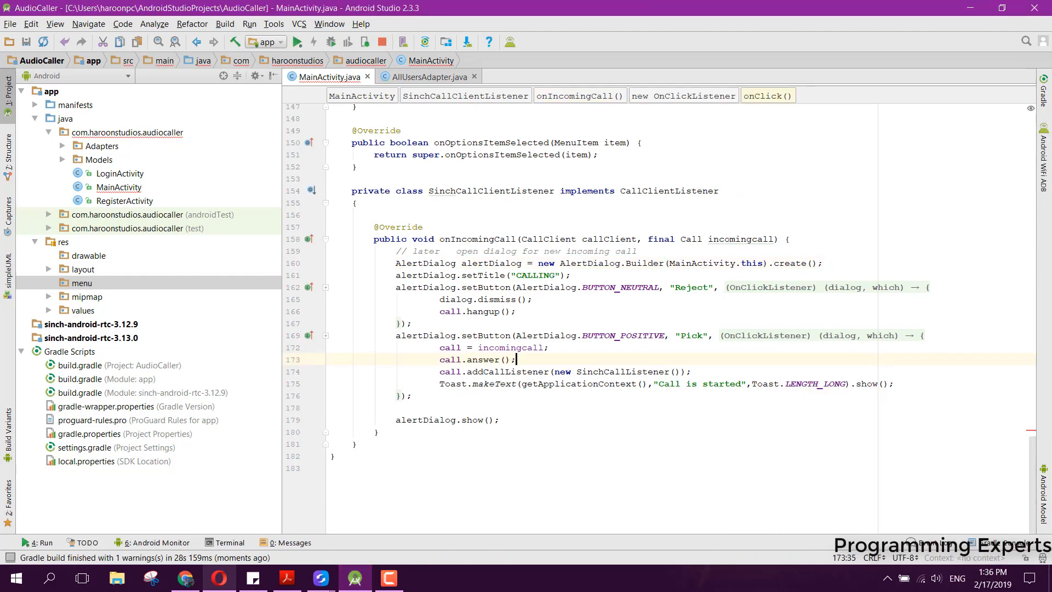
pyautogui.scroll(3)
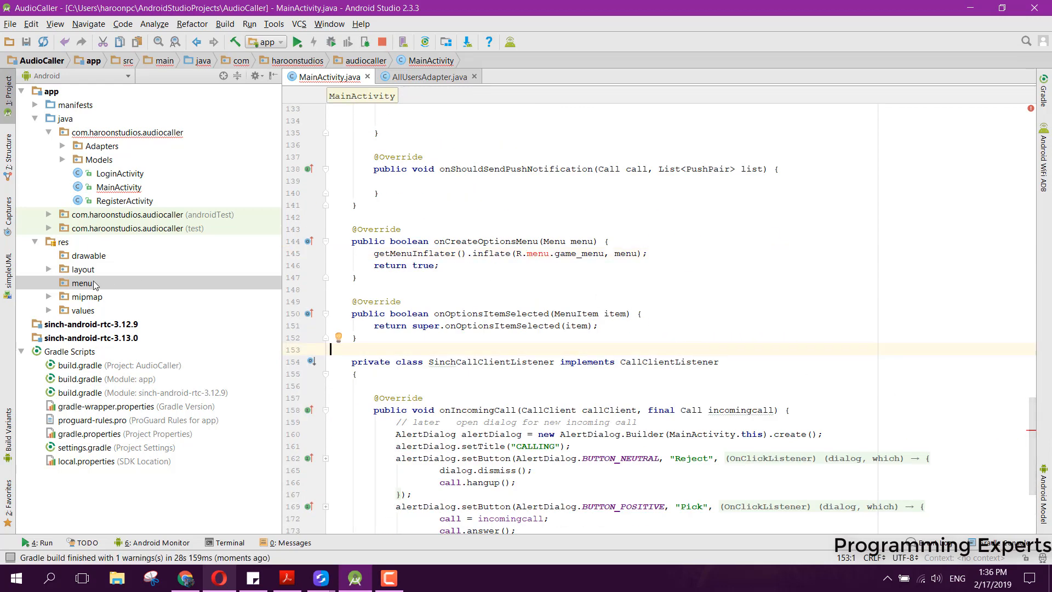
# Step: Create a new menu.xml resource file under res/menu and view it as text
pyautogui.rightClick(83, 282)
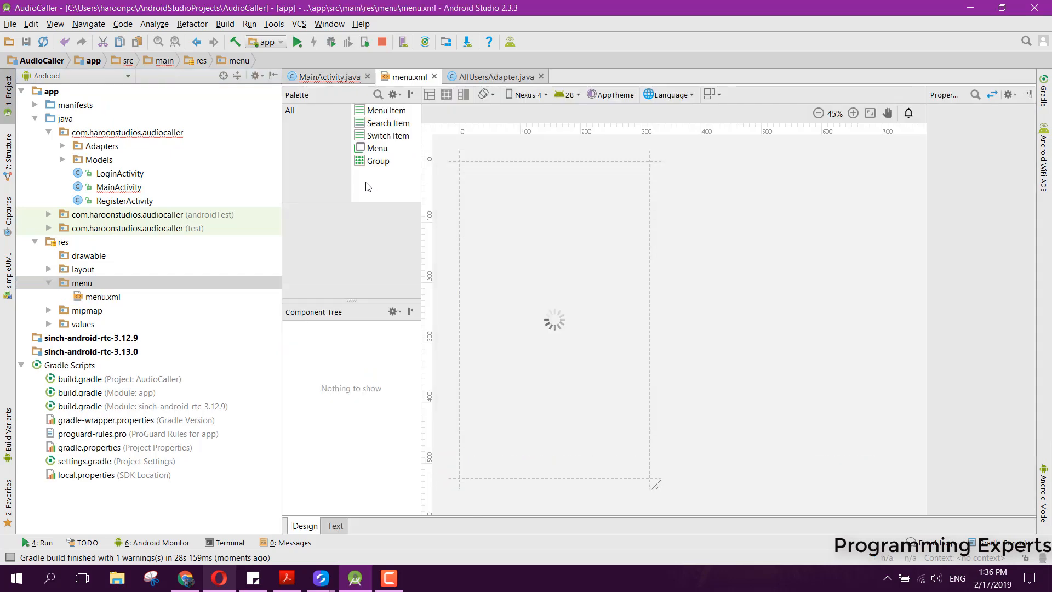
pyautogui.click(328, 76)
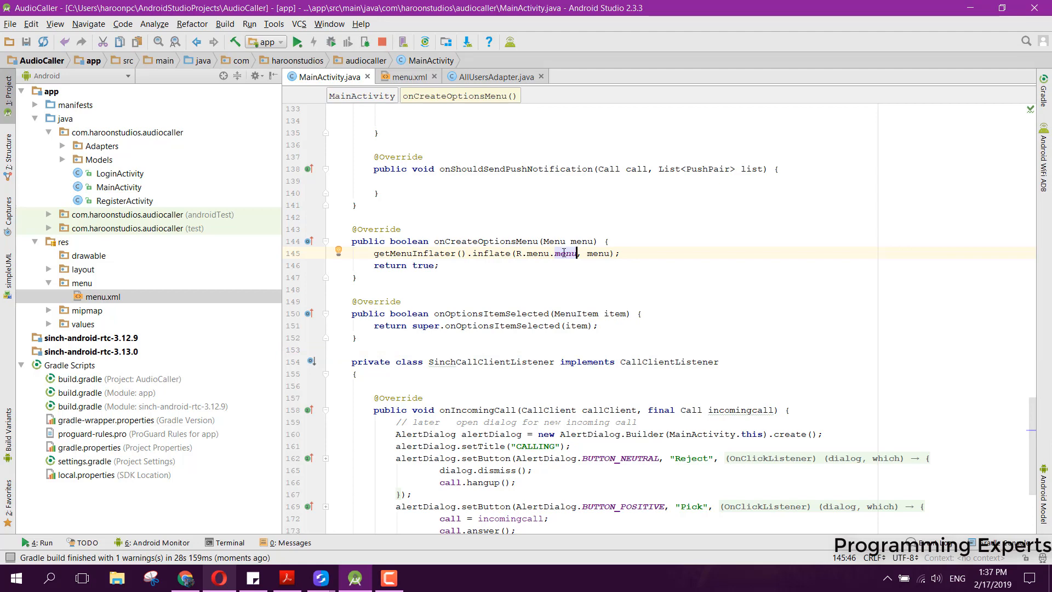
pyautogui.click(405, 77)
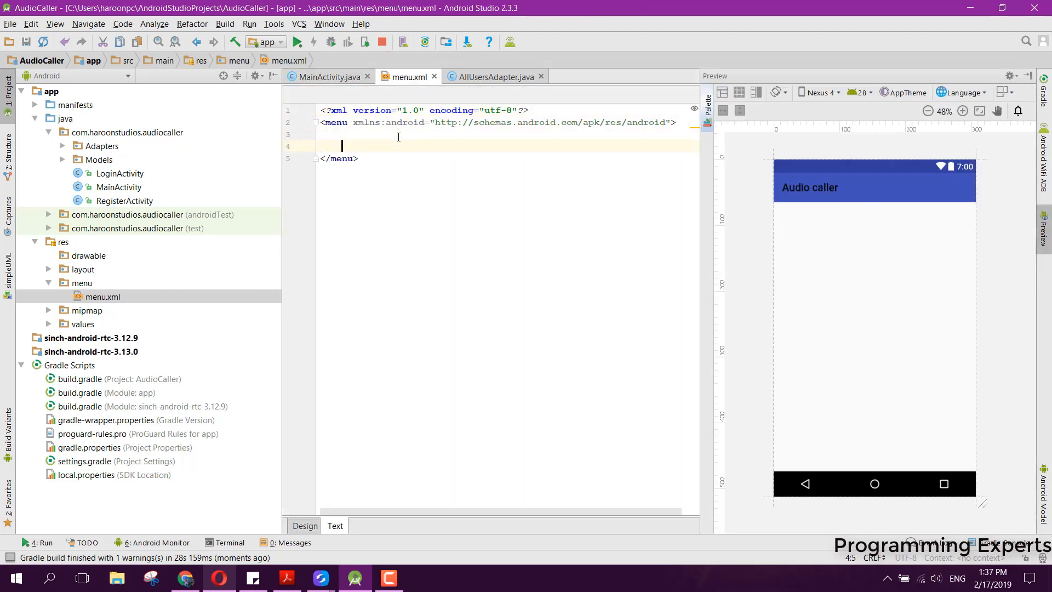
# Step: Define a menu item with id @+id/menu_logout and an android:title inside the menu element
pyautogui.write('<it')
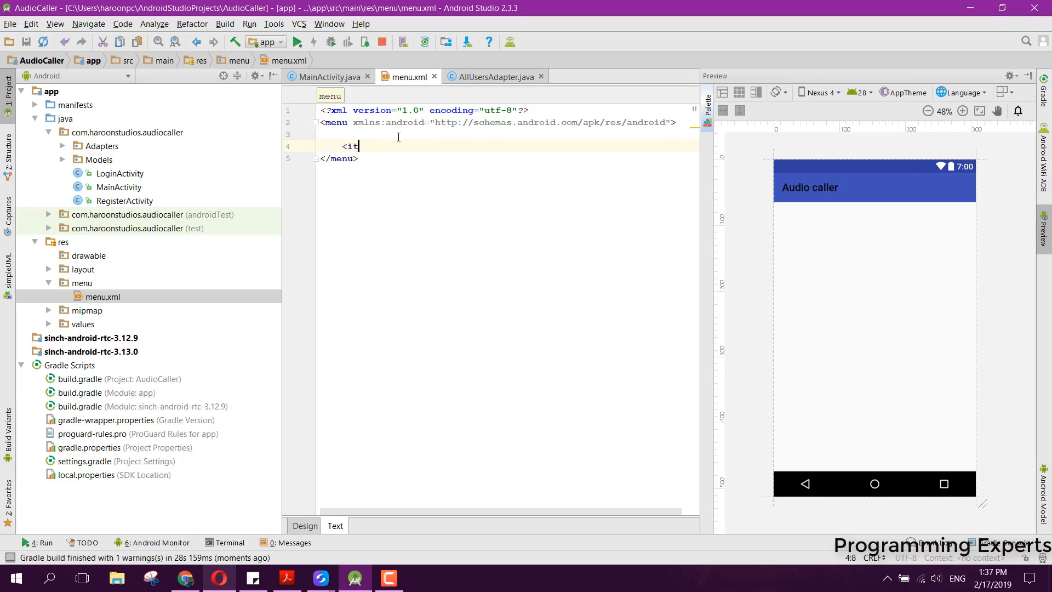
pyautogui.write('em i')
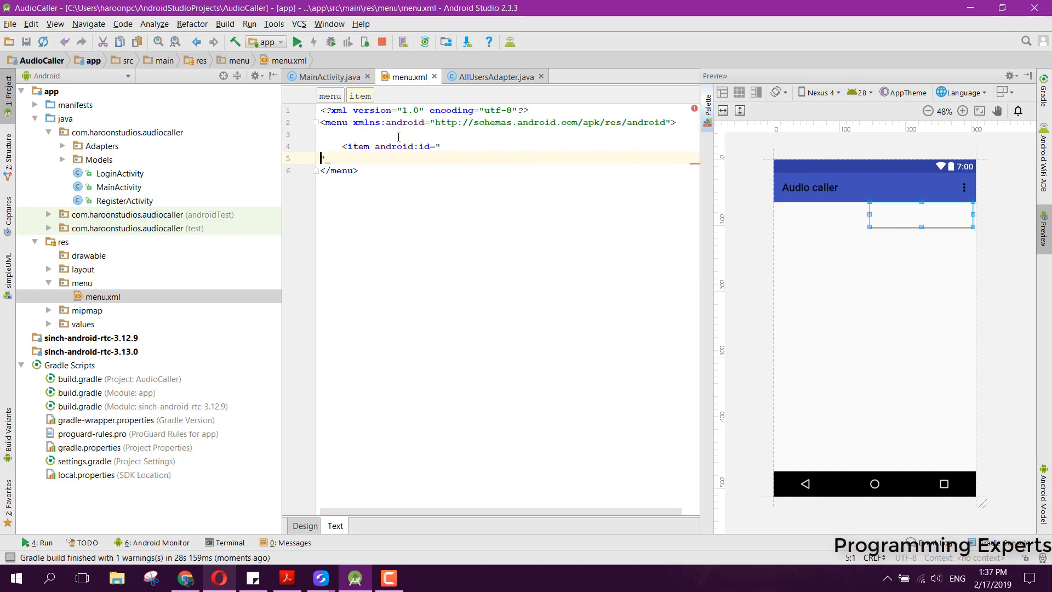
pyautogui.write('@+"')
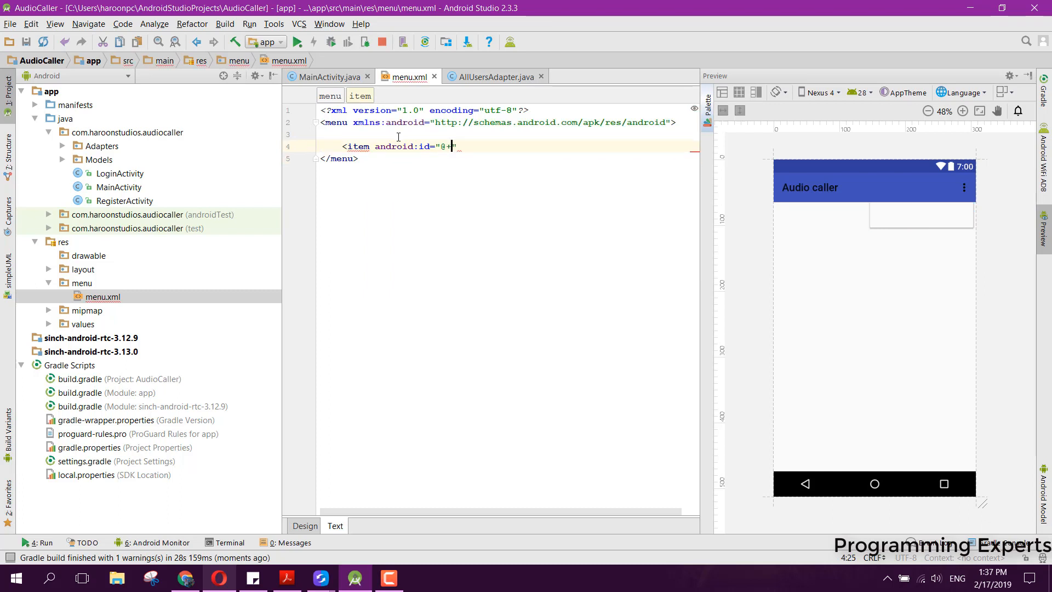
pyautogui.write('id/')
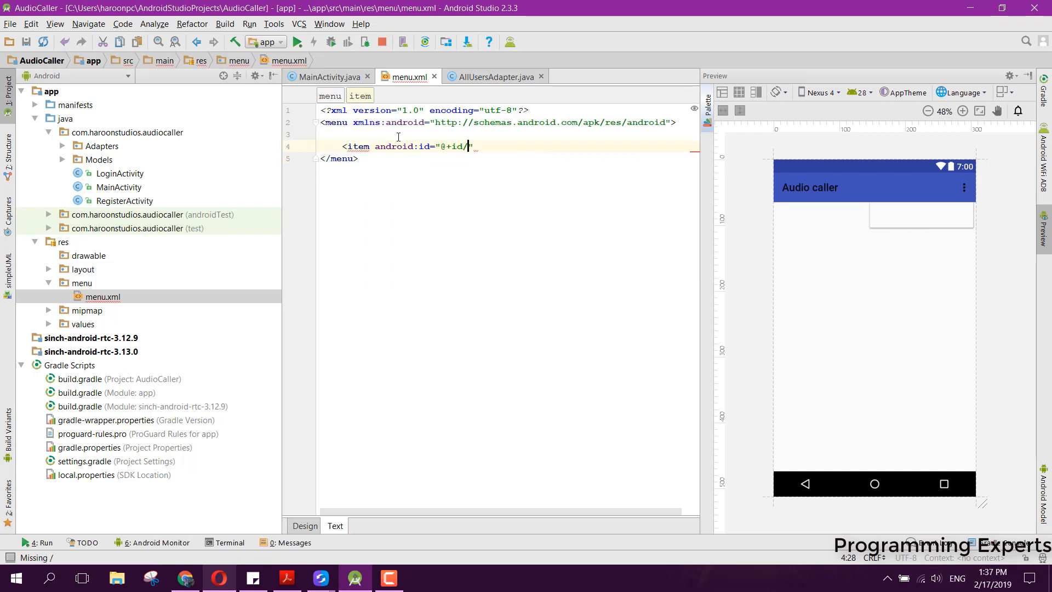
pyautogui.write('menu_1')
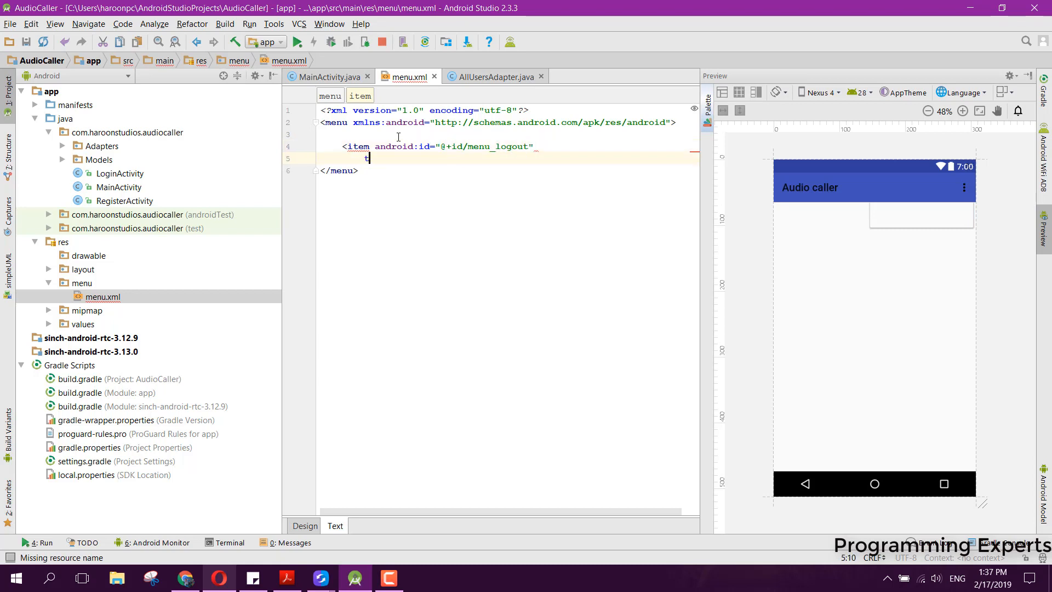
pyautogui.write('android:title="I')
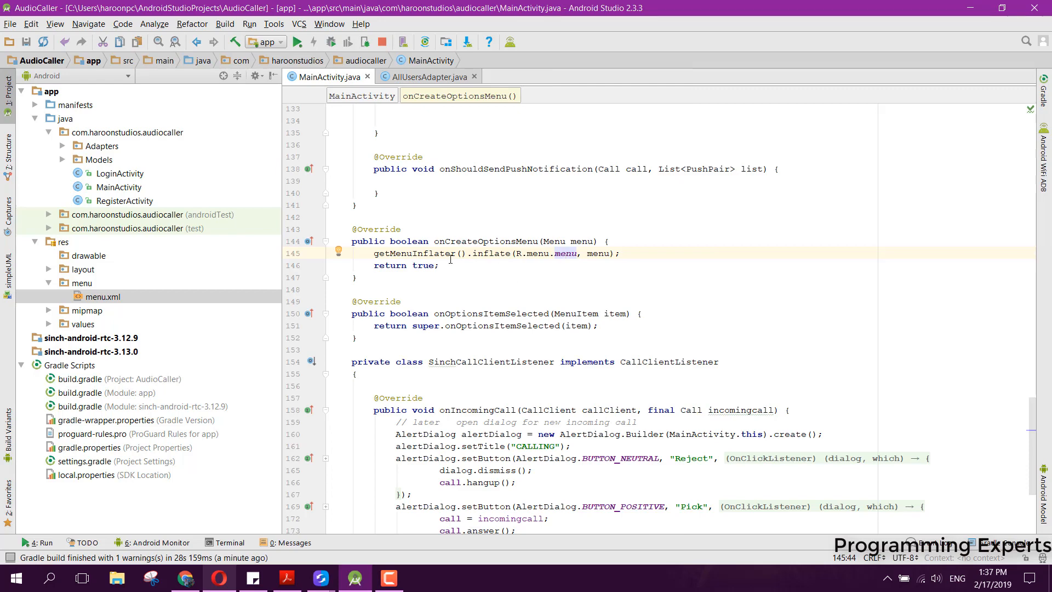
# Step: In onOptionsItemSelected, check item.getItemId()==R.id.menu_logout and that firebaseUser is not null
pyautogui.click(642, 313)
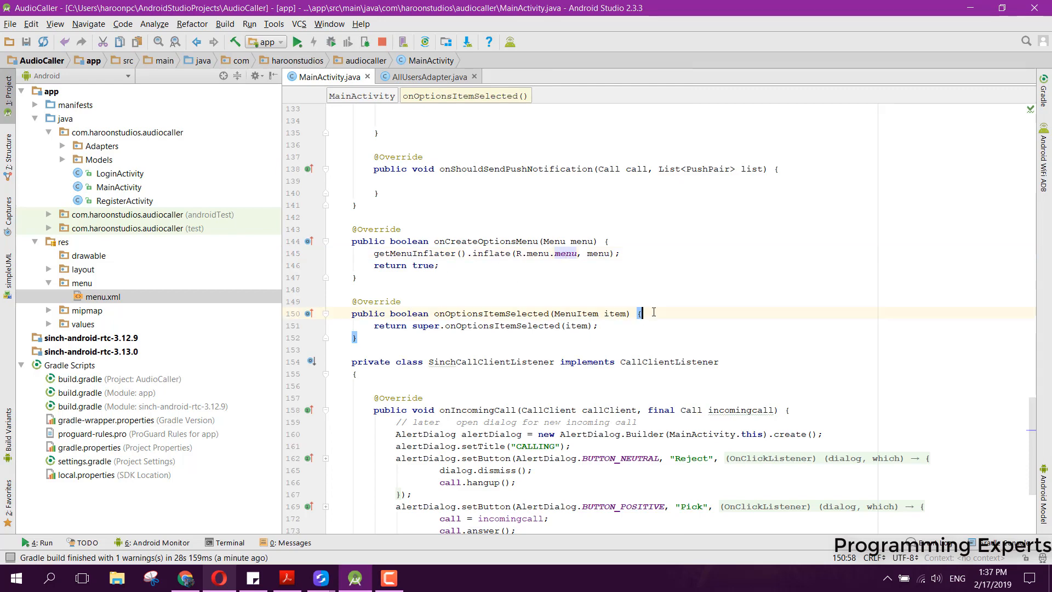
pyautogui.write('if(item.getItemId(')
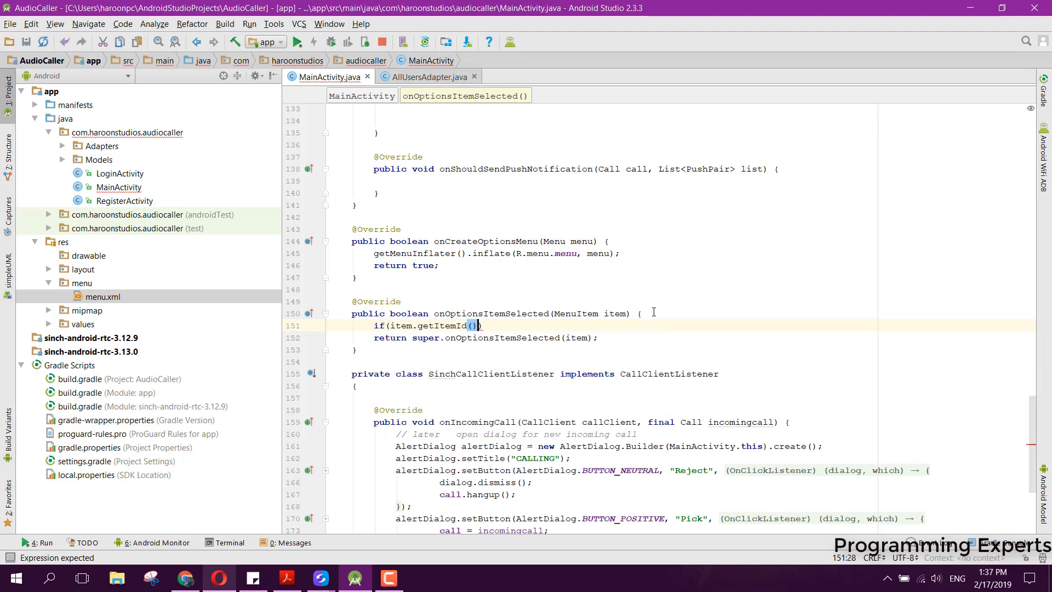
pyautogui.write('== R.i')
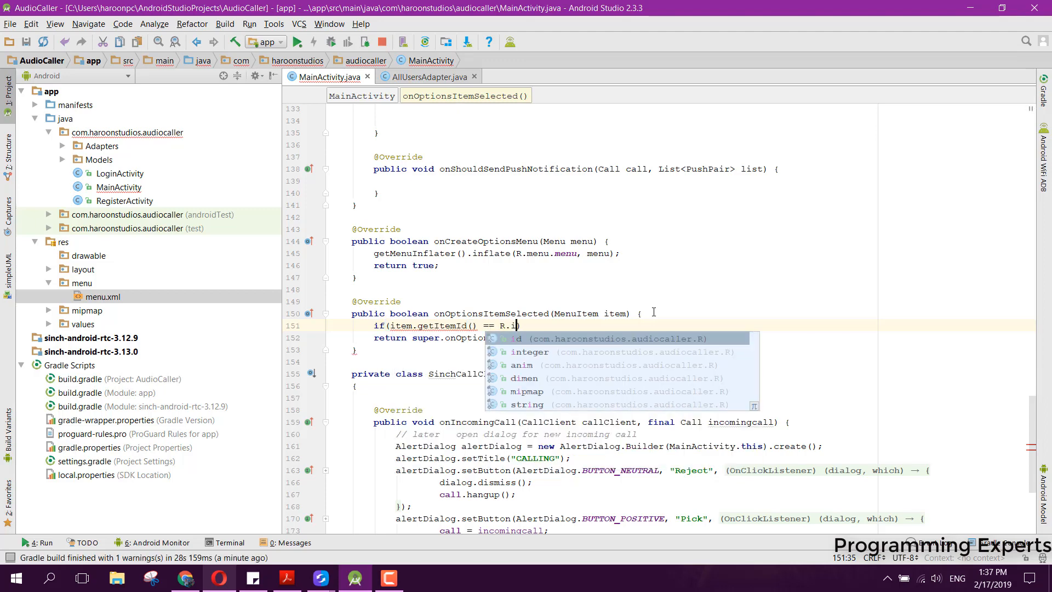
pyautogui.write('d.menu_logout')
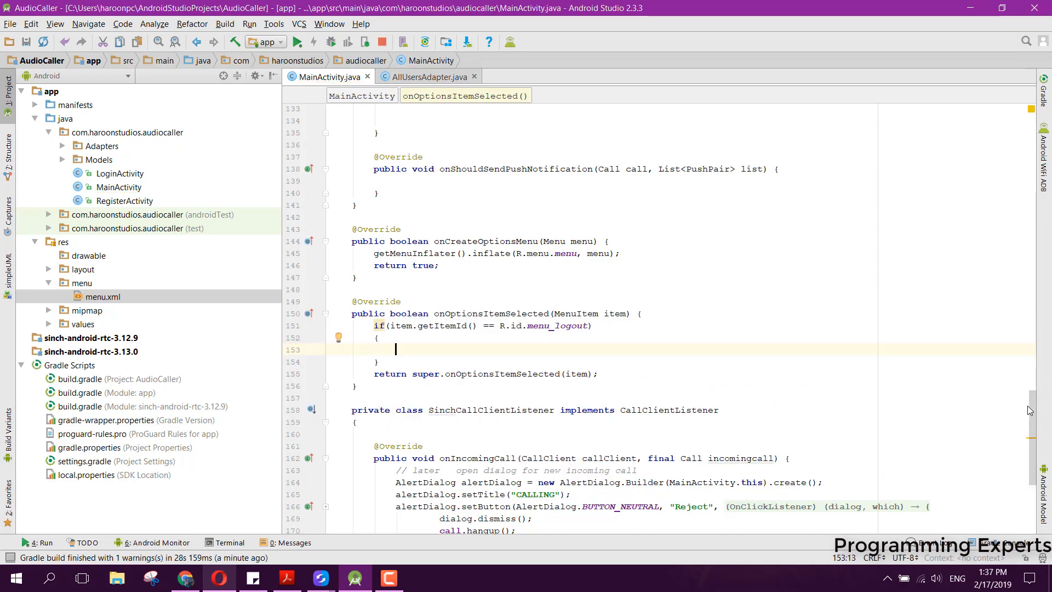
pyautogui.scroll(3)
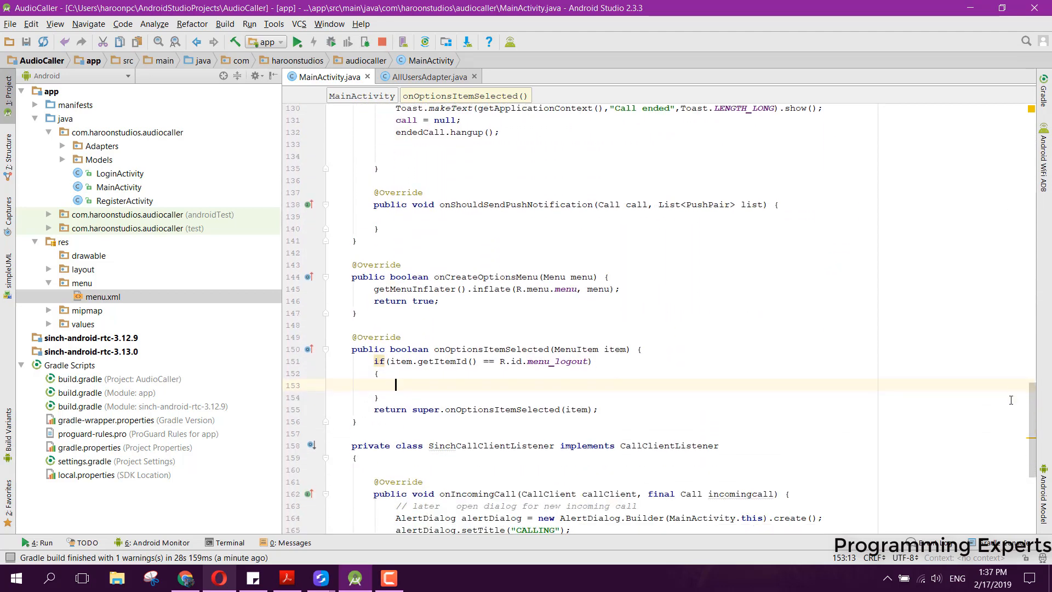
pyautogui.write('if(firebaseUser!=n')
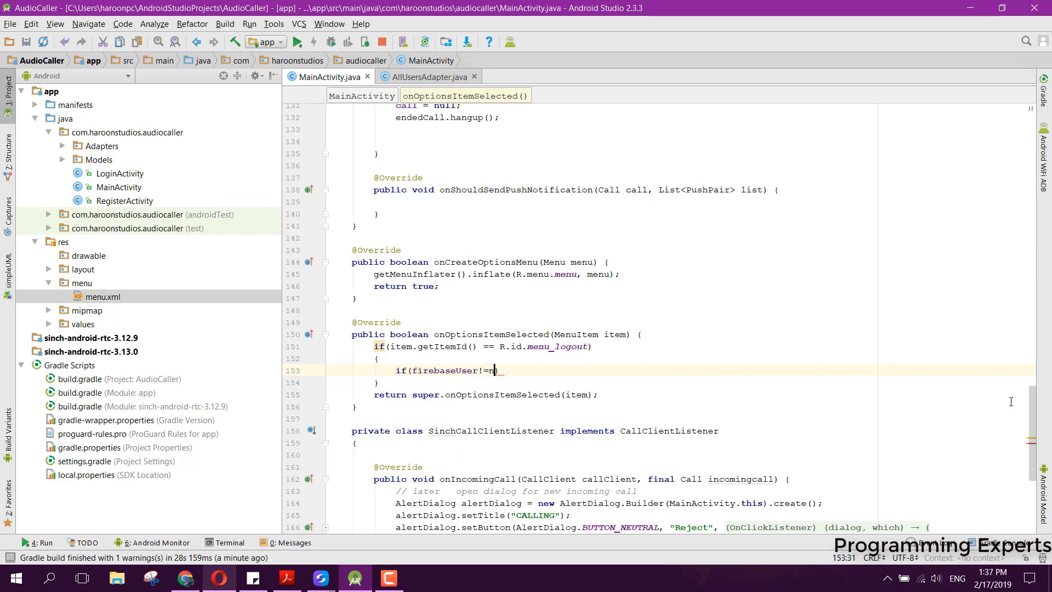
pyautogui.write('ull)')
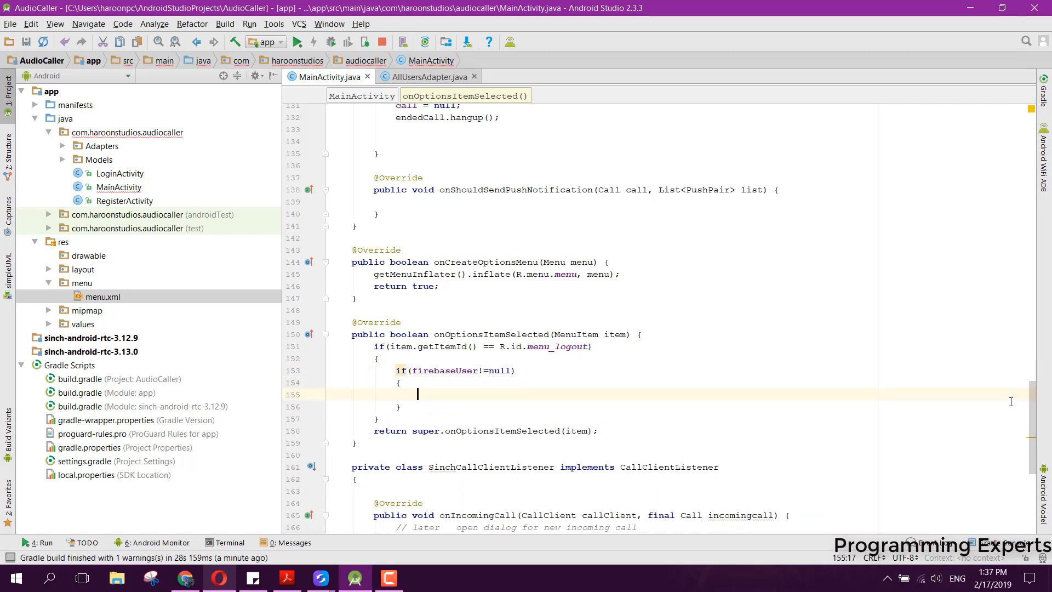
# Step: Inside the check, call auth.signOut(), finish(), and start LoginActivity from MainActivity.this
pyautogui.write('auth')
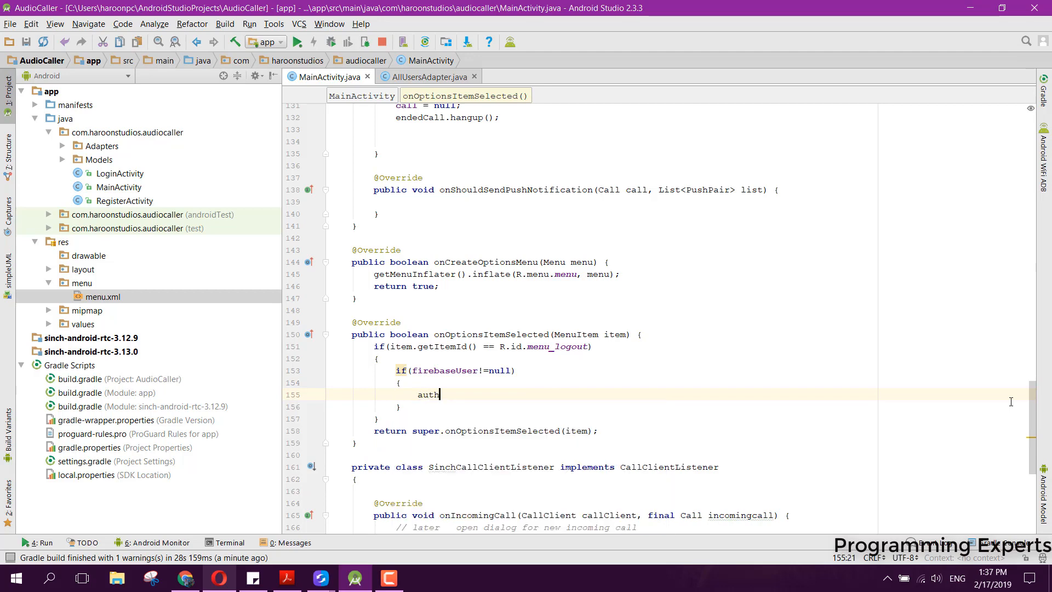
pyautogui.write('.')
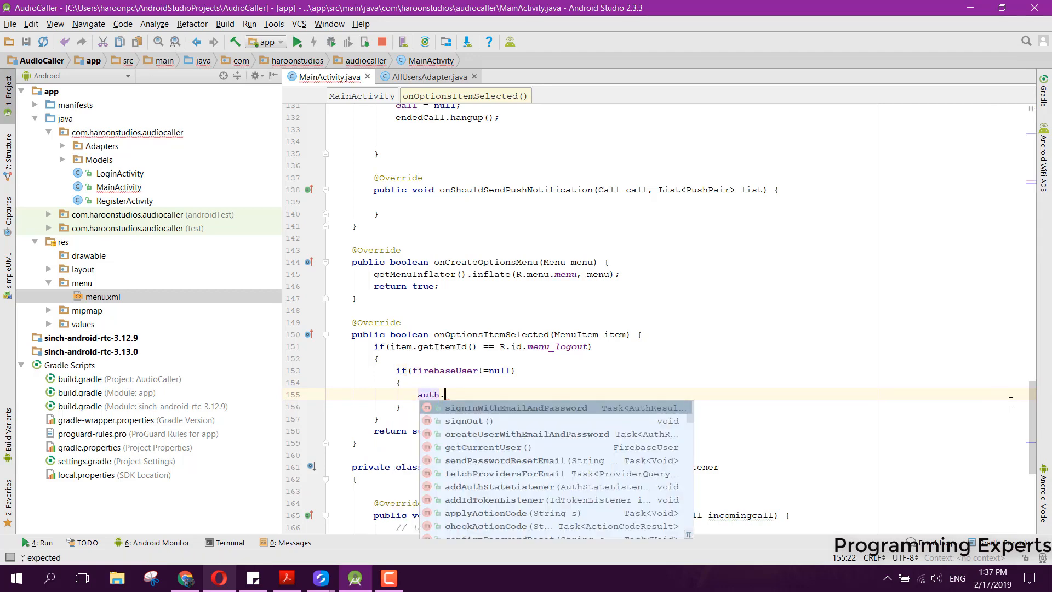
pyautogui.click(463, 421)
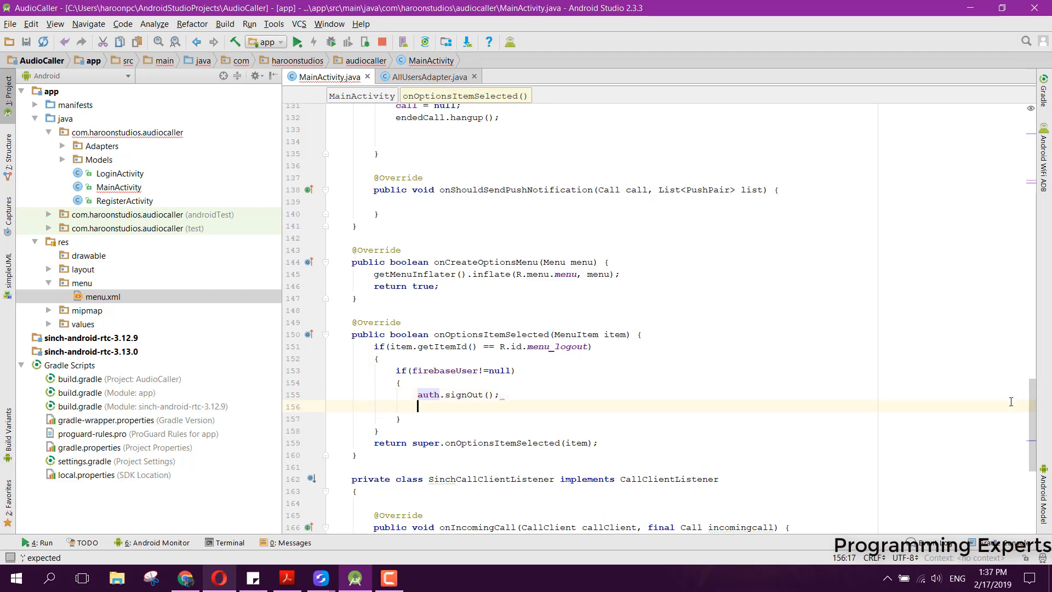
pyautogui.write('finish();')
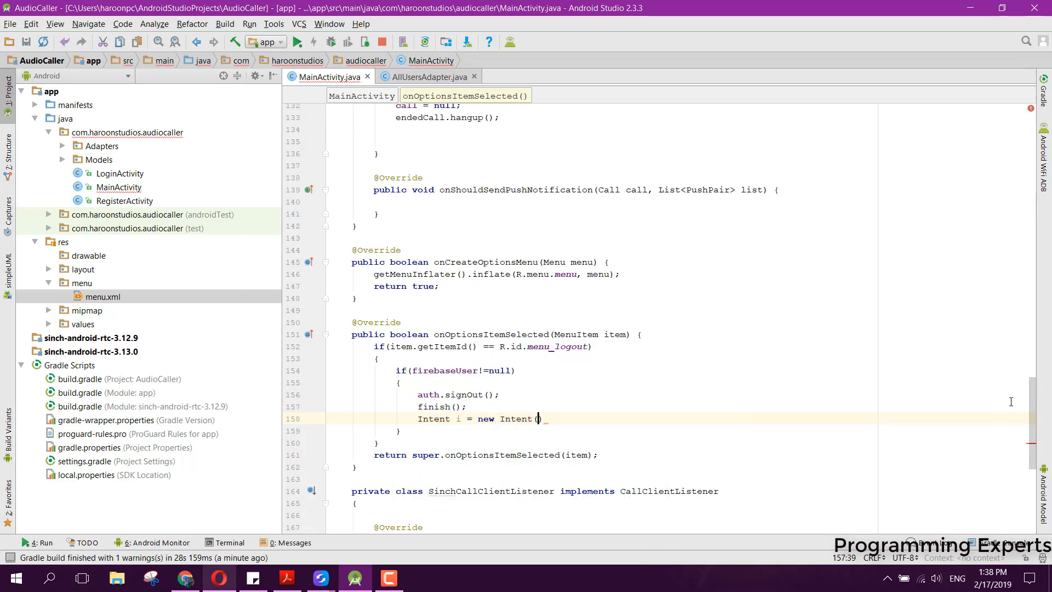
pyautogui.write('MainActivity.thi')
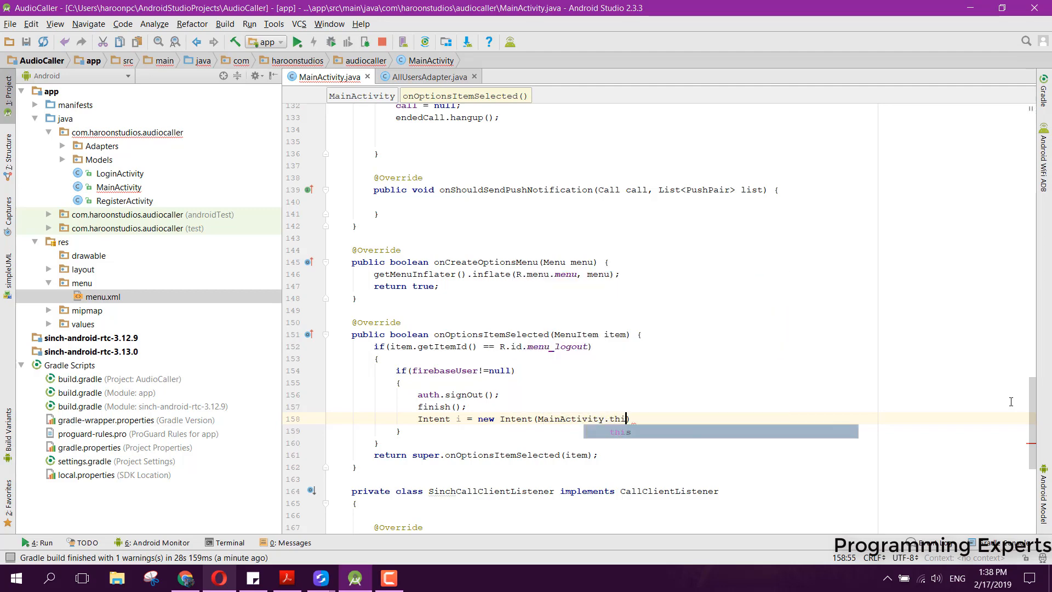
pyautogui.write(',LoginActivity.class')
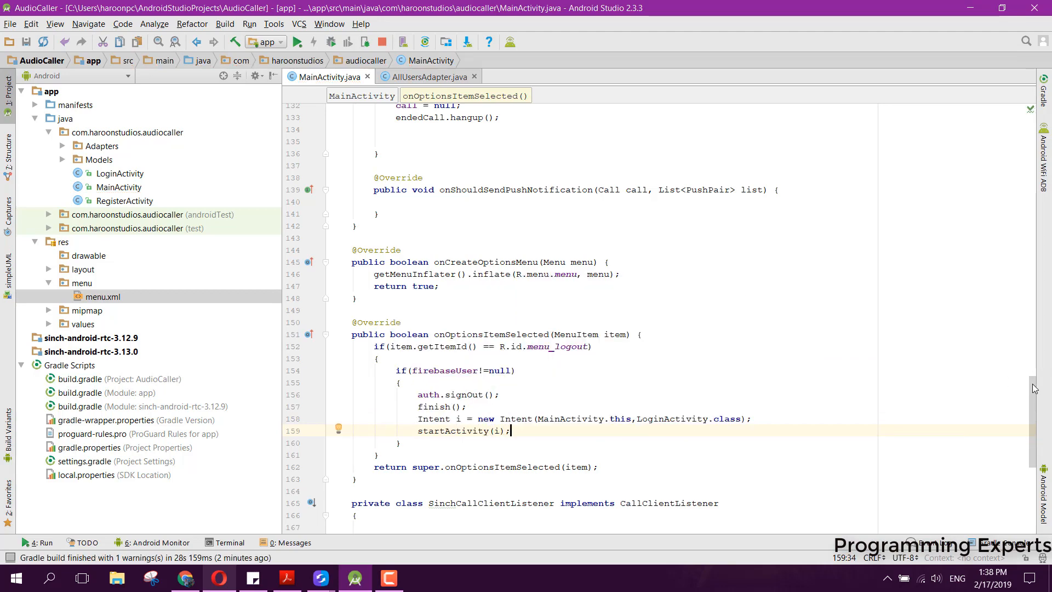
pyautogui.scroll(-3)
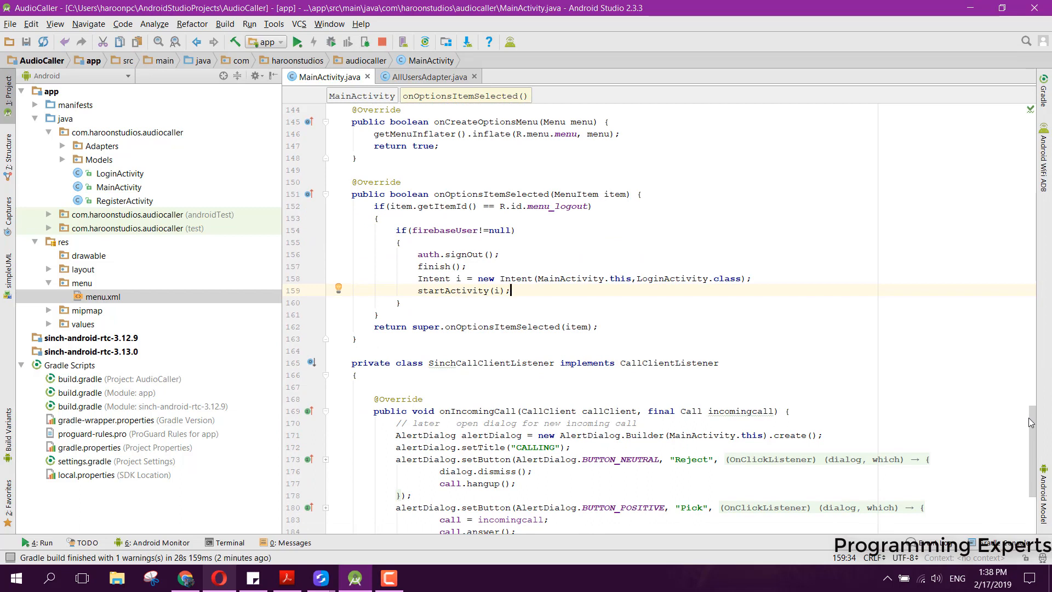
pyautogui.moveTo(102, 289)
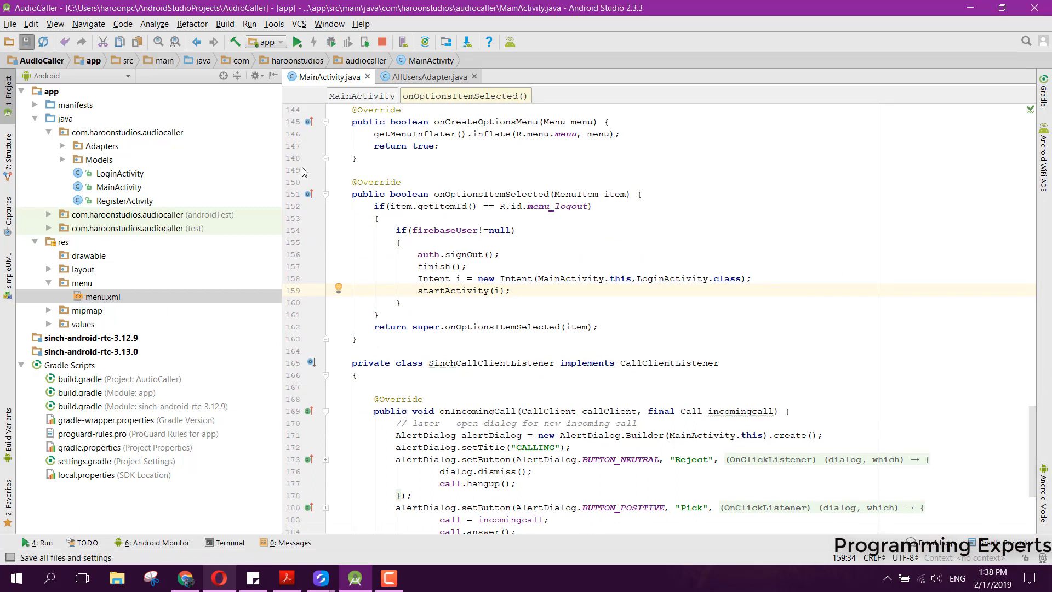
# Step: Save all files, place the caret in the empty applicationKey value, and switch to Chrome
pyautogui.click(387, 577)
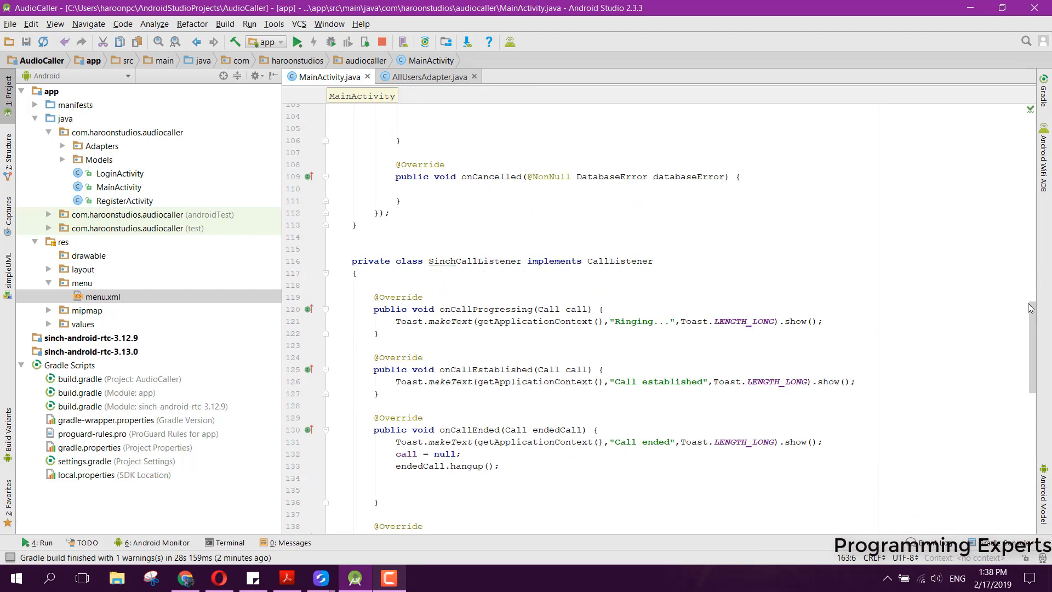
pyautogui.scroll(3)
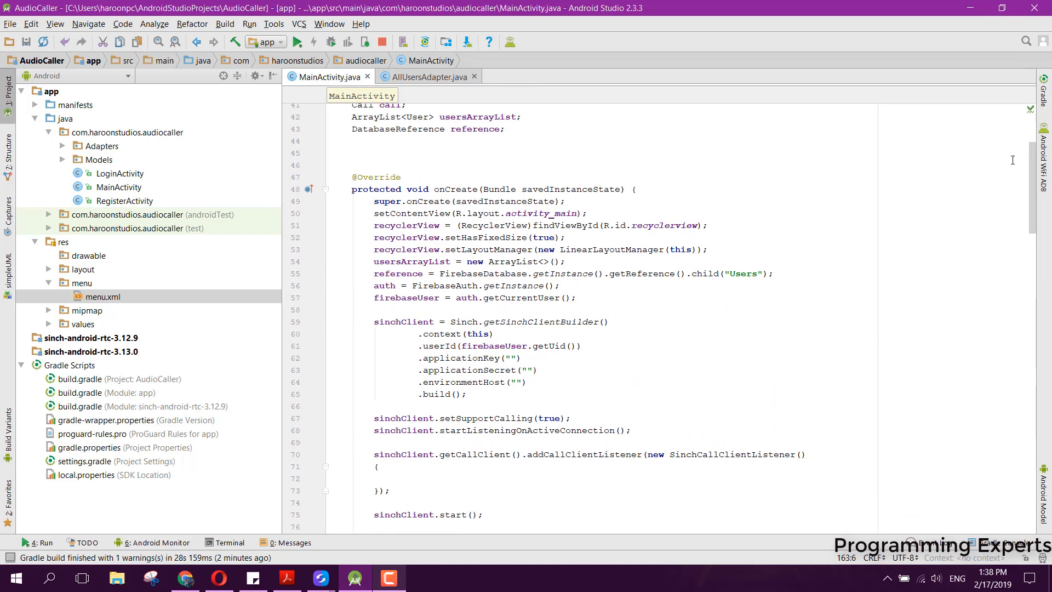
pyautogui.click(511, 358)
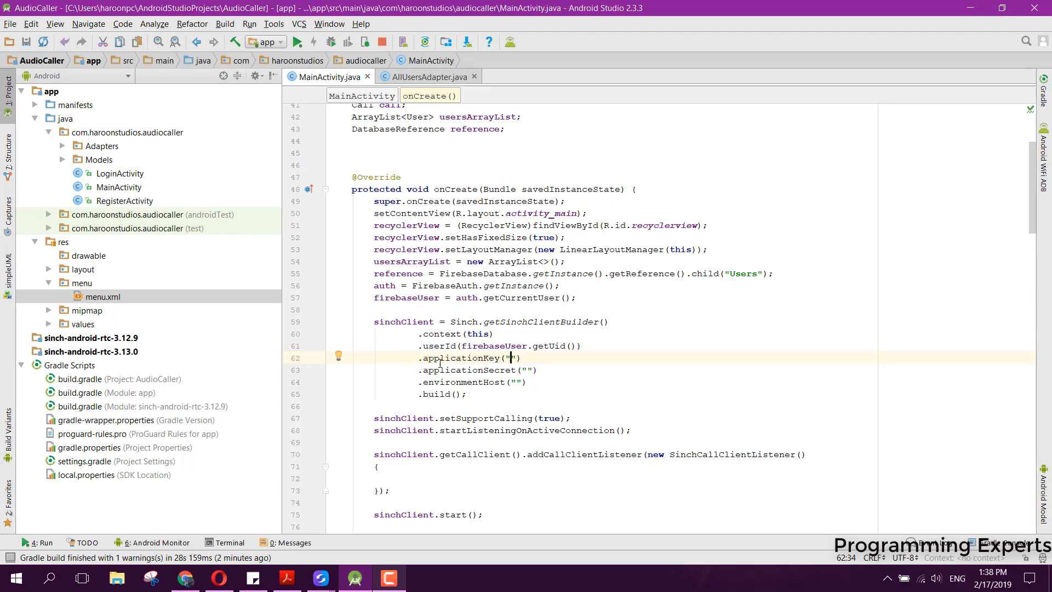
pyautogui.click(467, 358)
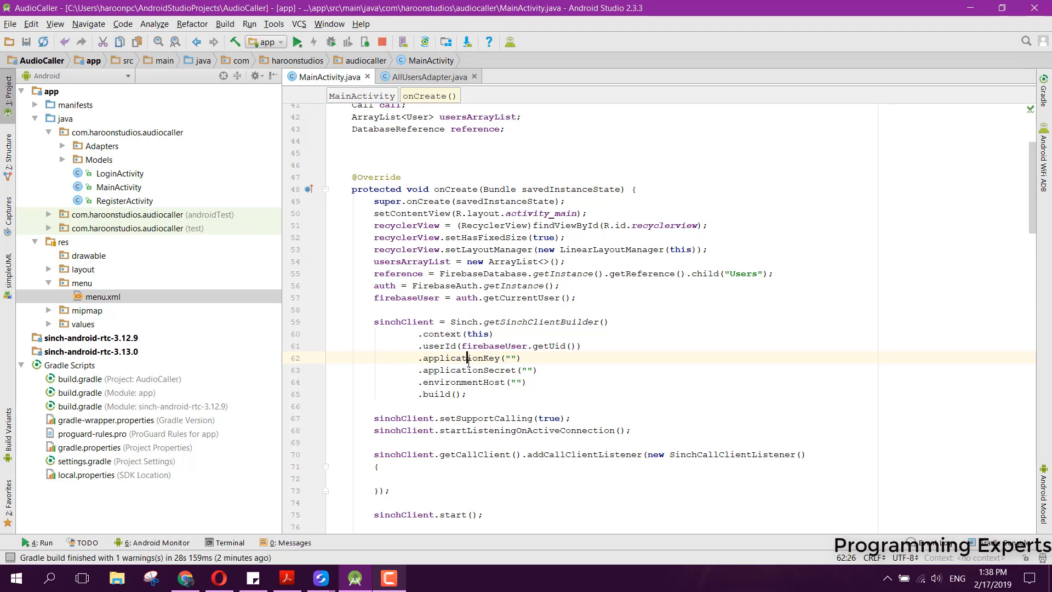
pyautogui.click(185, 576)
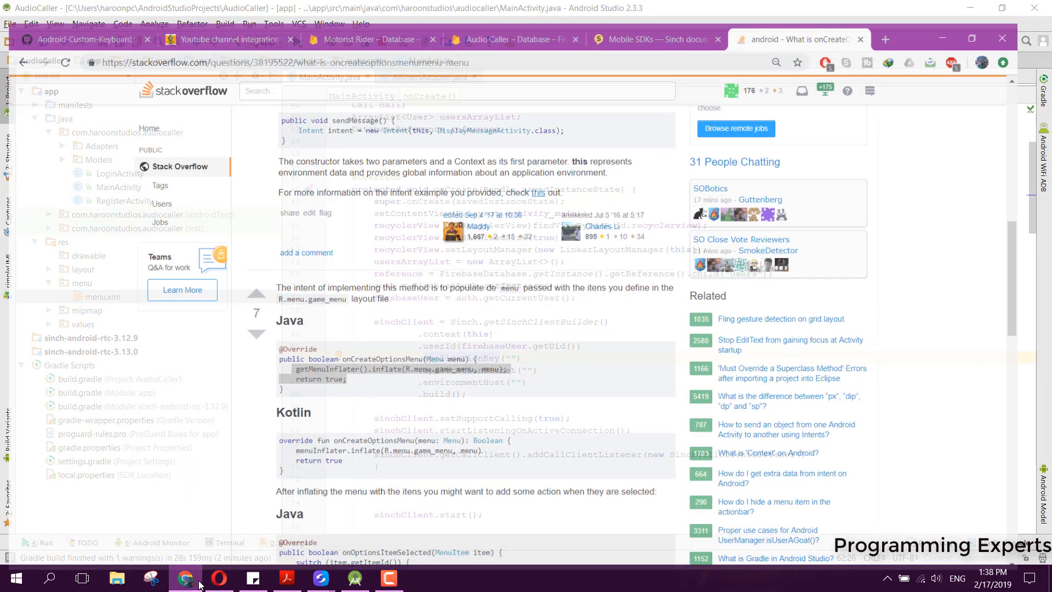
# Step: Google 'sinch sdk', open the Android VoIP SDK docs, then search 'sinch login'
pyautogui.click(654, 39)
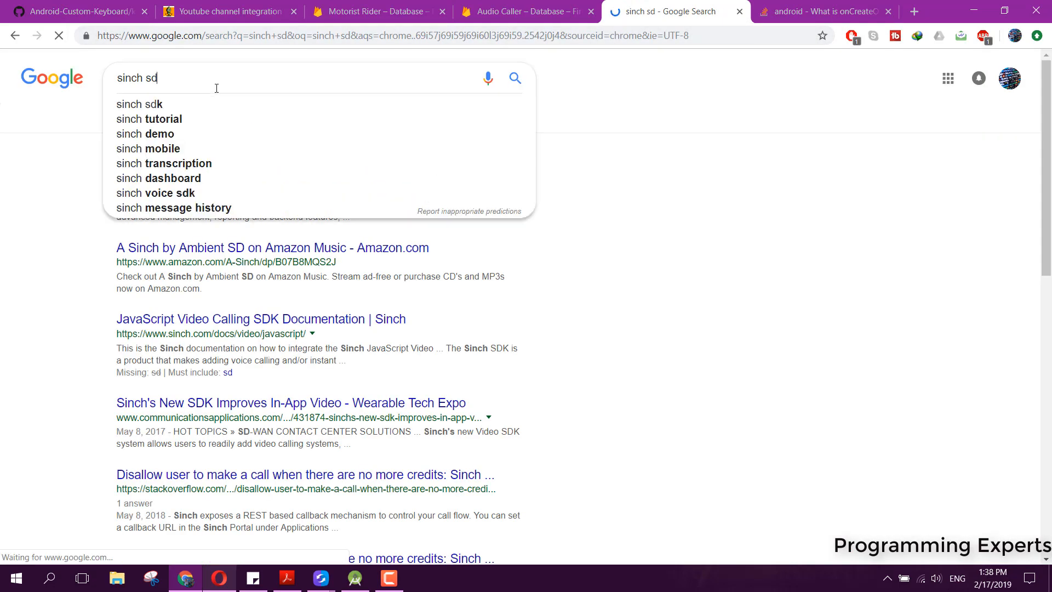
pyautogui.click(139, 104)
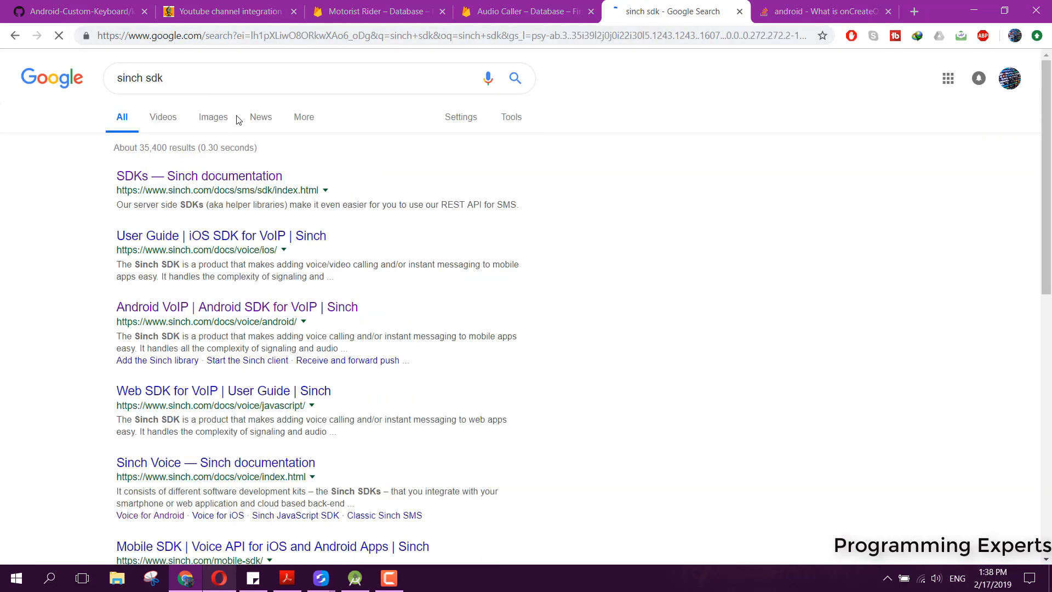
pyautogui.click(236, 307)
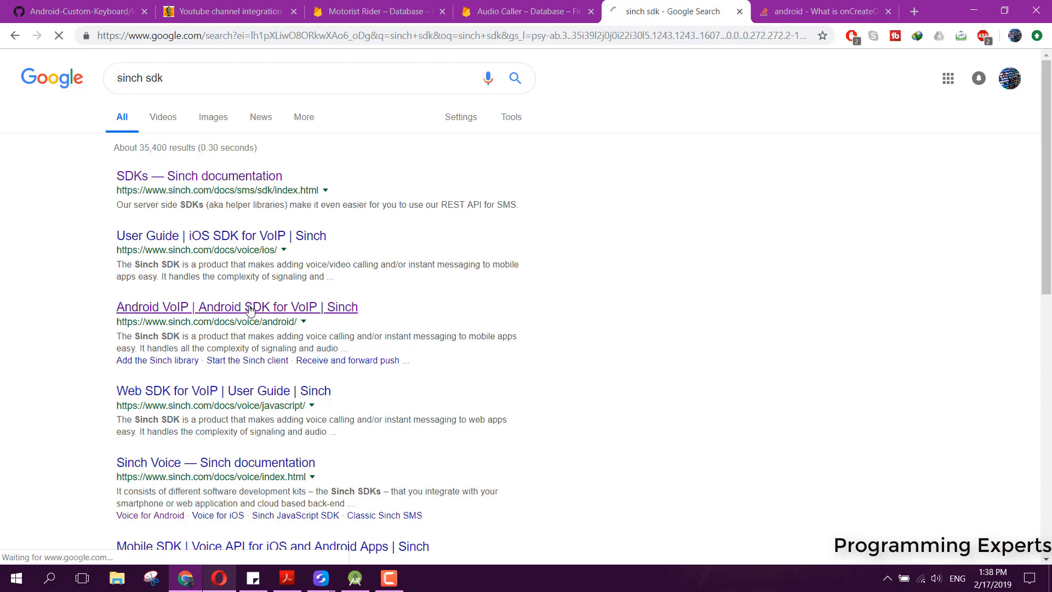
pyautogui.click(236, 306)
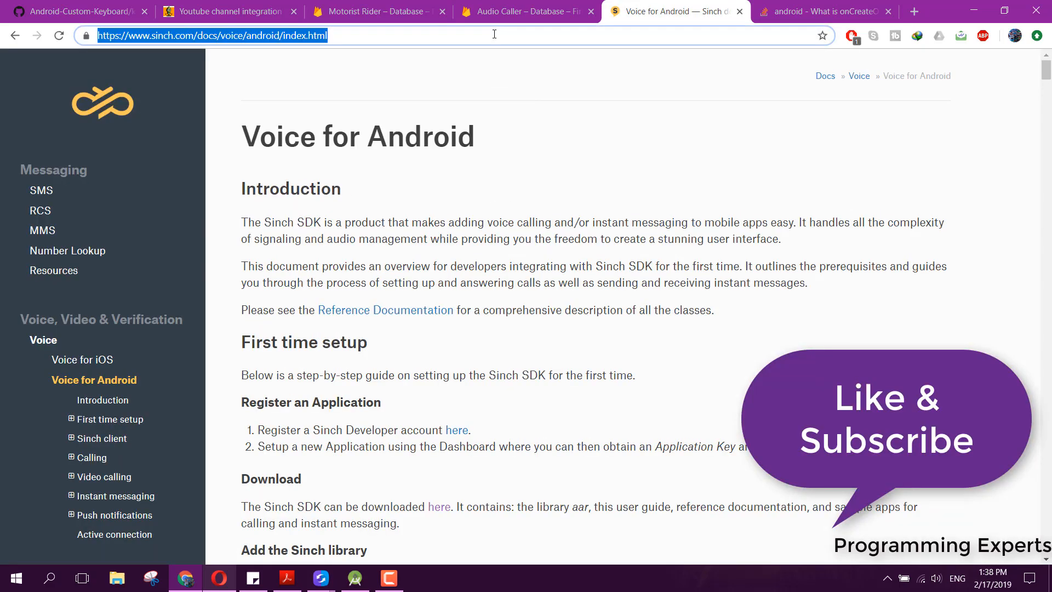
pyautogui.write('sinch log')
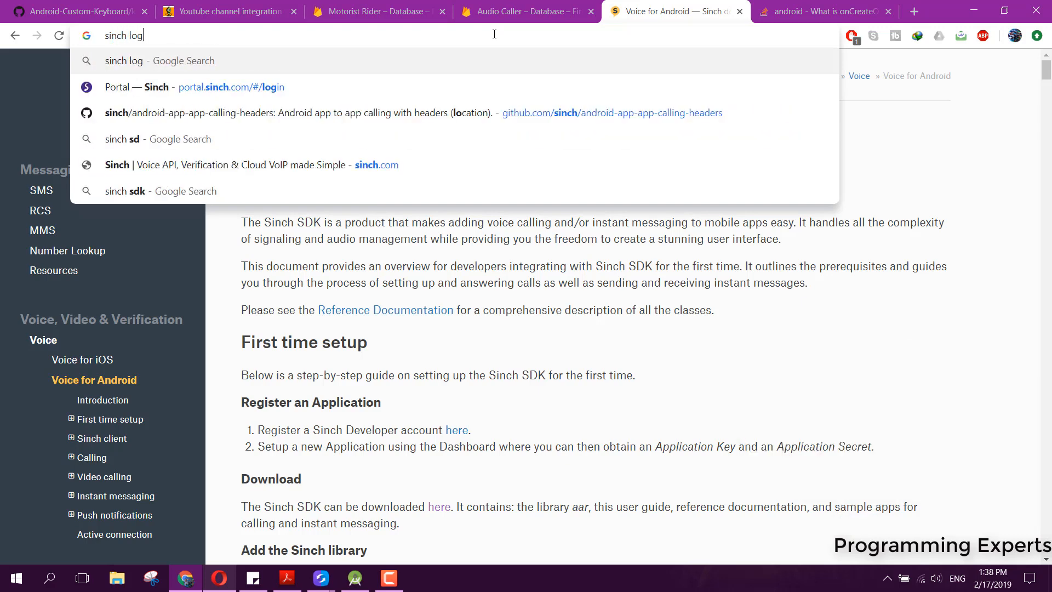
pyautogui.press('Return')
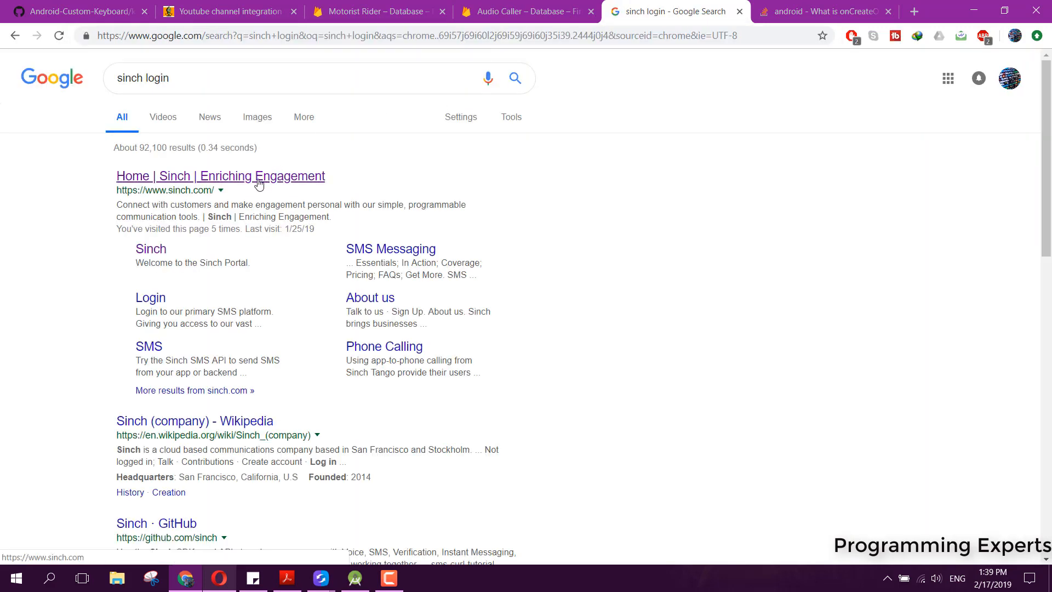
# Step: Open sinch.com and log in to the Voice, Video & Verification platform portal
pyautogui.click(220, 175)
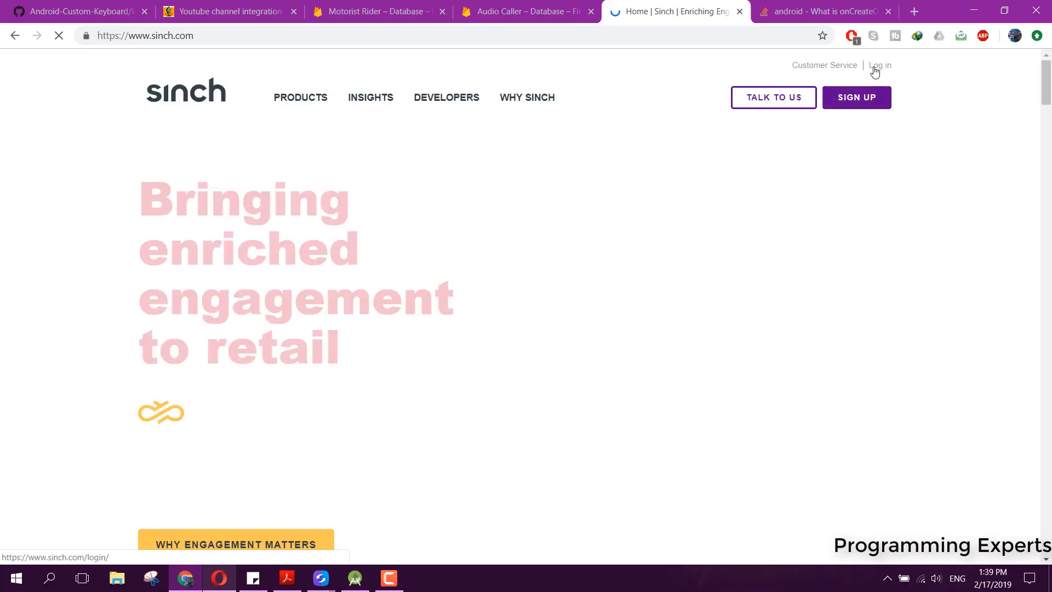
pyautogui.click(879, 66)
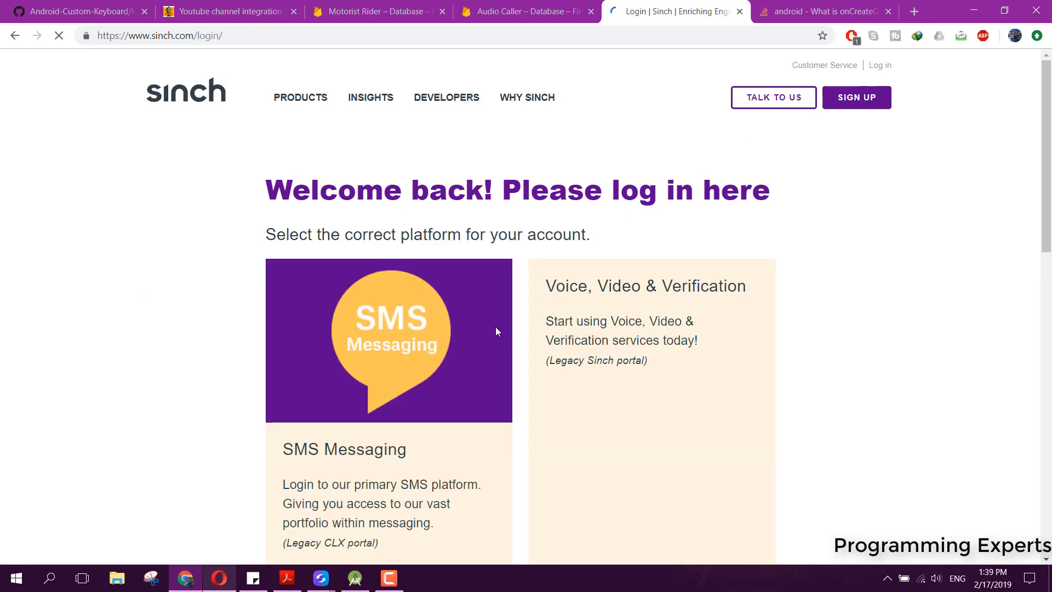
pyautogui.scroll(-3)
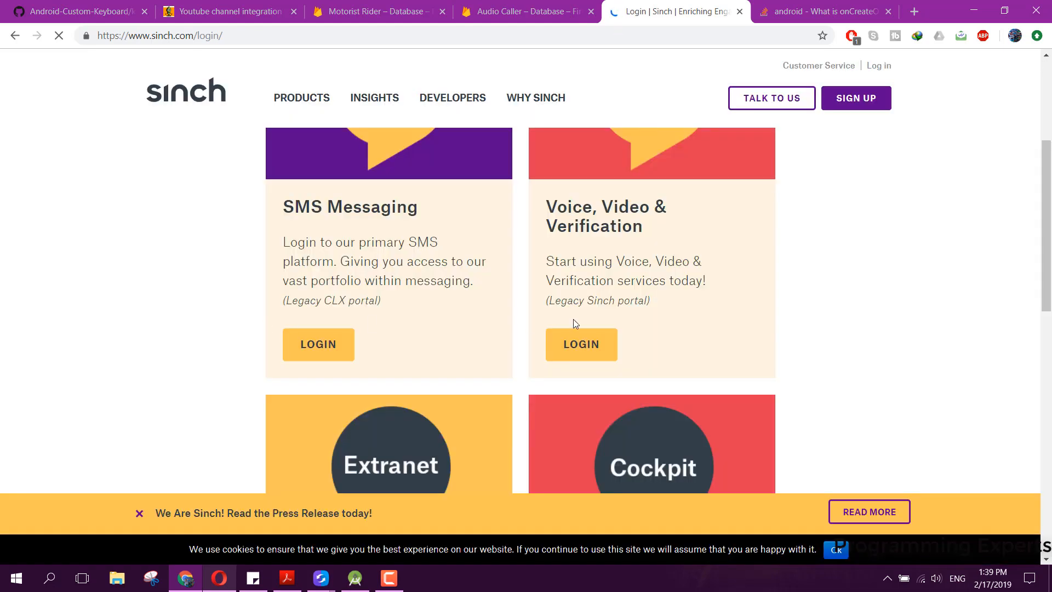
pyautogui.click(580, 344)
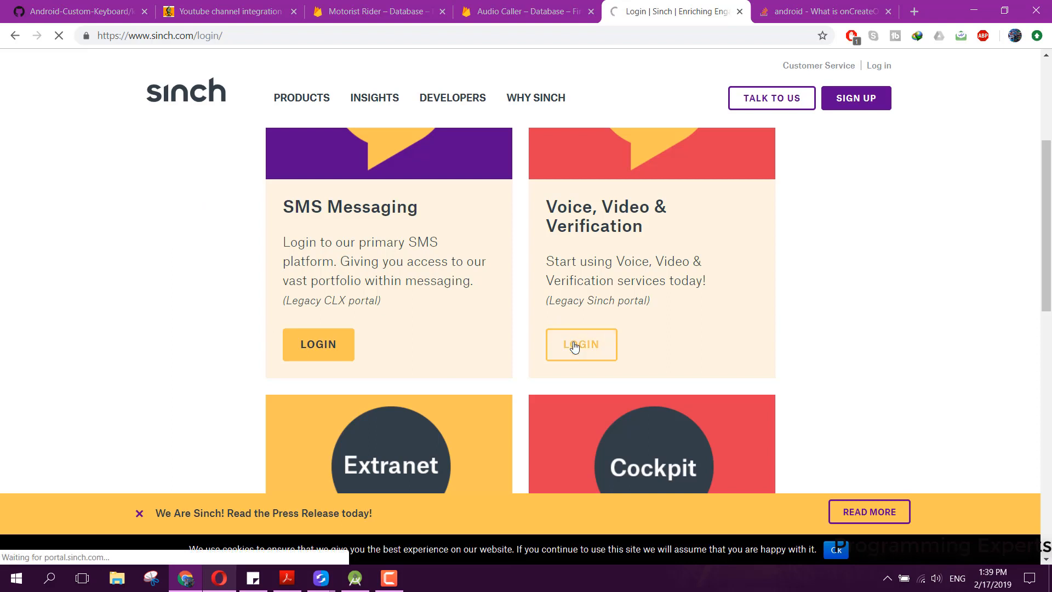
pyautogui.click(580, 344)
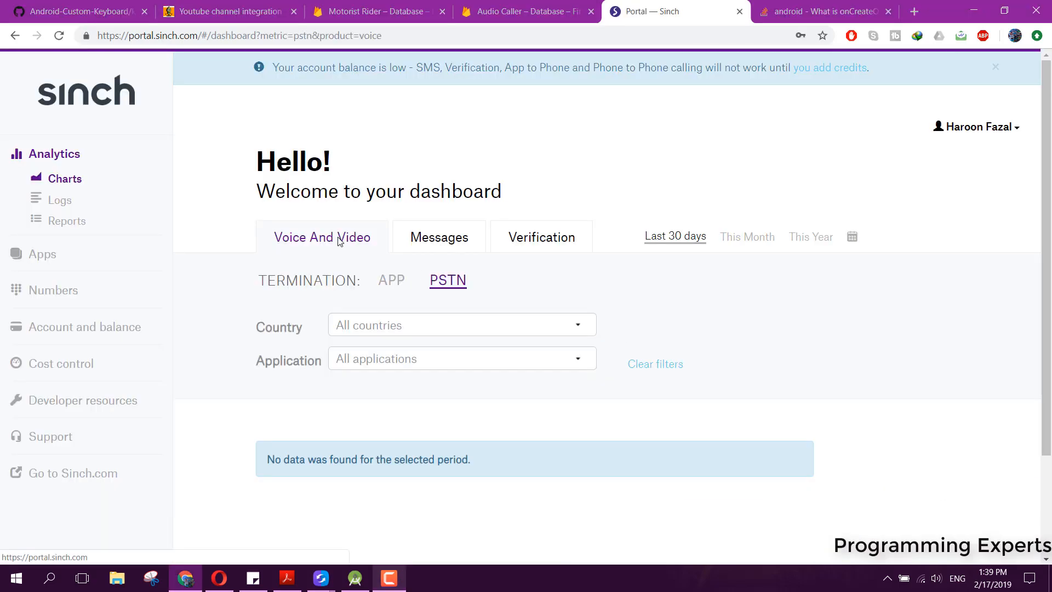
pyautogui.moveTo(126, 211)
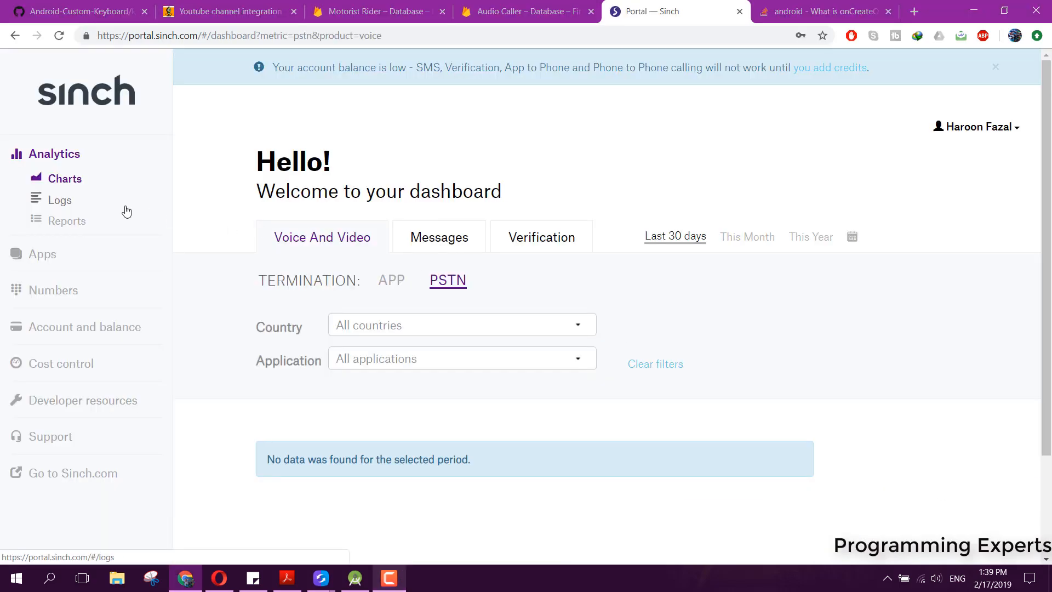
# Step: Open the App caller tutorial app's credentials in the Sinch portal and copy its key
pyautogui.click(42, 253)
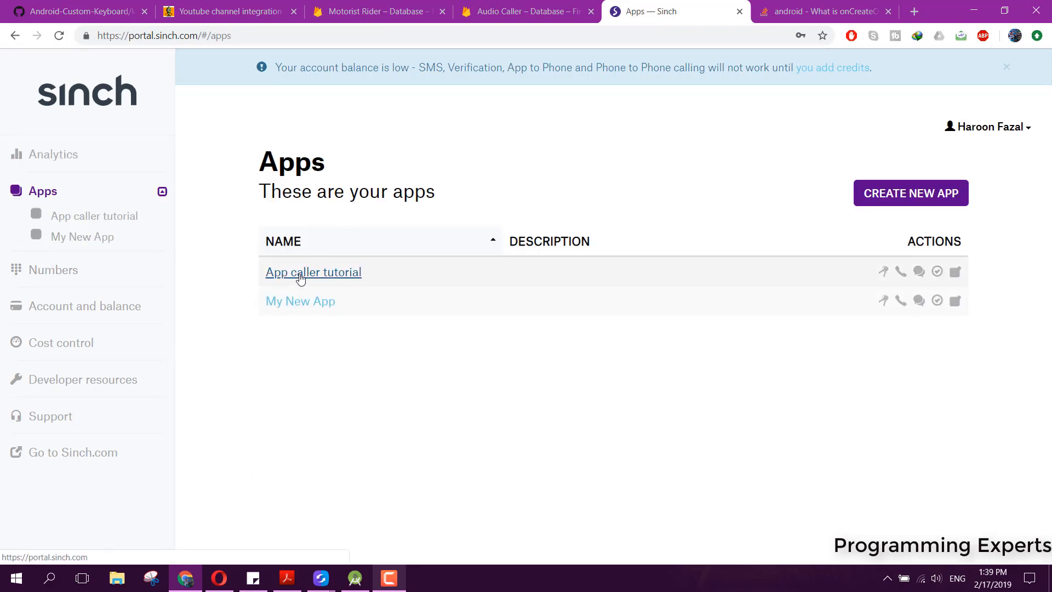
pyautogui.click(313, 272)
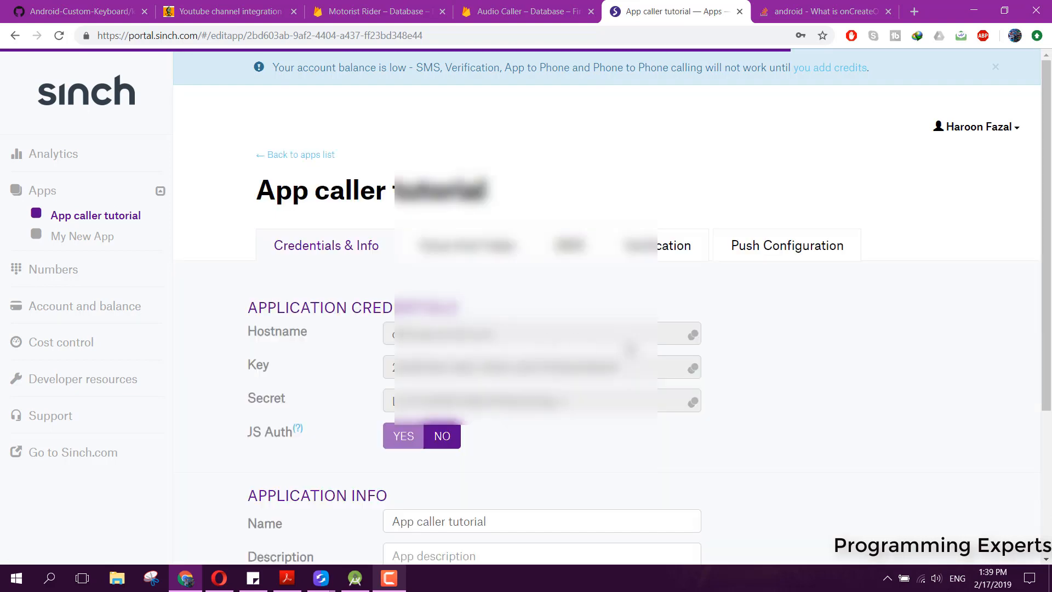
pyautogui.scroll(-3)
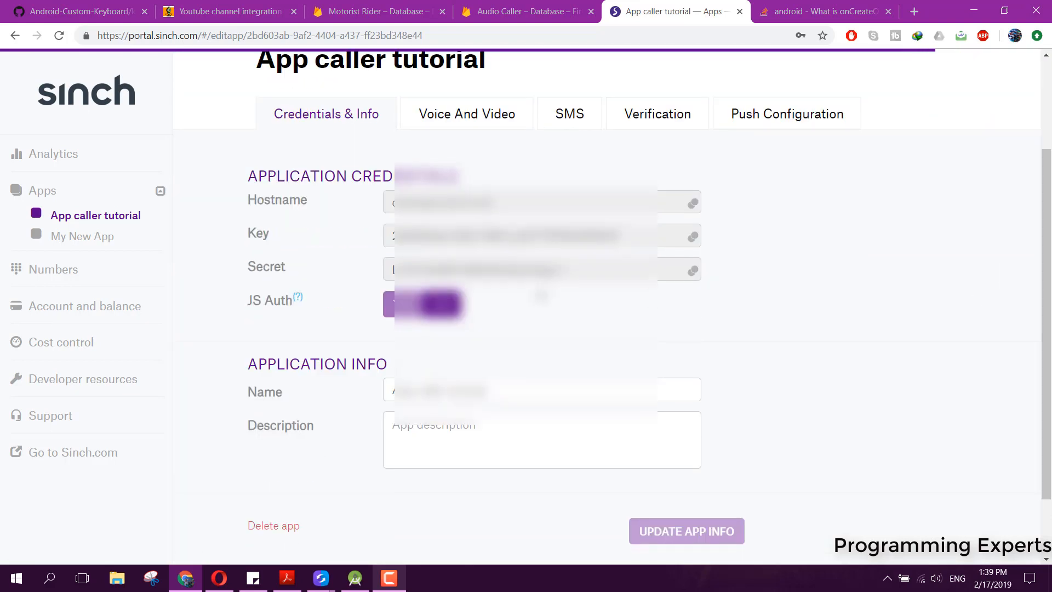
pyautogui.moveTo(694, 237)
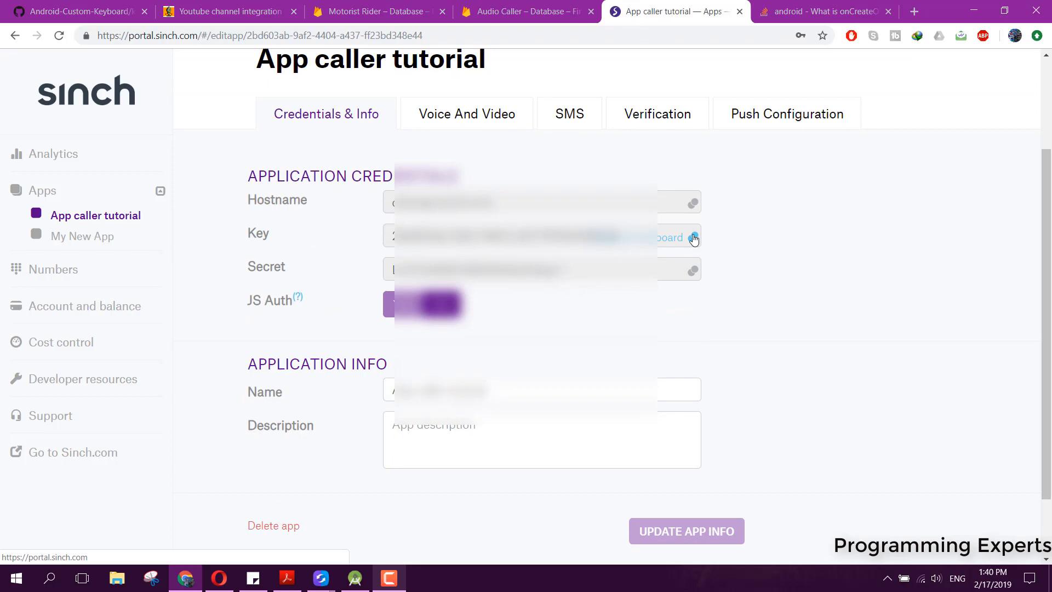
pyautogui.click(355, 576)
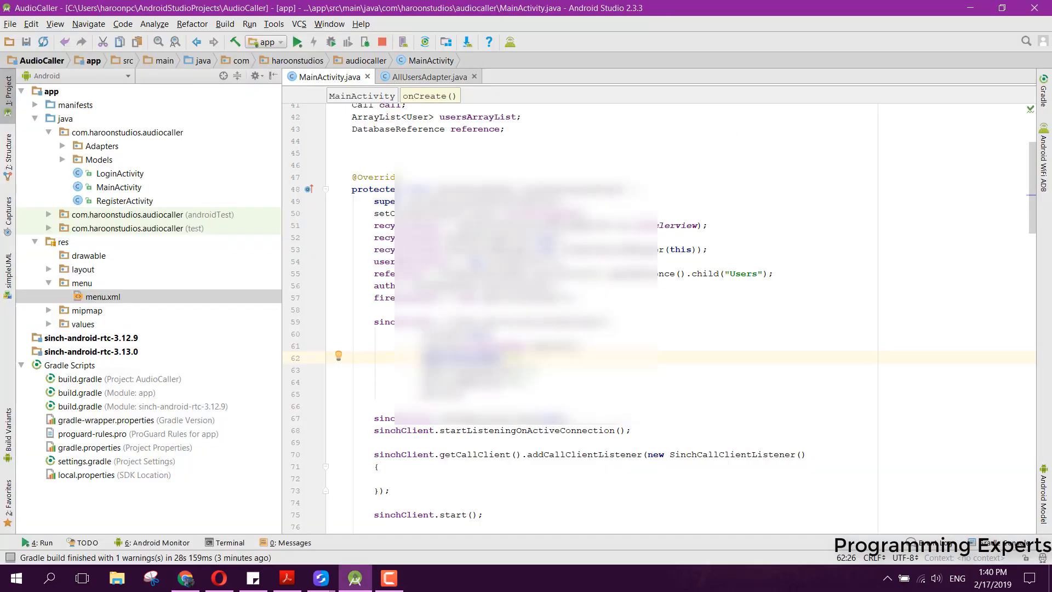
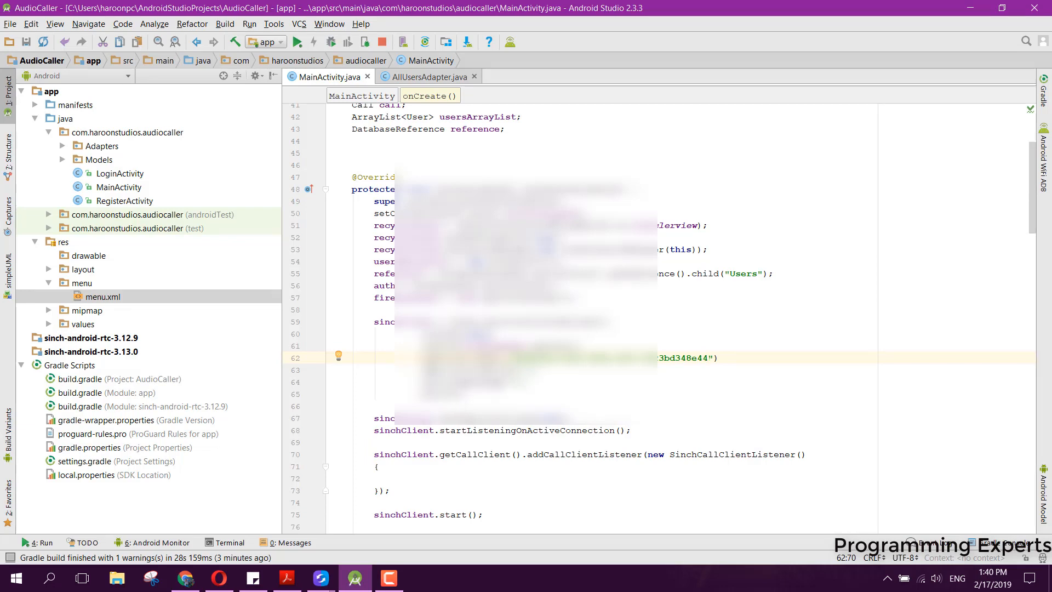
# Step: Fill applicationKey, applicationSecret and environmentHost with the Sinch app's key, secret and hostname
pyautogui.click(184, 577)
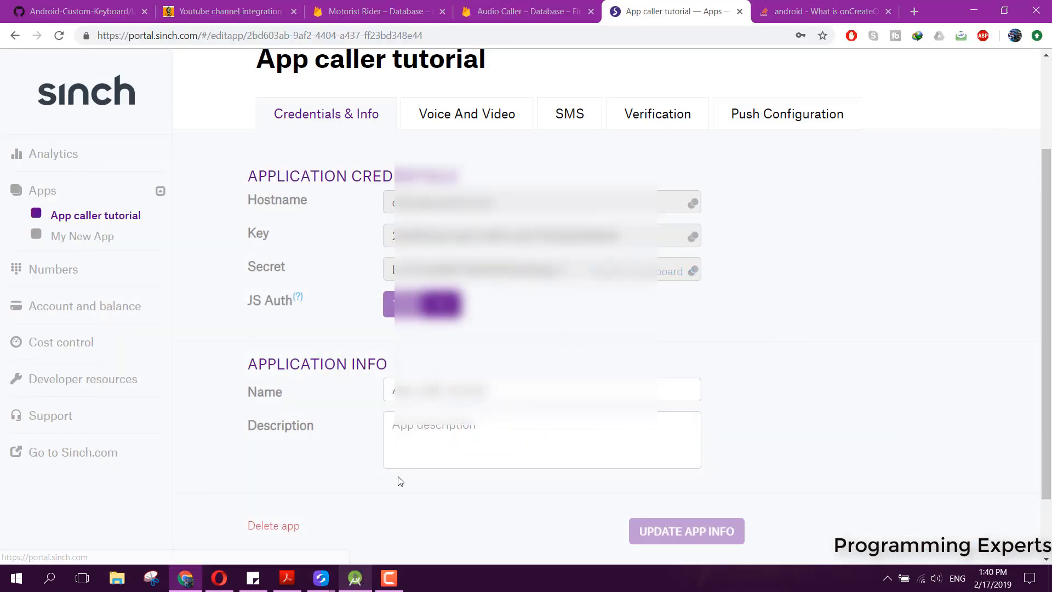
pyautogui.click(354, 577)
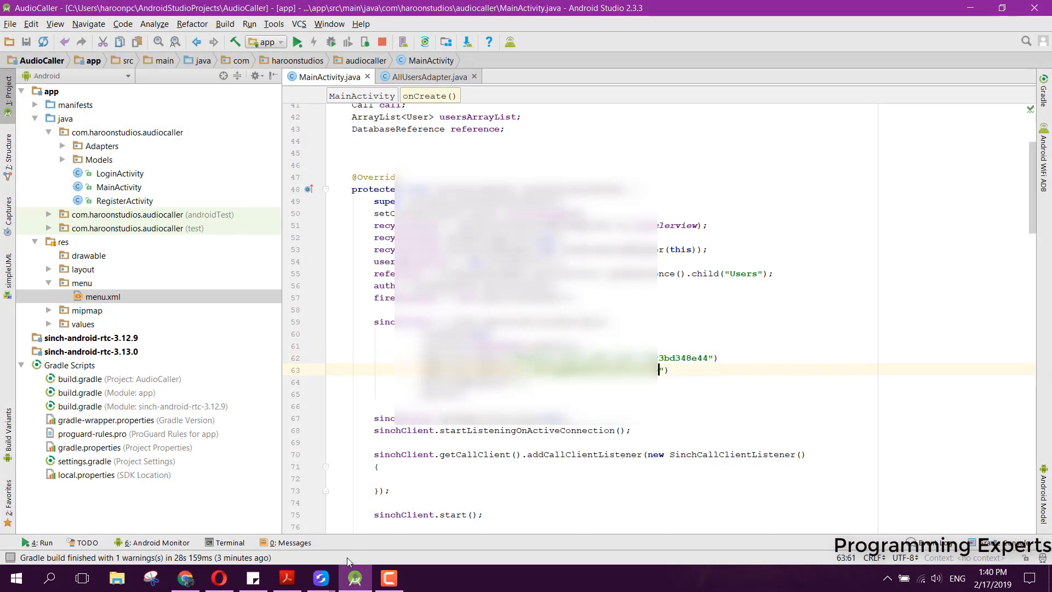
pyautogui.click(185, 578)
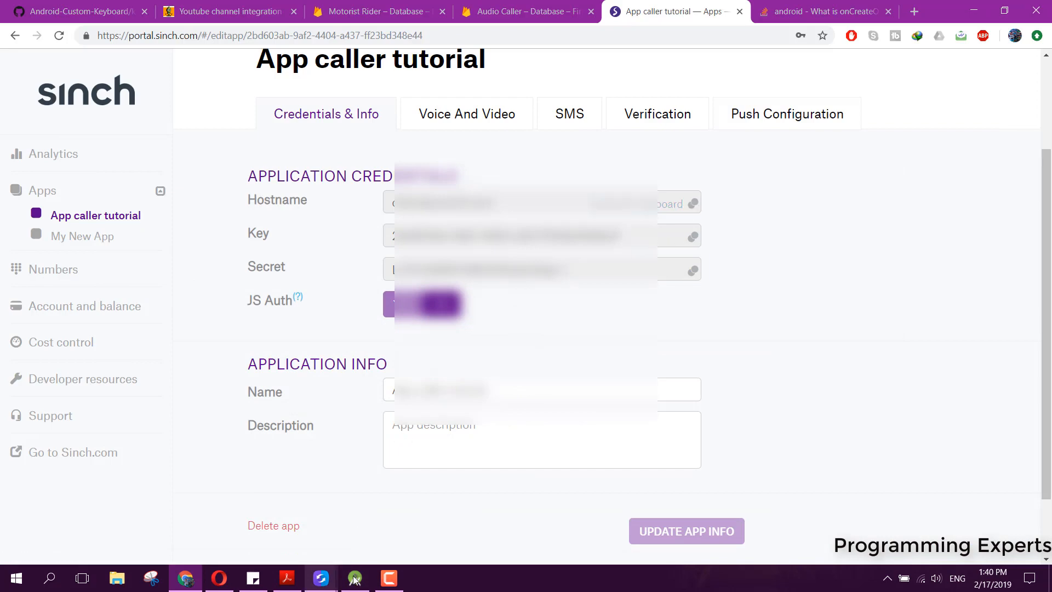
pyautogui.click(354, 576)
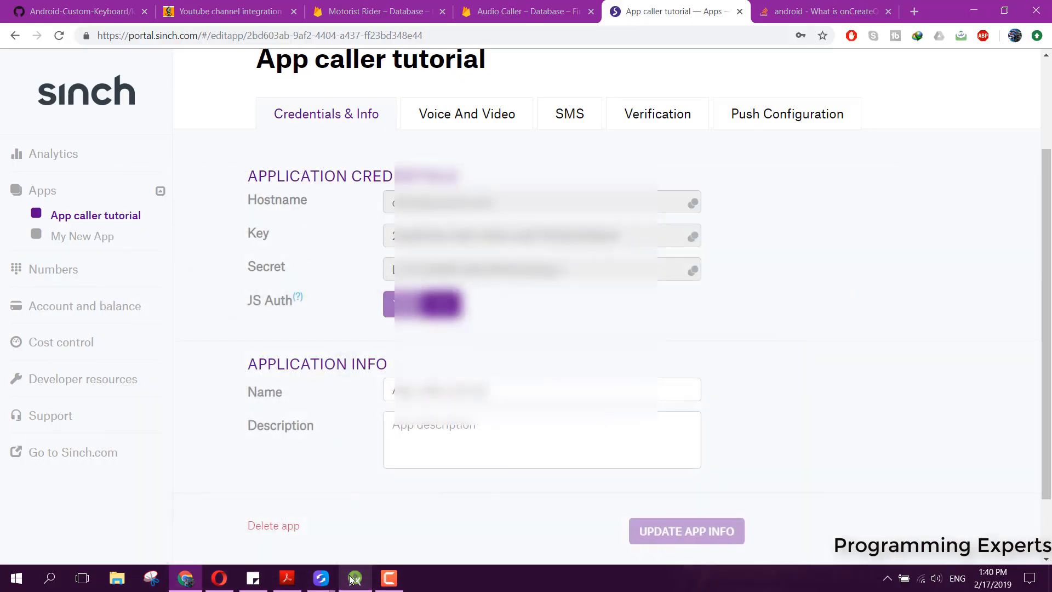
pyautogui.click(355, 577)
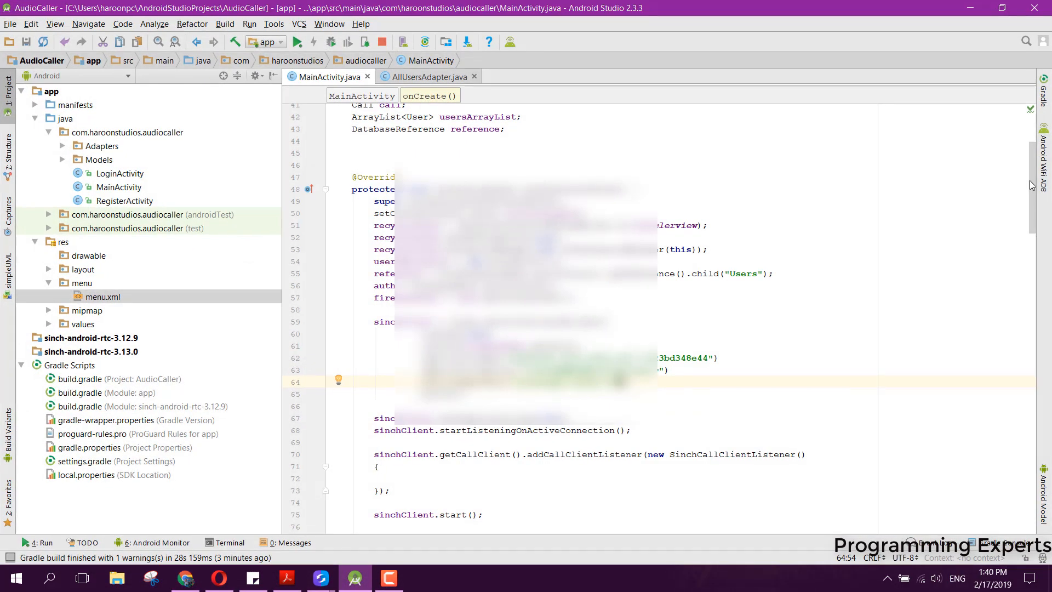
pyautogui.scroll(-3)
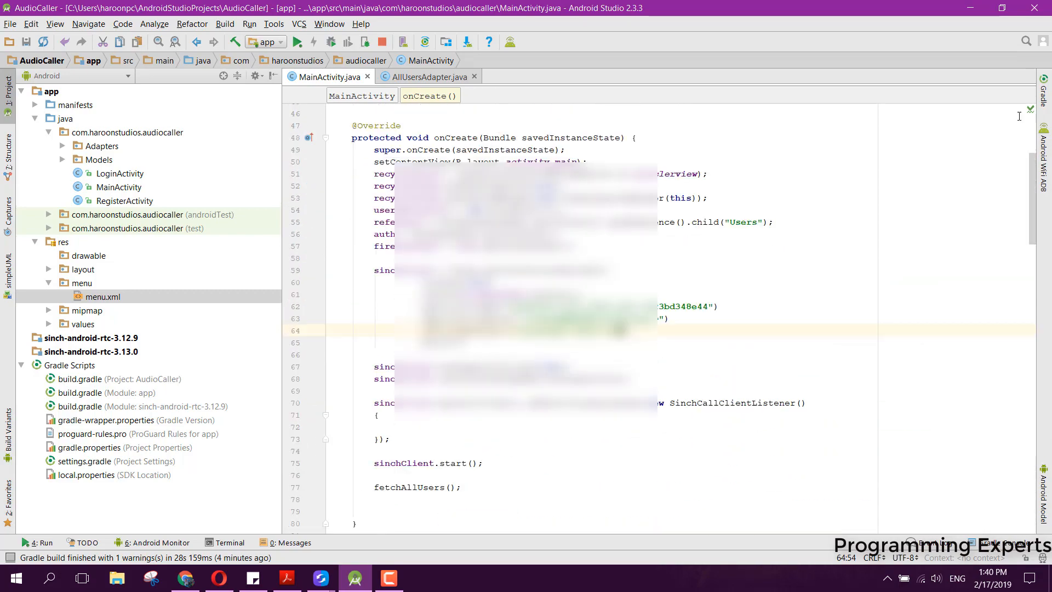
pyautogui.scroll(-3)
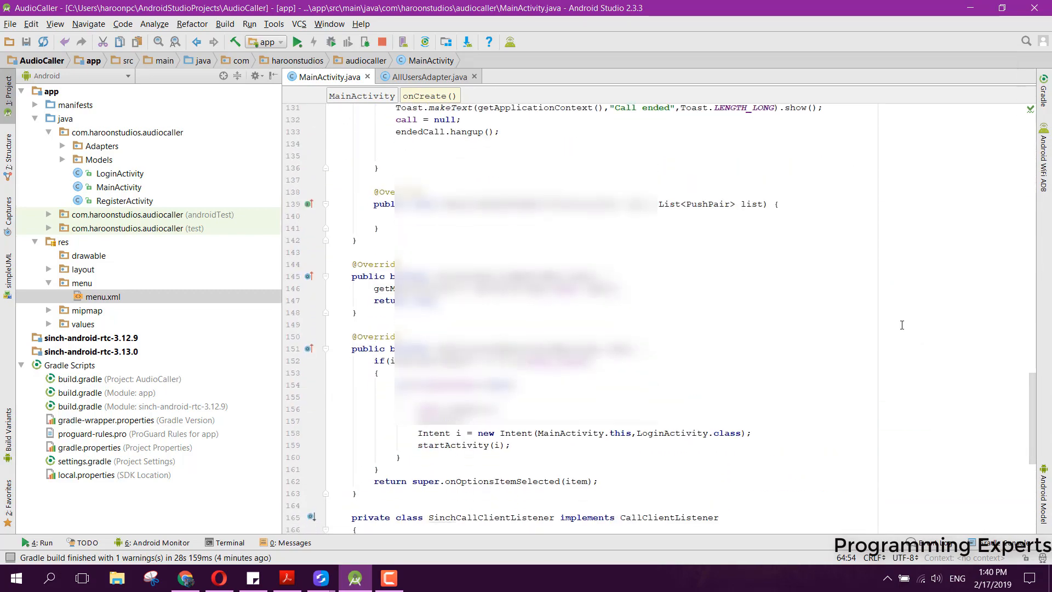